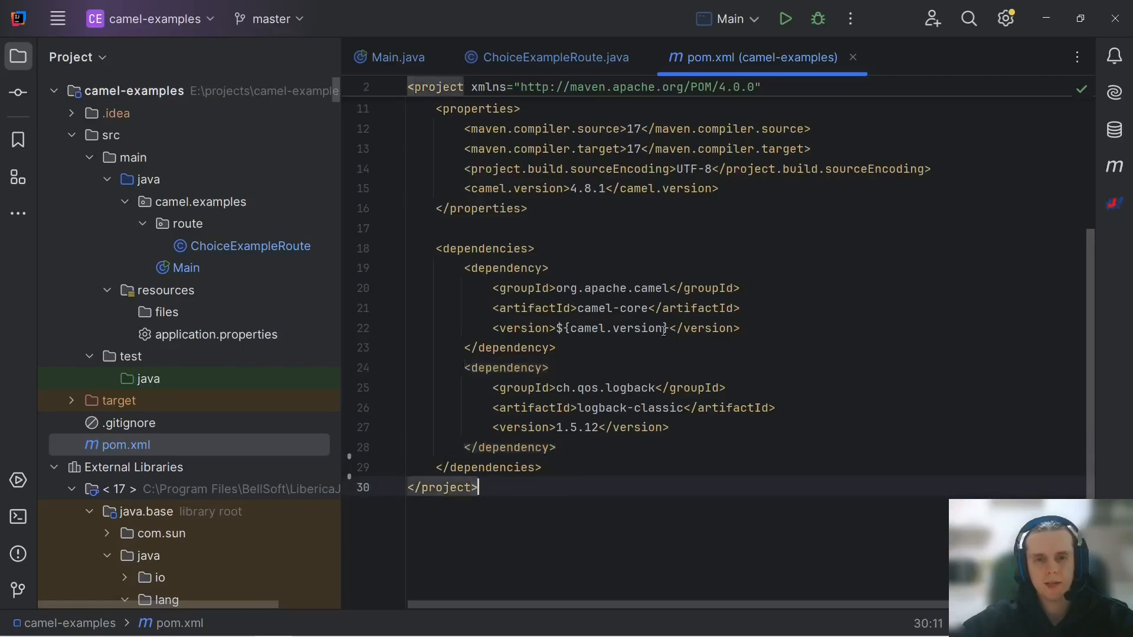
# Step: Check the Artemis Docker guide and the running Artemis console tabs in Chrome
pyautogui.click(613, 408)
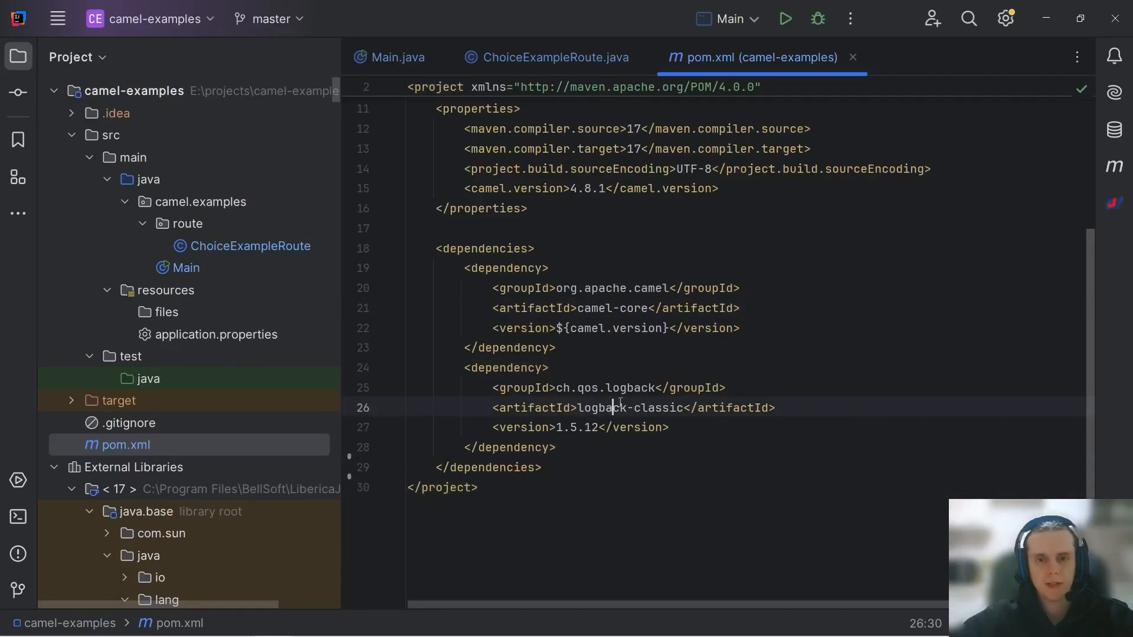
pyautogui.click(396, 57)
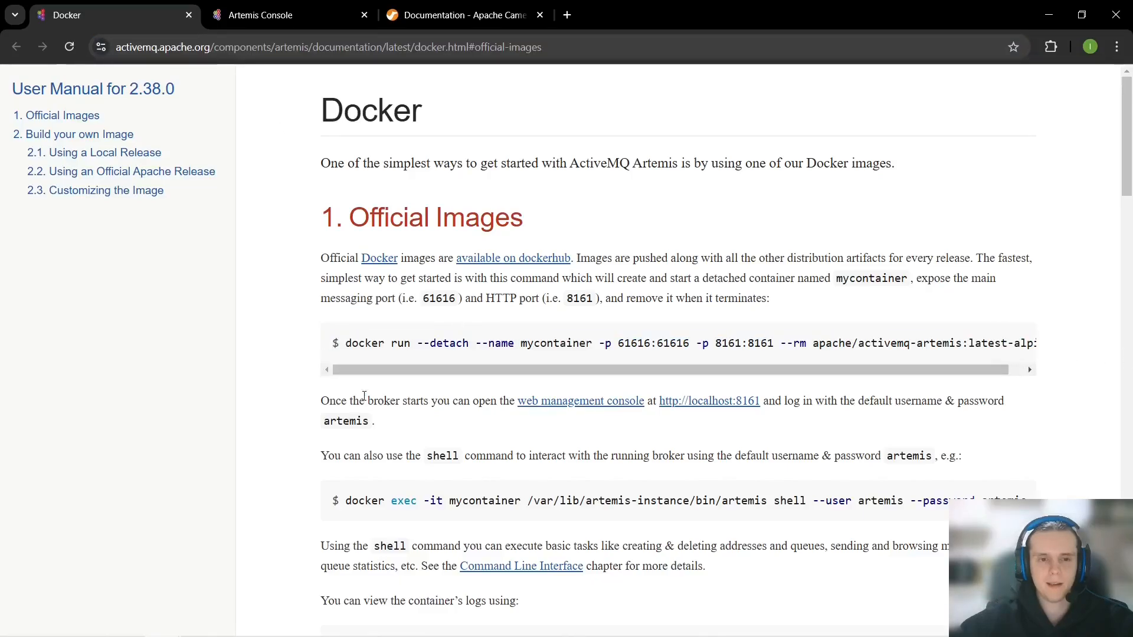
pyautogui.click(260, 14)
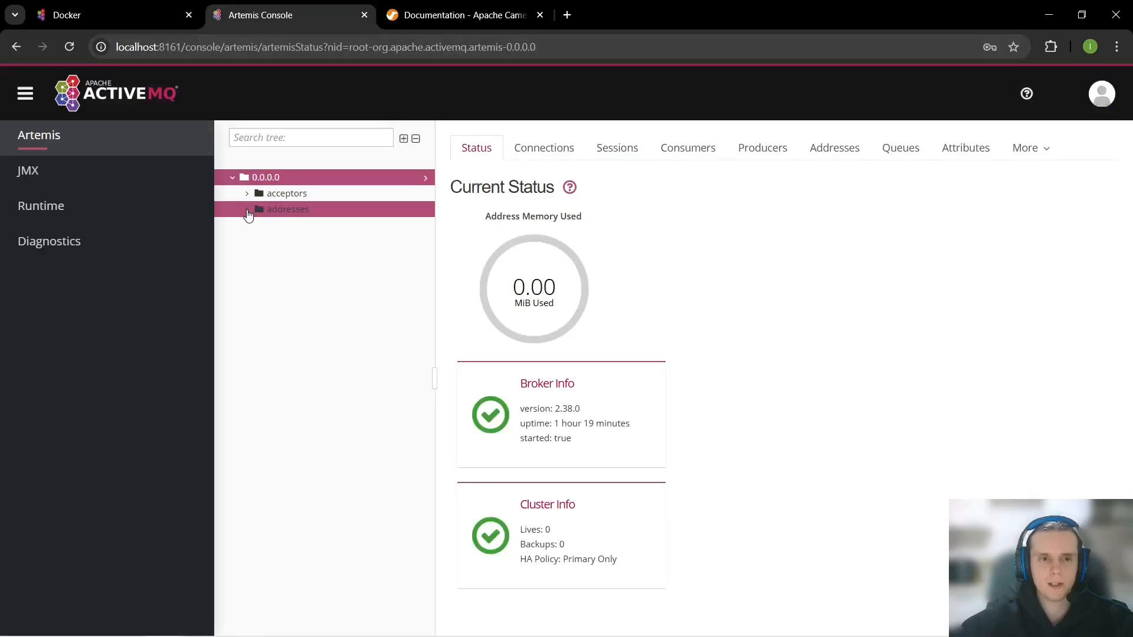
pyautogui.click(109, 14)
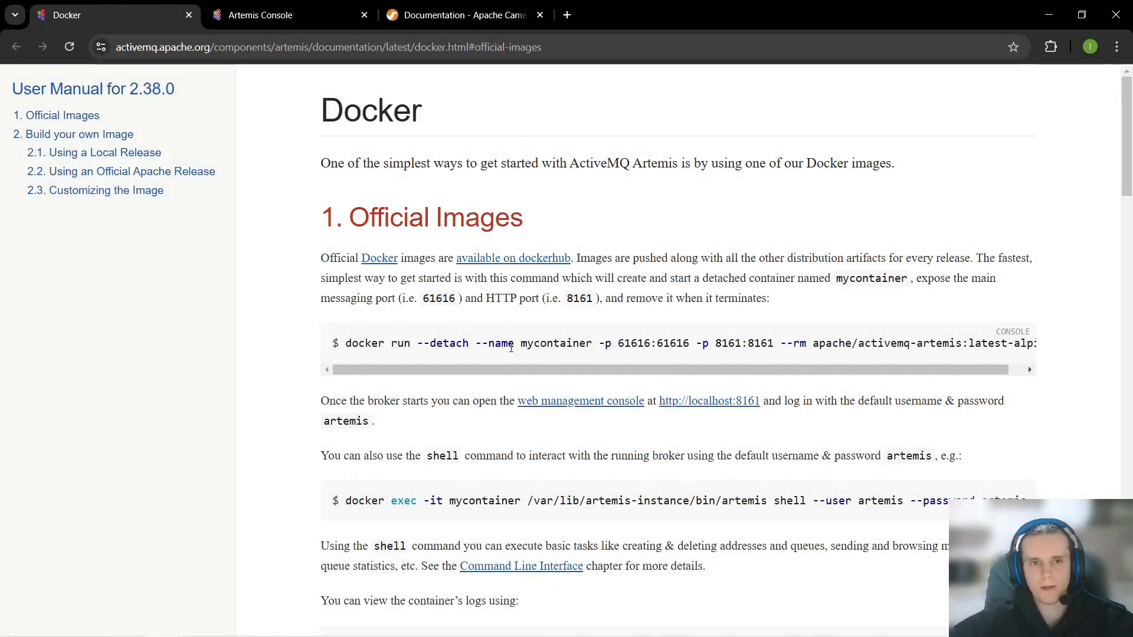
# Step: Search the Apache Camel documentation for 'jms'
pyautogui.click(465, 14)
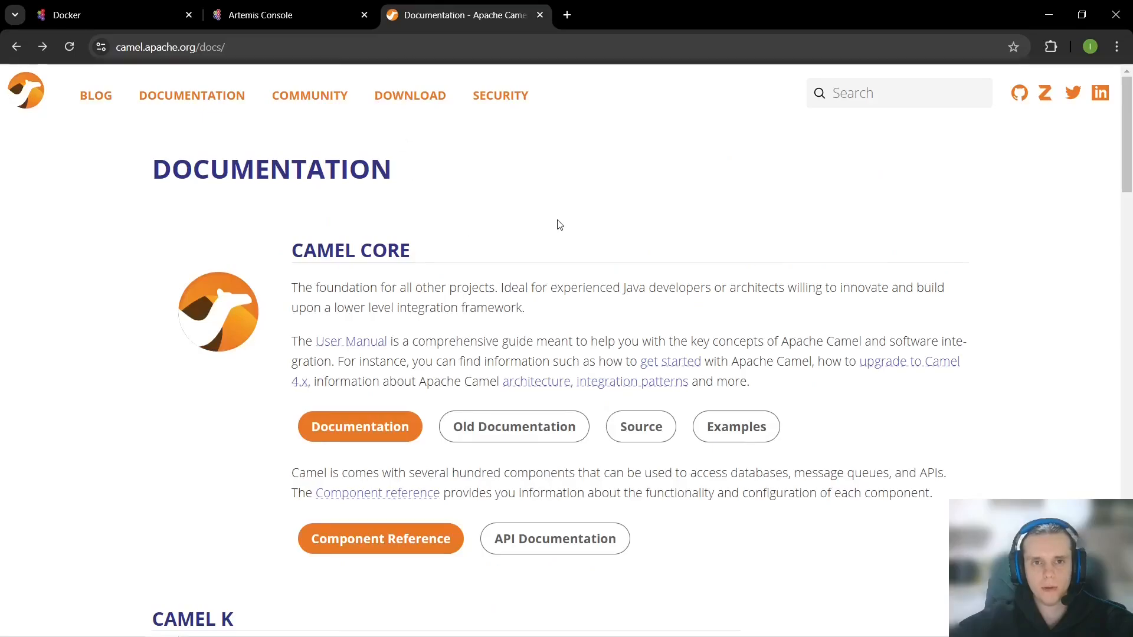
pyautogui.write('jms</artifactId>')
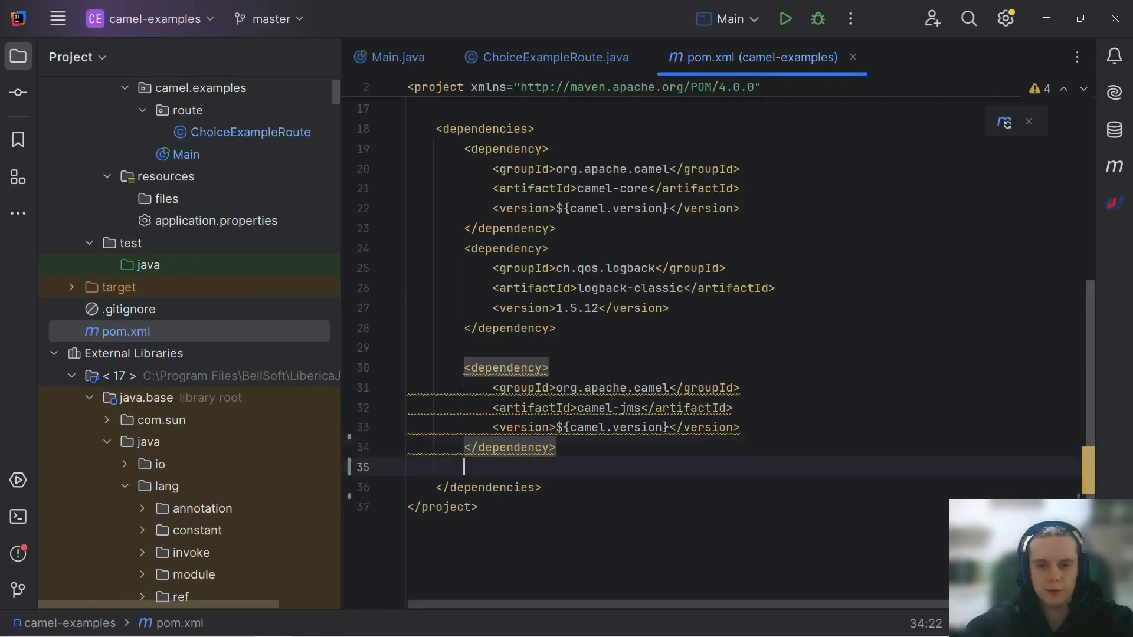
# Step: Declare the org.apache.qpid qpid-jms-client 2.6.1 dependency in pom.xml and bring up Main.java
pyautogui.write('<groupId></groupId>')
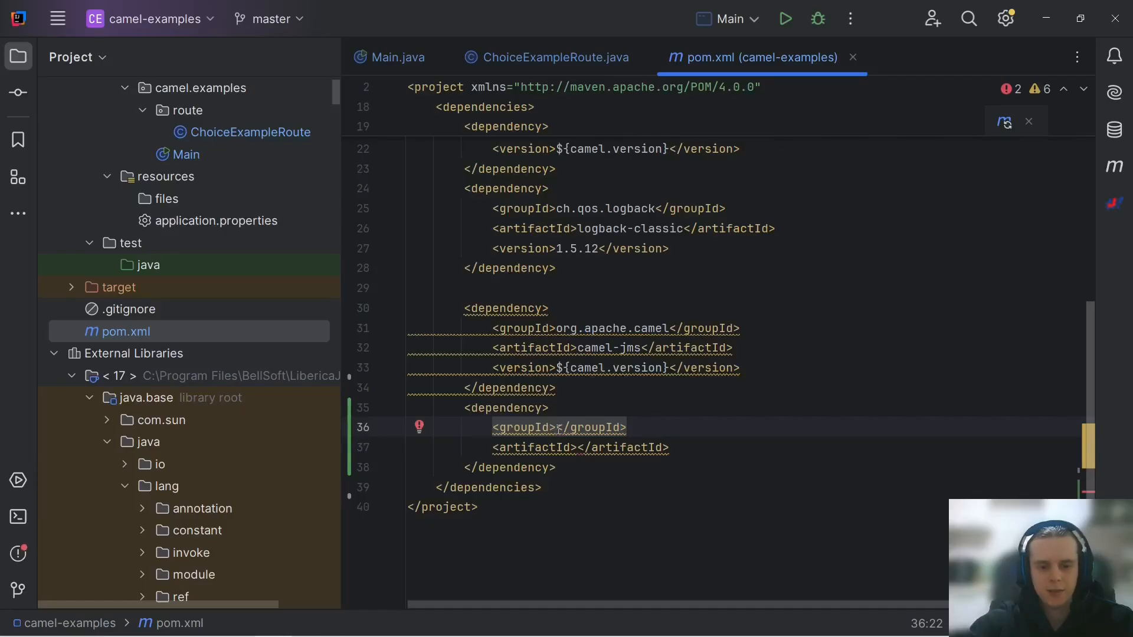
pyautogui.write('org.')
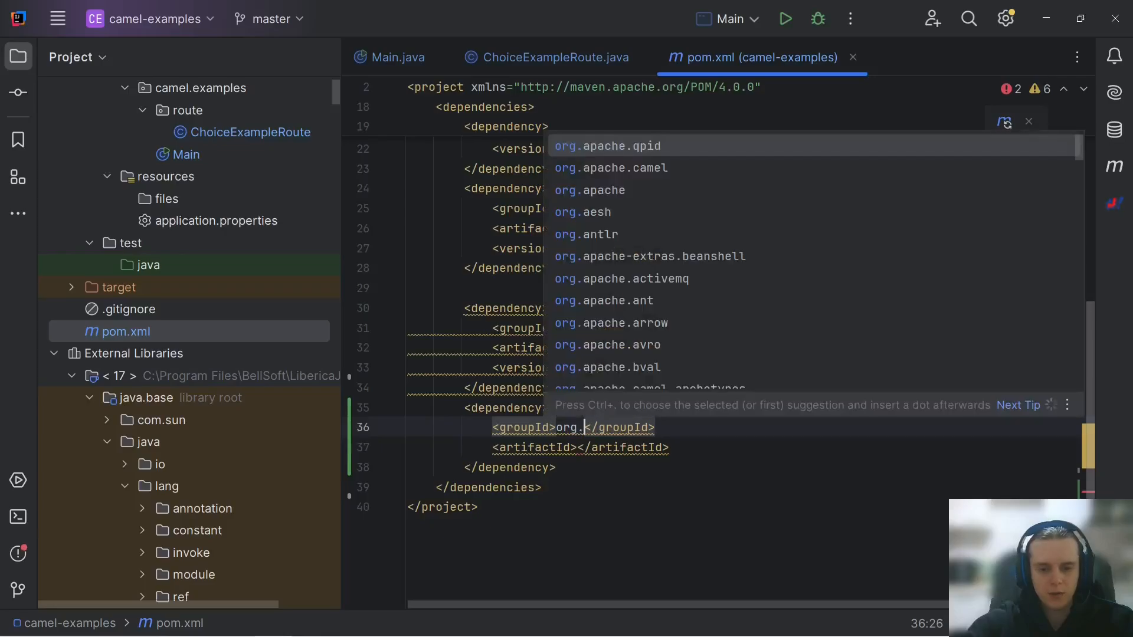
pyautogui.write('apache.qpid')
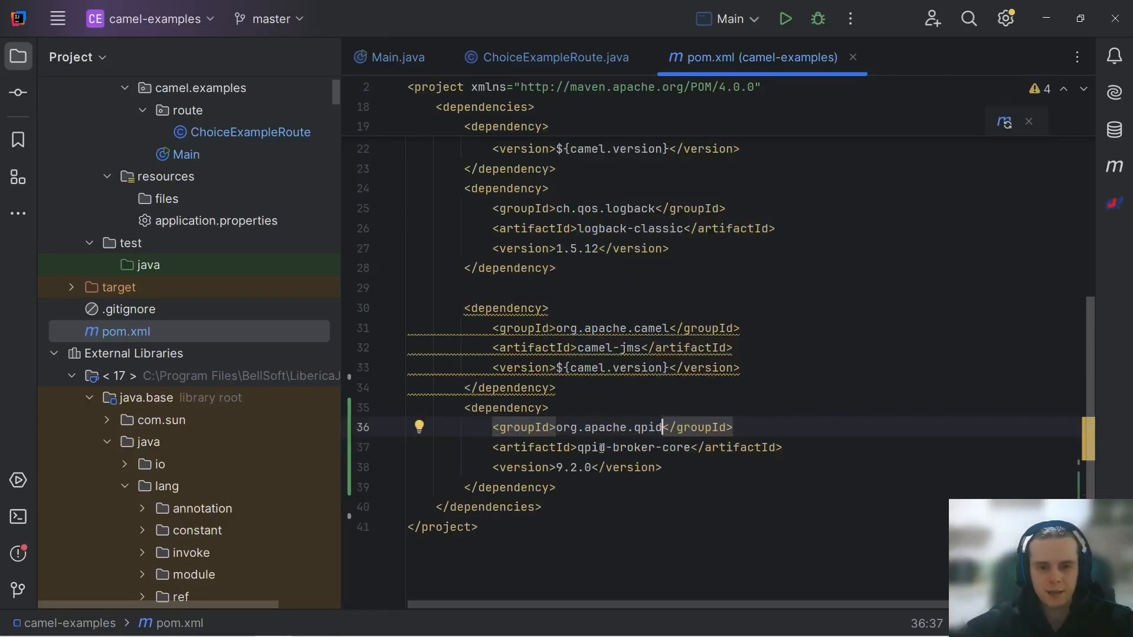
pyautogui.doubleClick(651, 447)
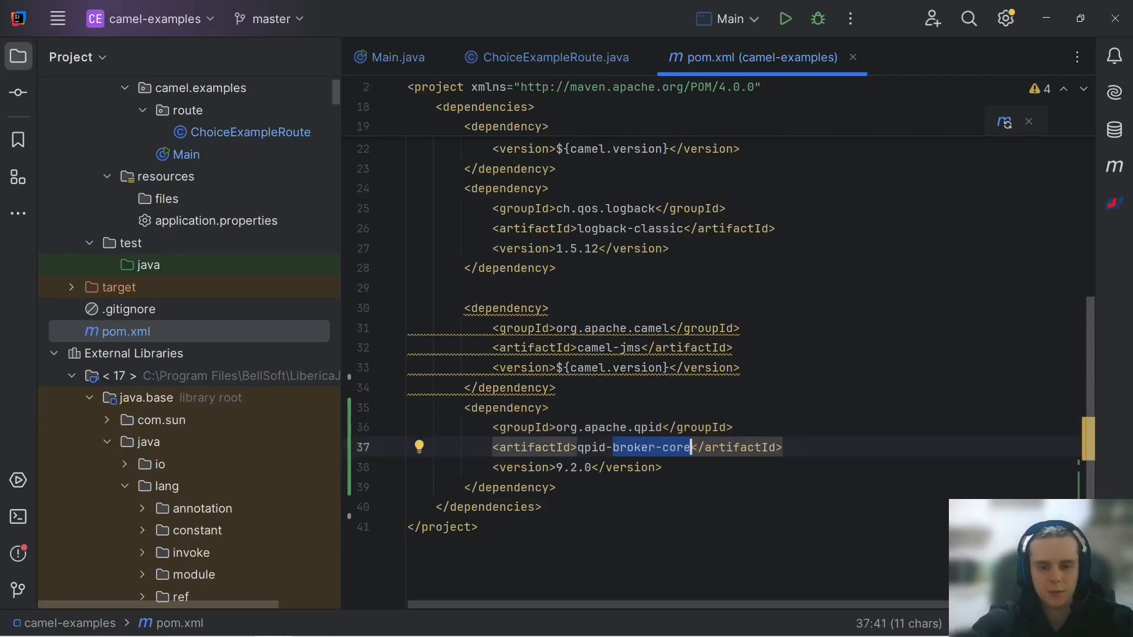
pyautogui.write('qpid-jms-client')
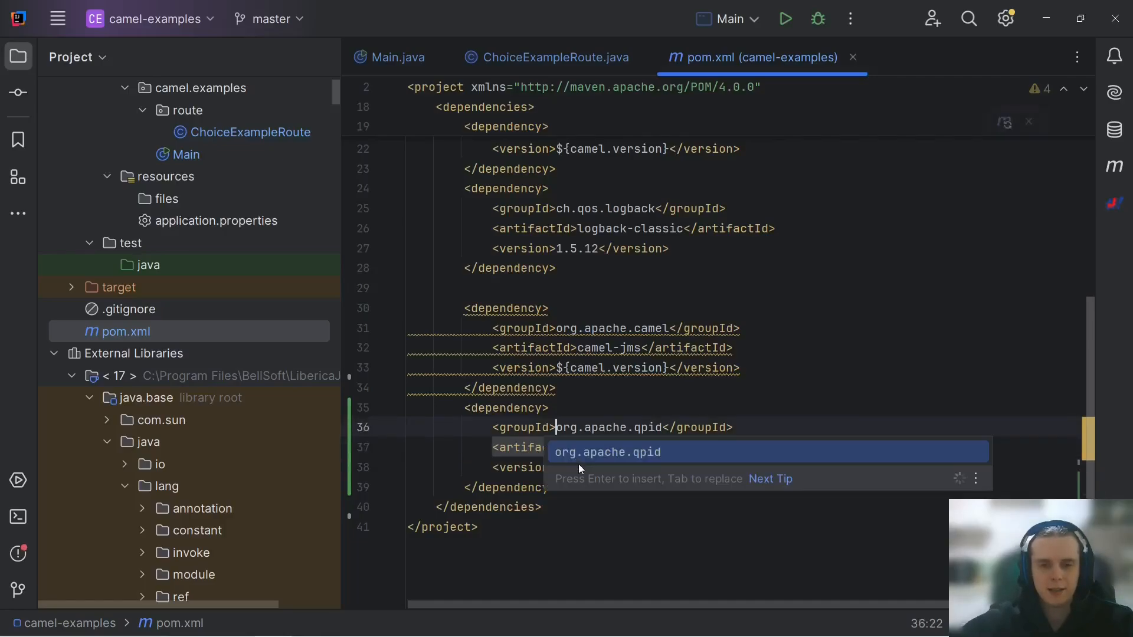
pyautogui.press('Enter')
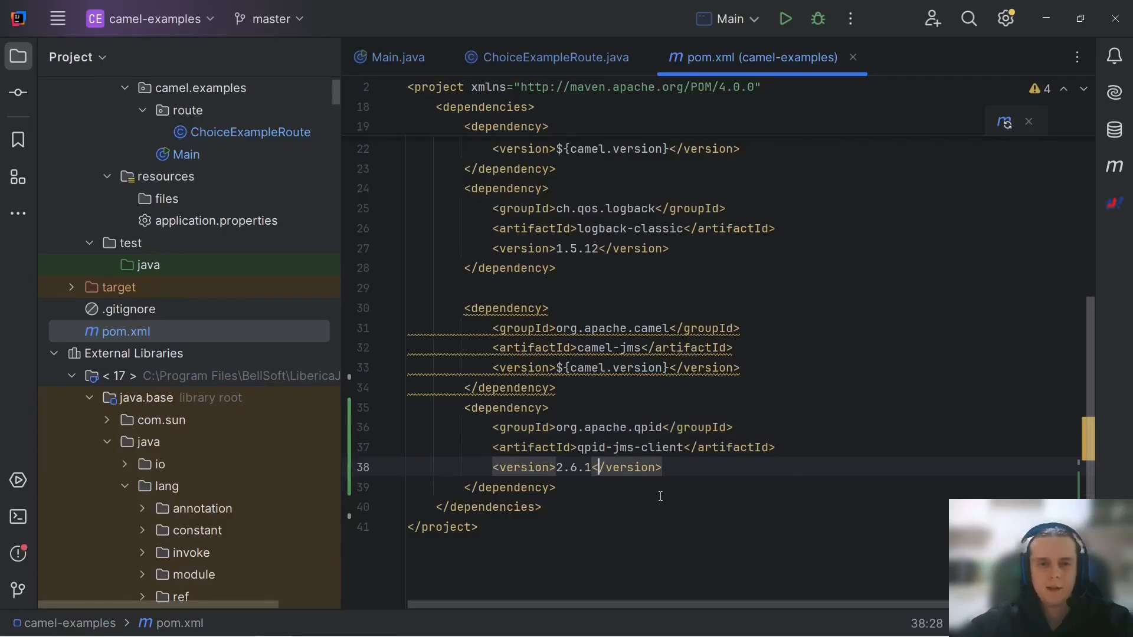
pyautogui.click(398, 57)
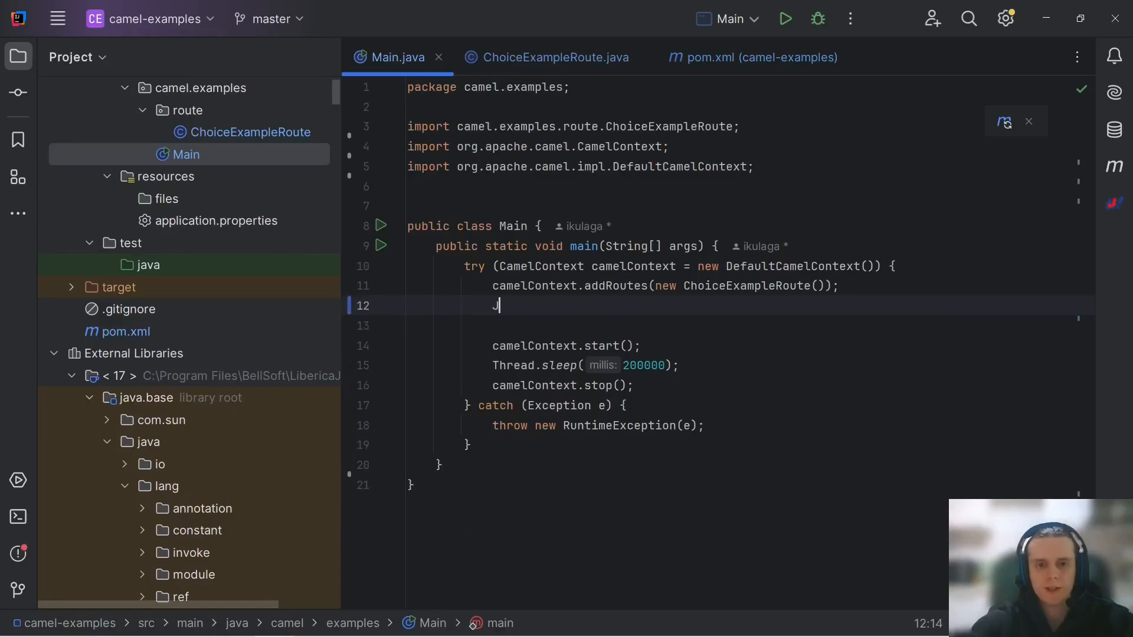
# Step: Fetch the JmsComponent from camelContext via getComponent("jms", JmsComponent.class)
pyautogui.write('Jms')
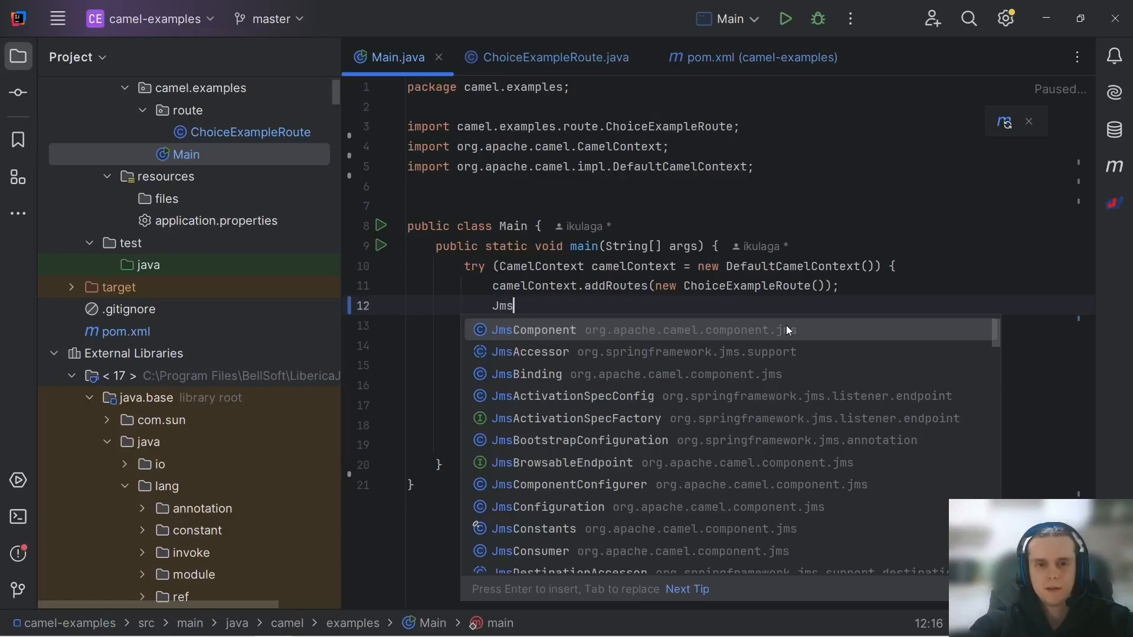
pyautogui.write('Component jms = camel')
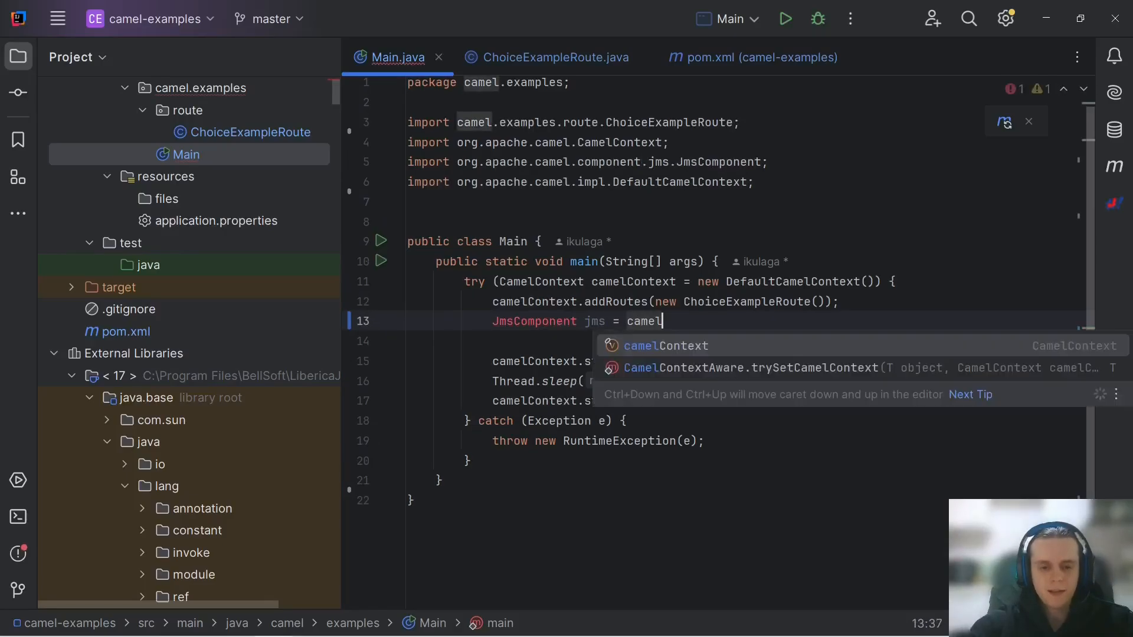
pyautogui.write('Context.get')
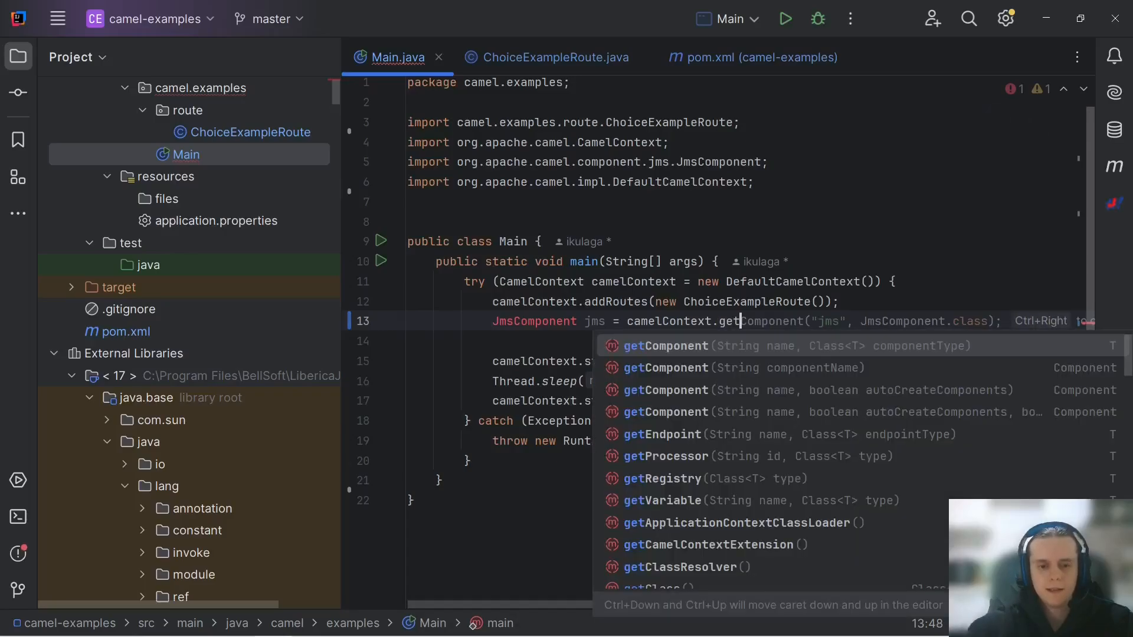
pyautogui.write('Component();')
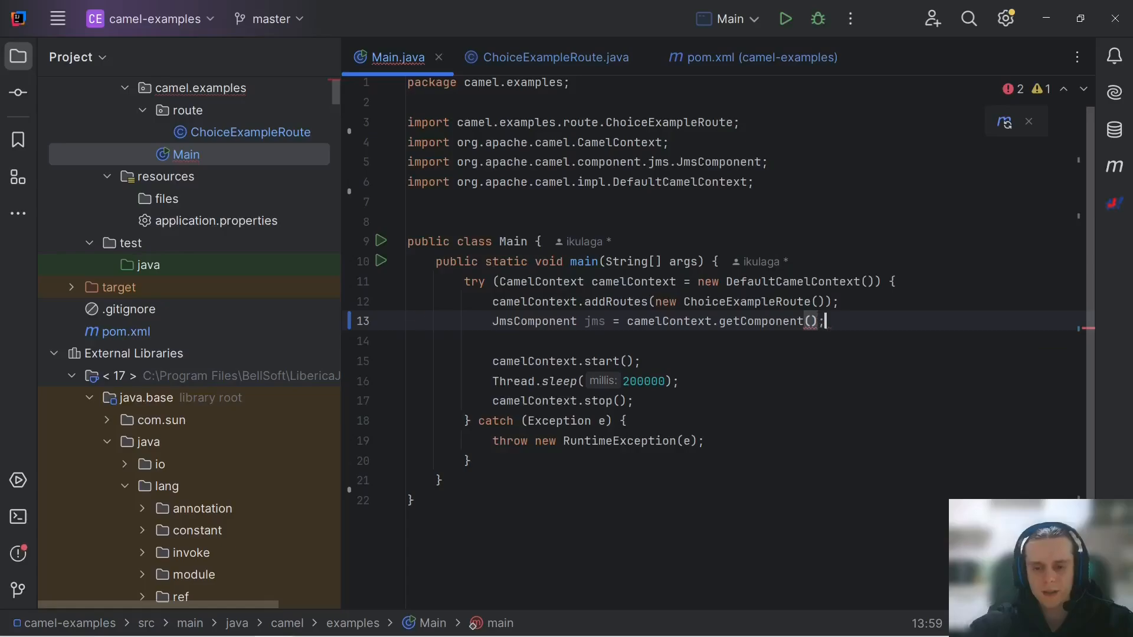
pyautogui.write('"')
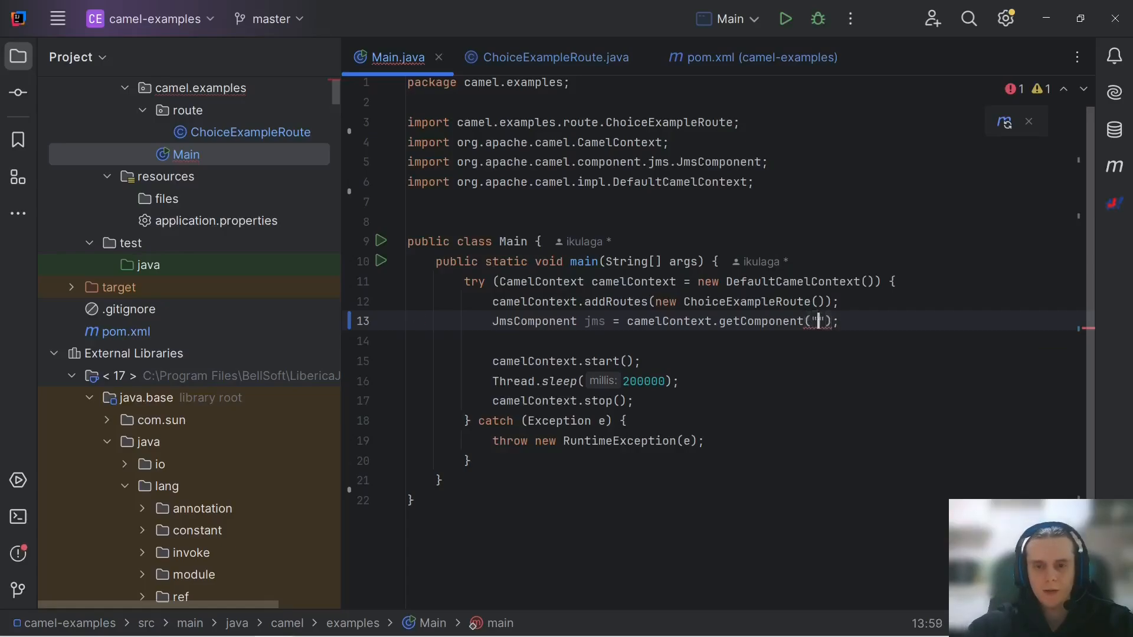
pyautogui.write('jms')
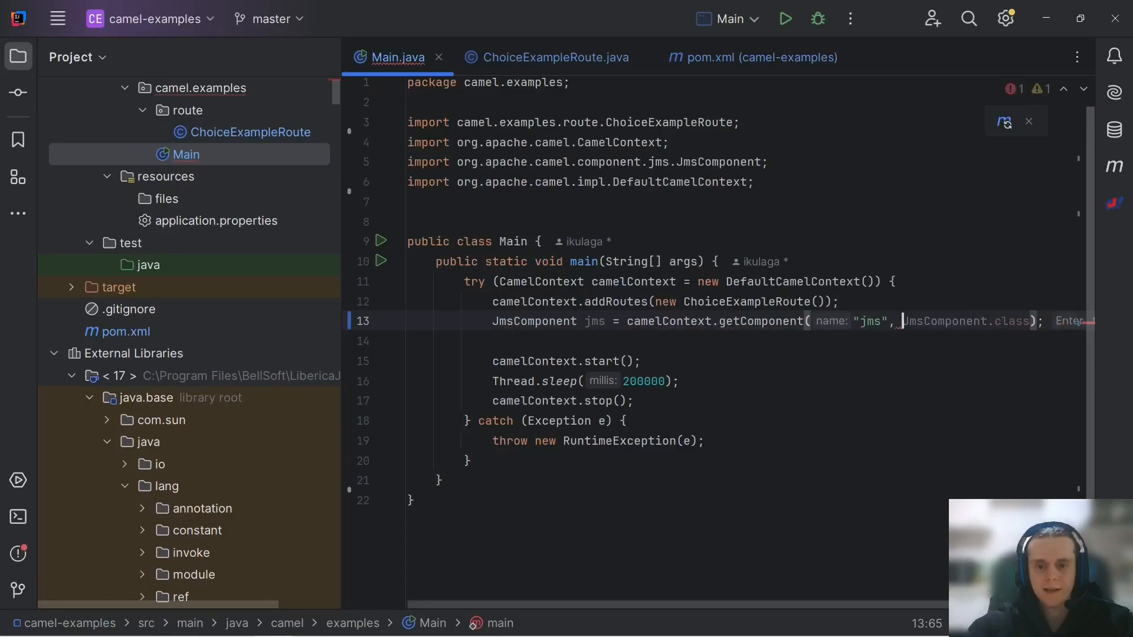
pyautogui.press('Enter')
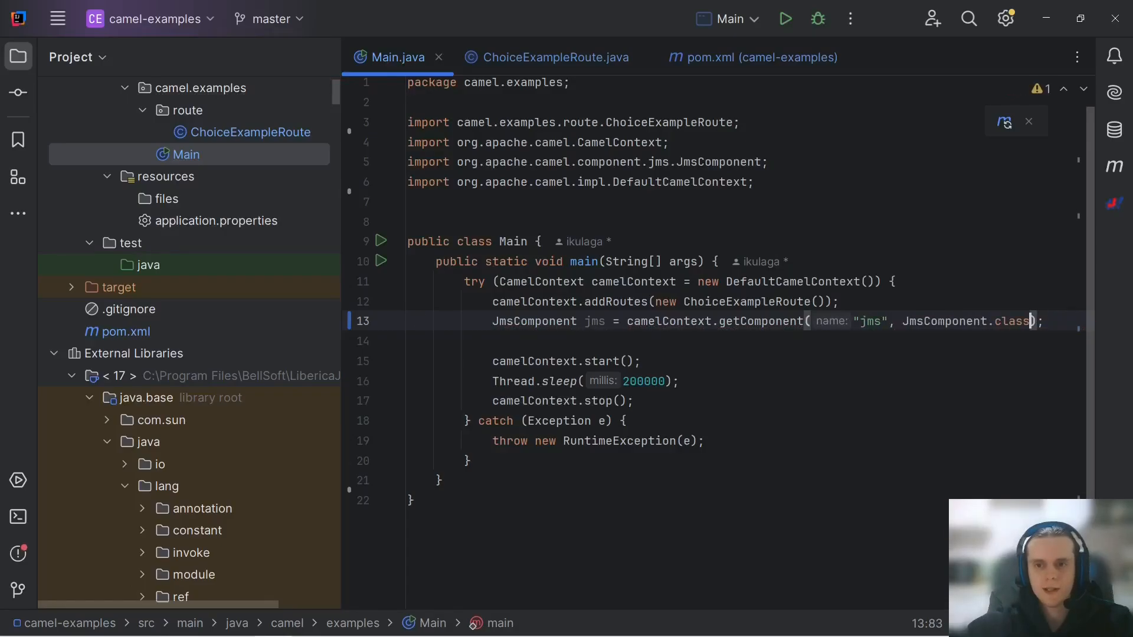
# Step: Set the component's connection factory from a new createConnectionFactory() method
pyautogui.write('jms.co')
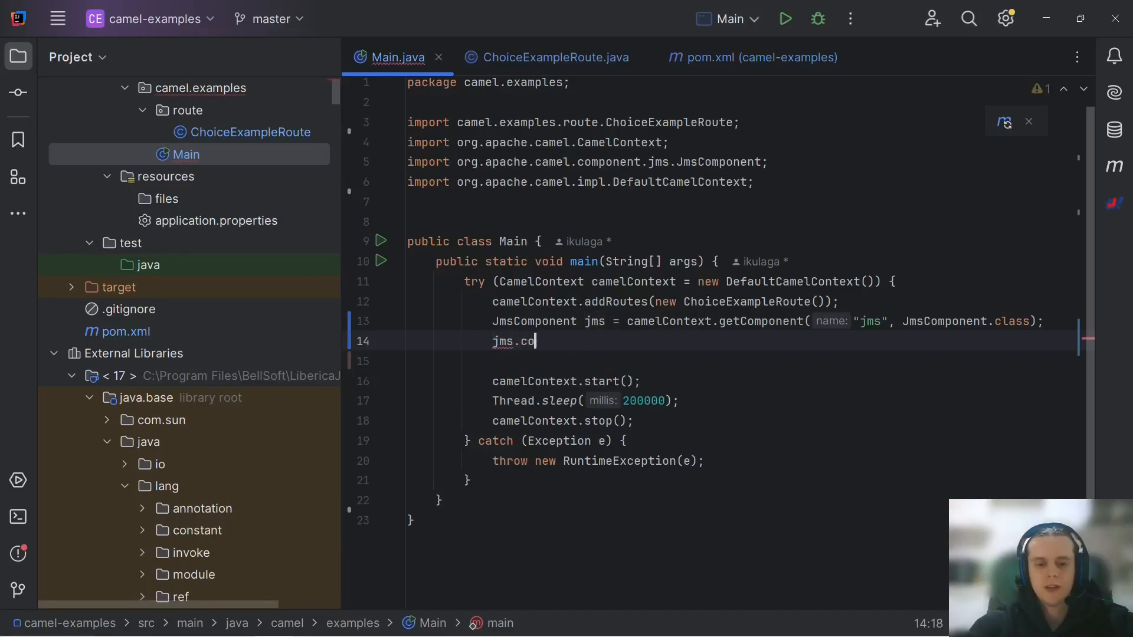
pyautogui.write('nnectionFactory();')
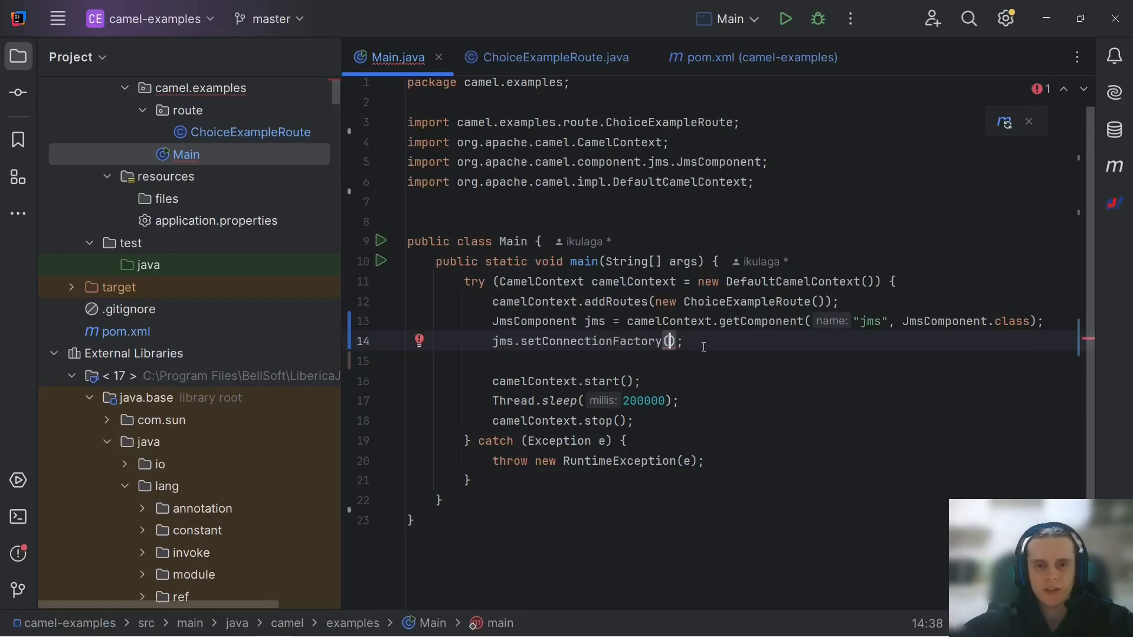
pyautogui.moveTo(672, 341)
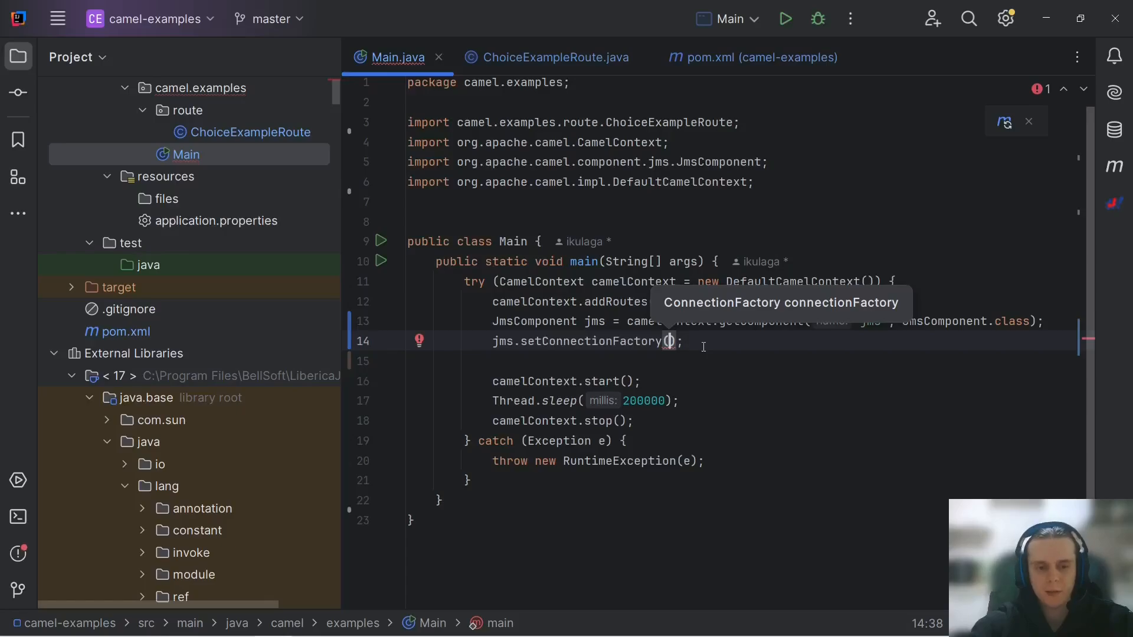
pyautogui.write('createConnecti')
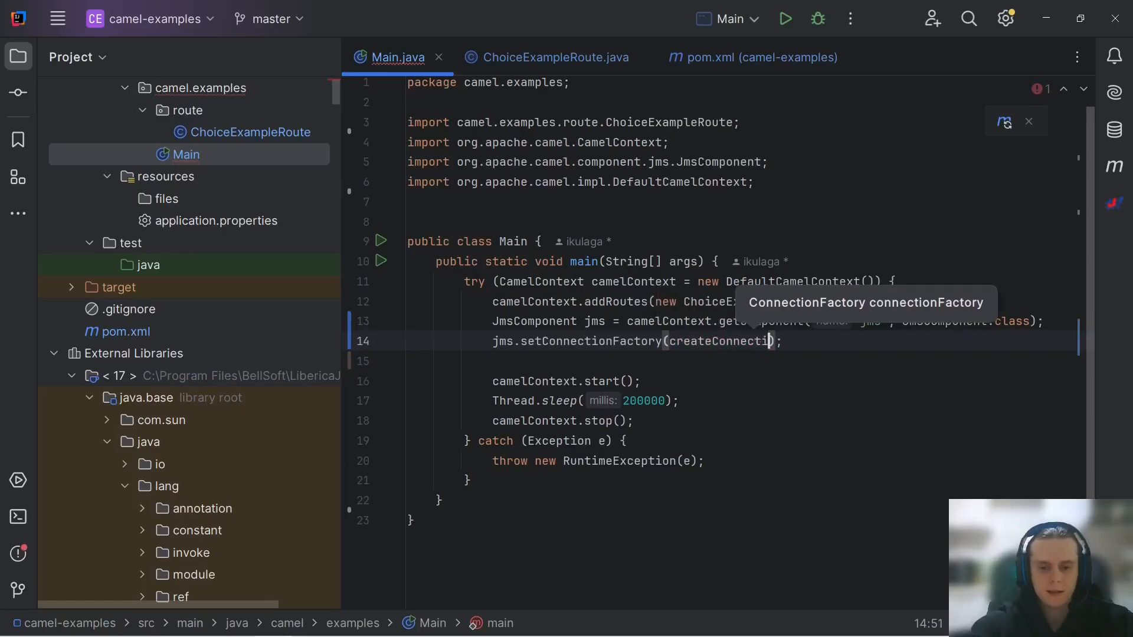
pyautogui.write('onFacrtory(')
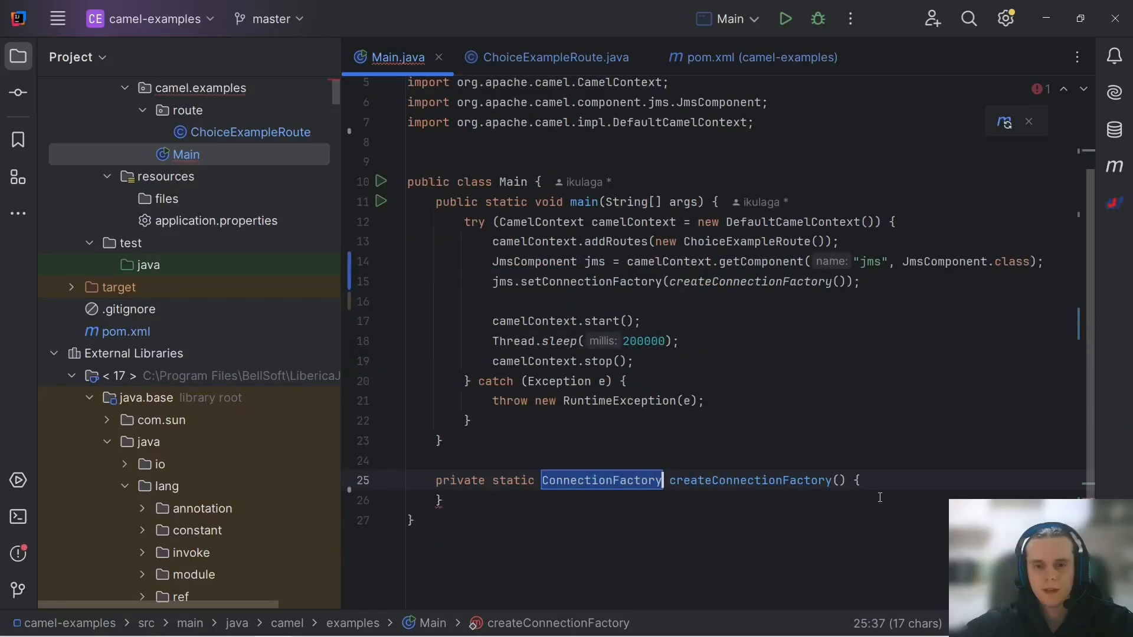
# Step: Build a JmsConnectionFactory for amqp://localhost in createConnectionFactory
pyautogui.write('Jms')
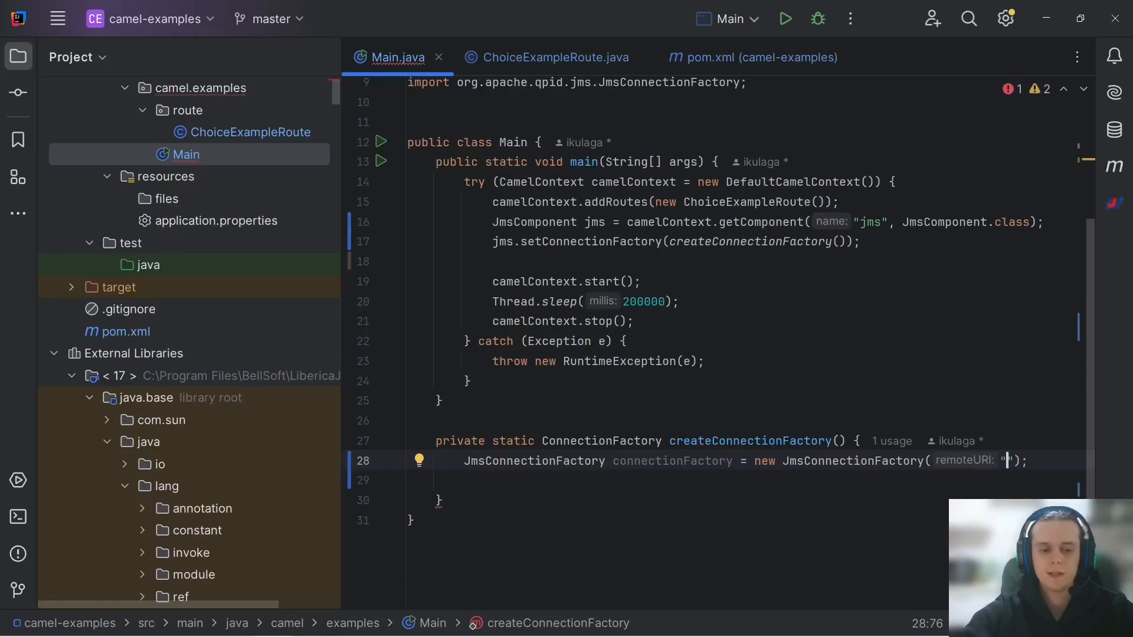
pyautogui.write('amq')
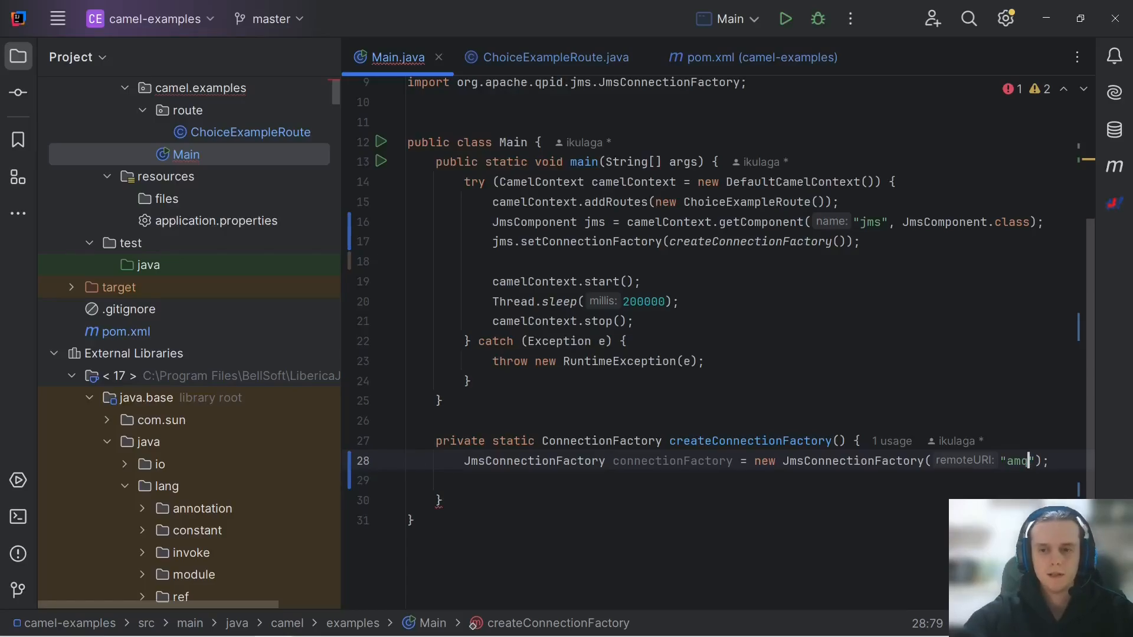
pyautogui.write('qp://')
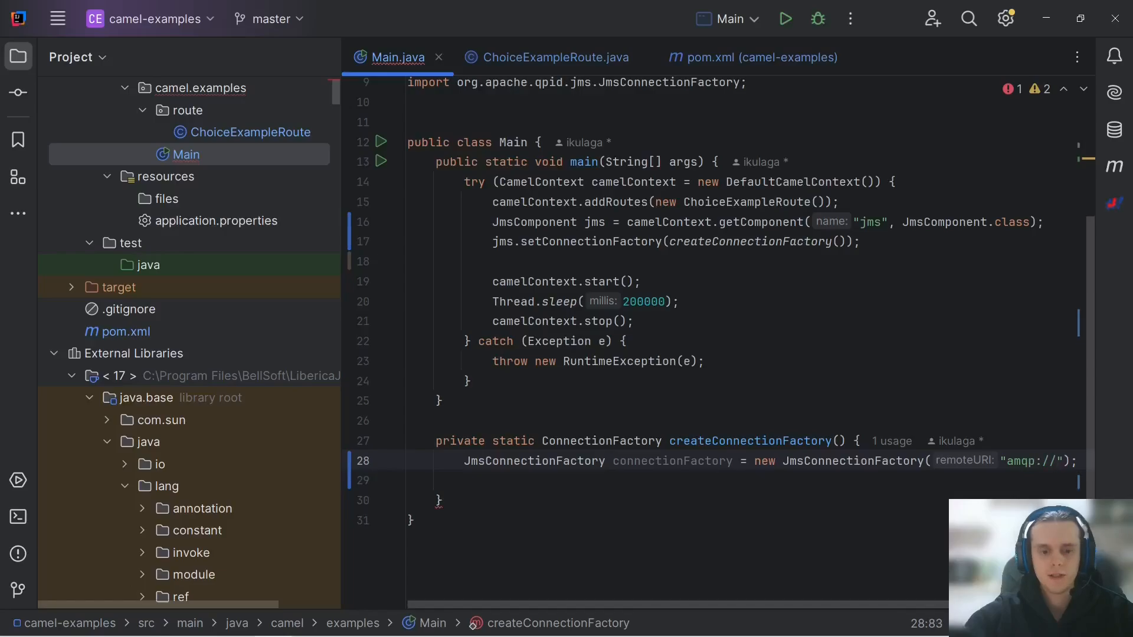
pyautogui.write('localhost:')
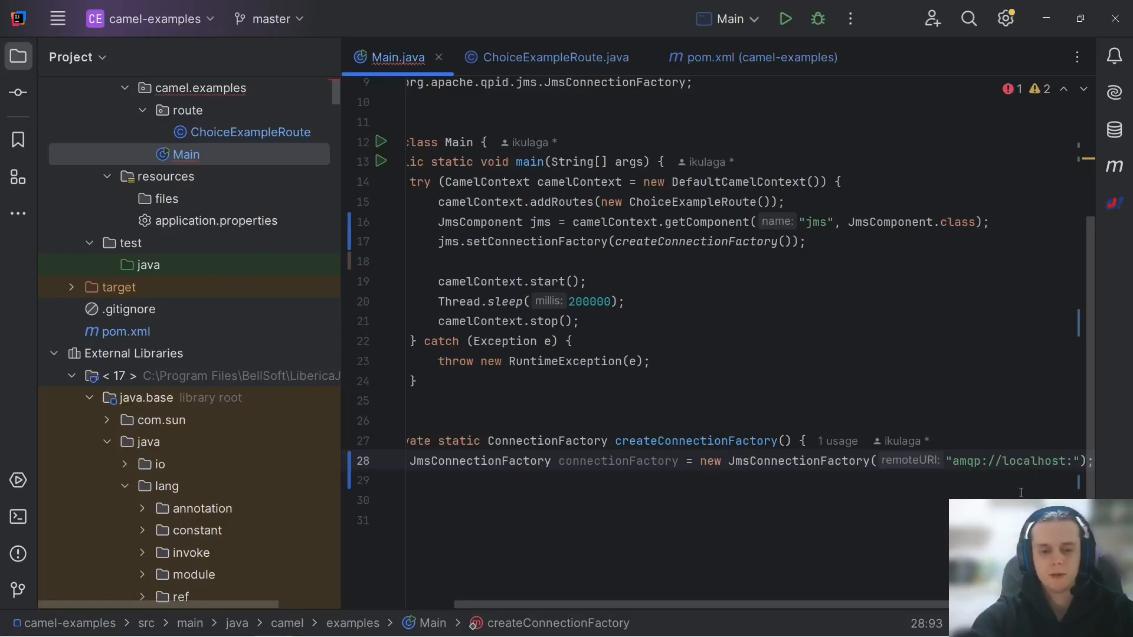
pyautogui.write('6')
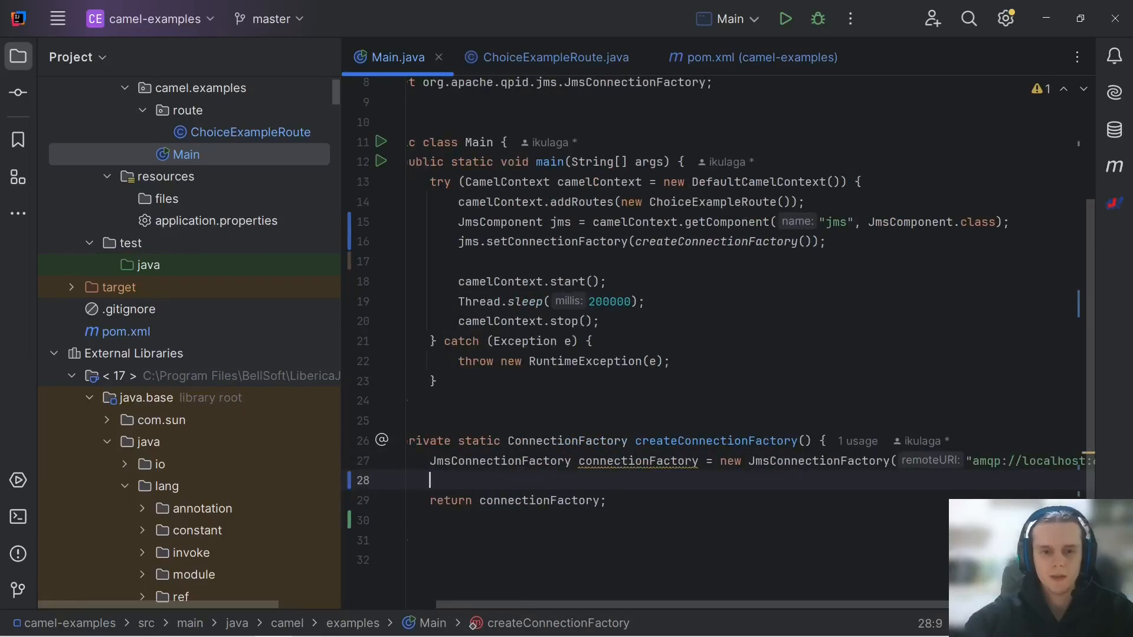
# Step: Add connectionFactory.setUsername() and duplicate it for the credentials
pyautogui.write('connectionFactory.setUsername();')
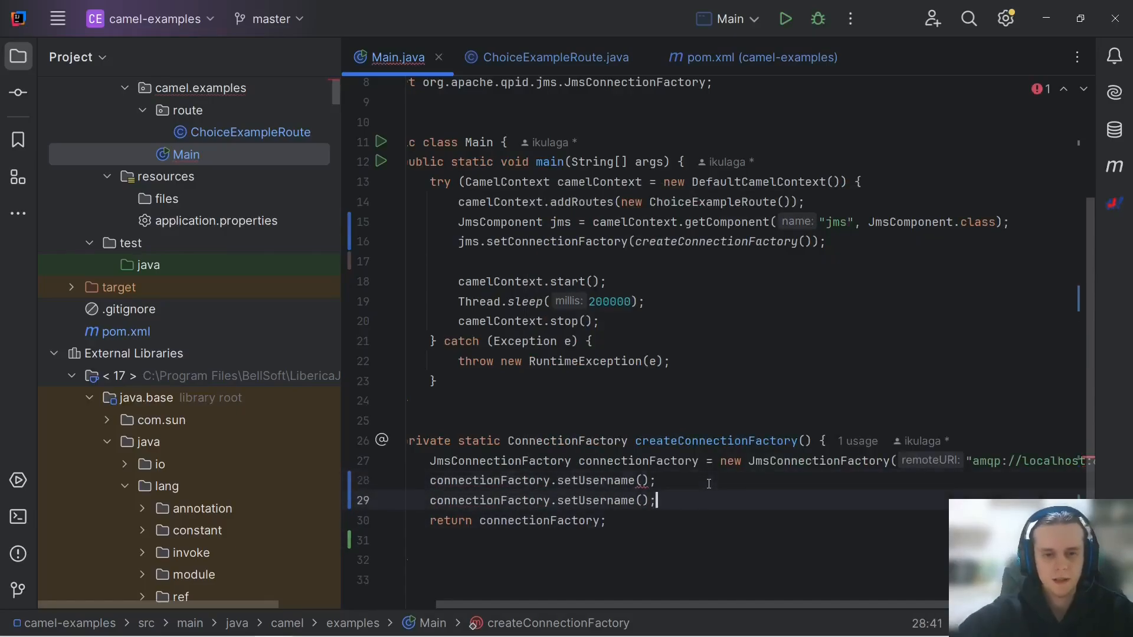
pyautogui.press('Backspace')
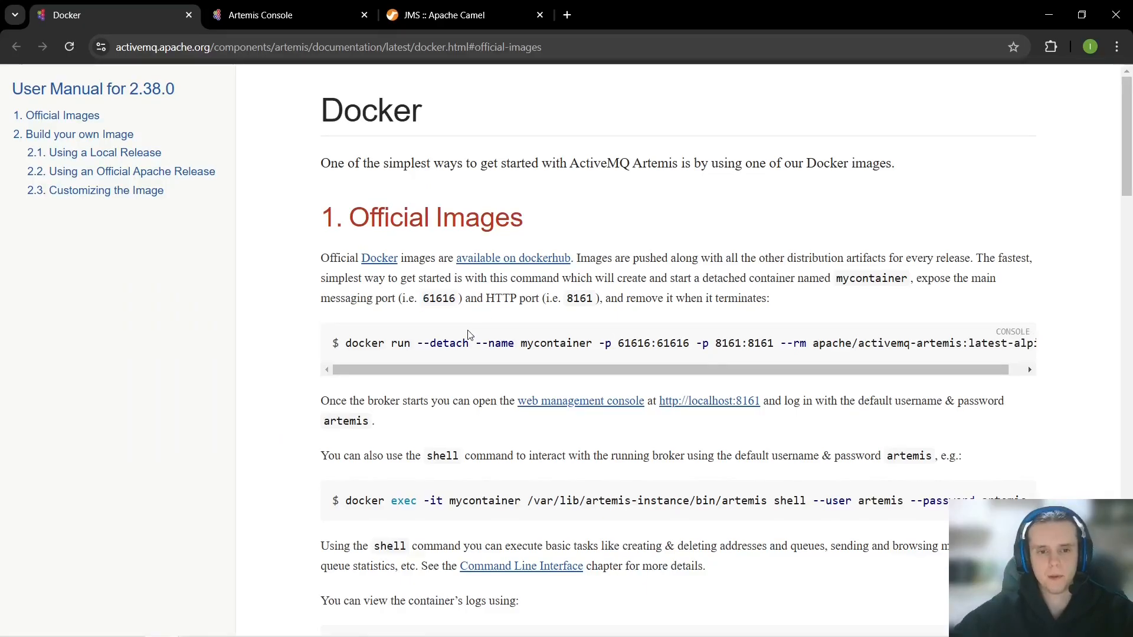
pyautogui.scroll(-3)
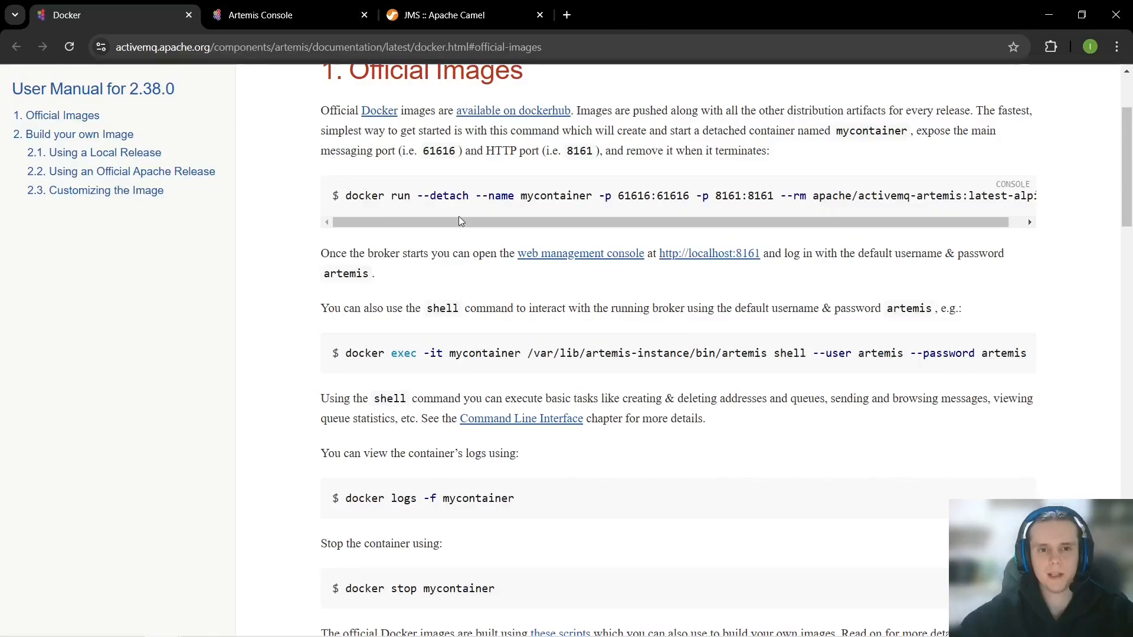
pyautogui.scroll(3)
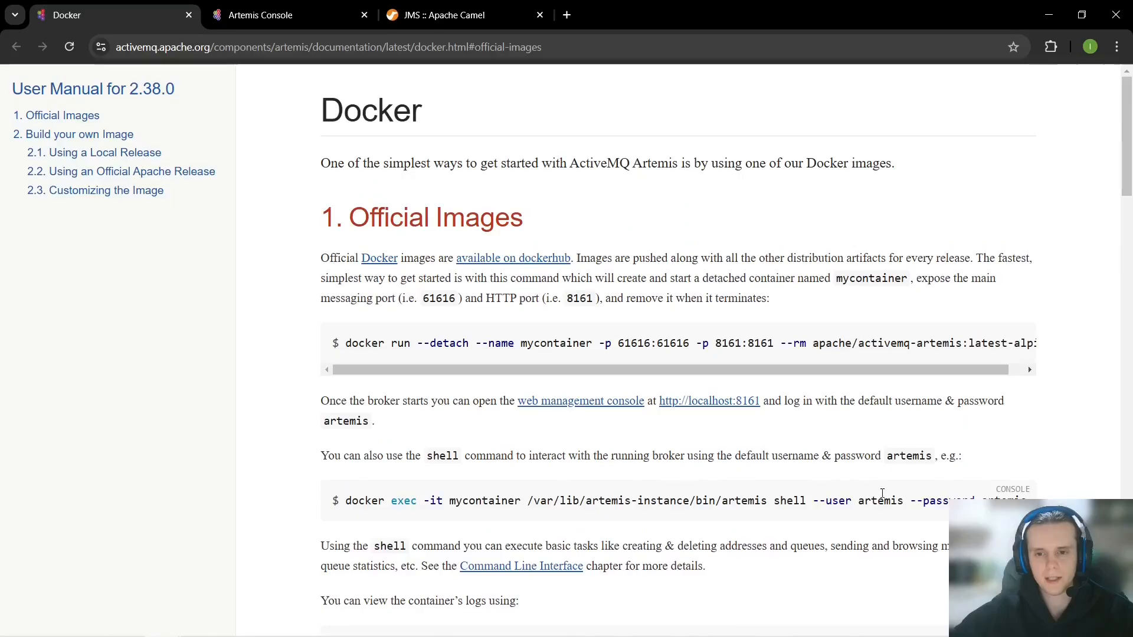
pyautogui.doubleClick(880, 501)
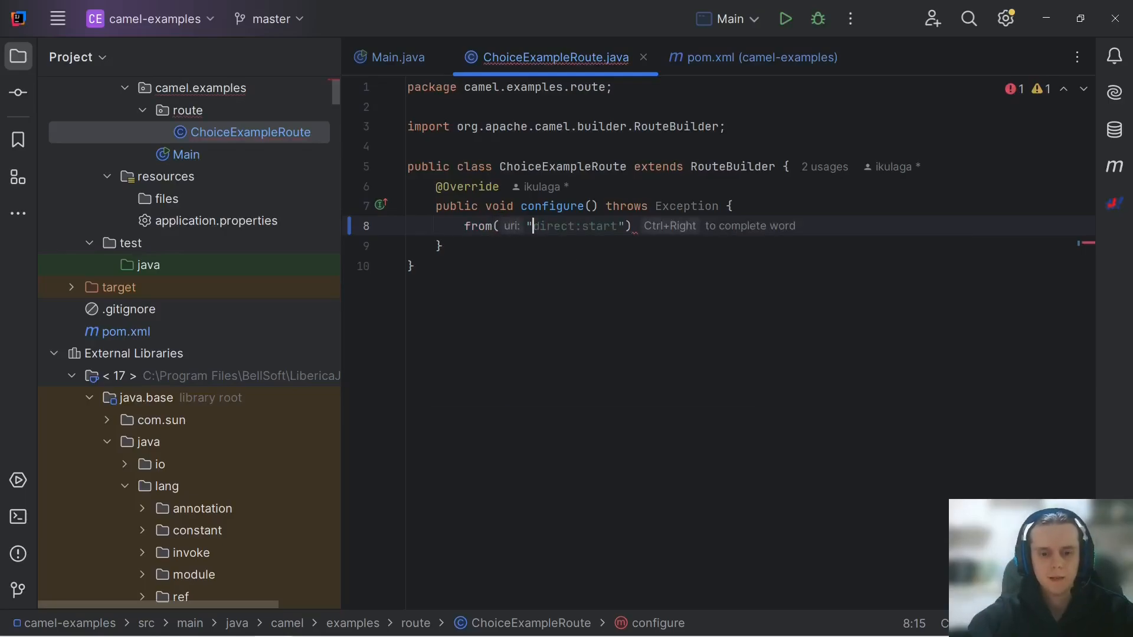
# Step: Make ChoiceExampleRoute consume from "jms:input.queue" and start a .log() step
pyautogui.write('jms:queue:choice')
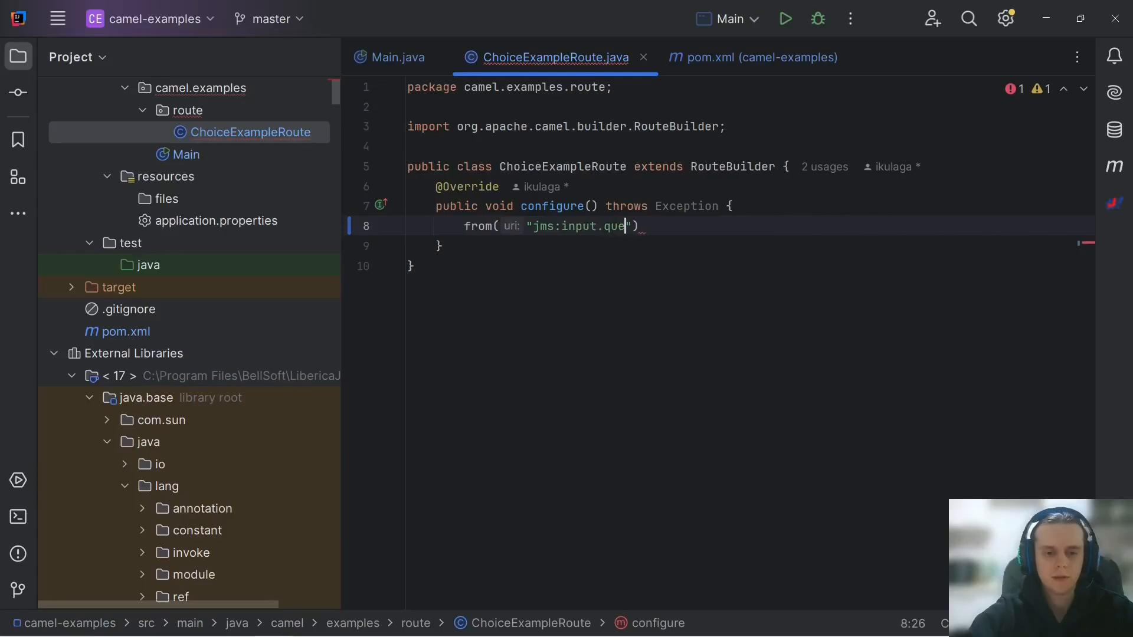
pyautogui.write('ue')
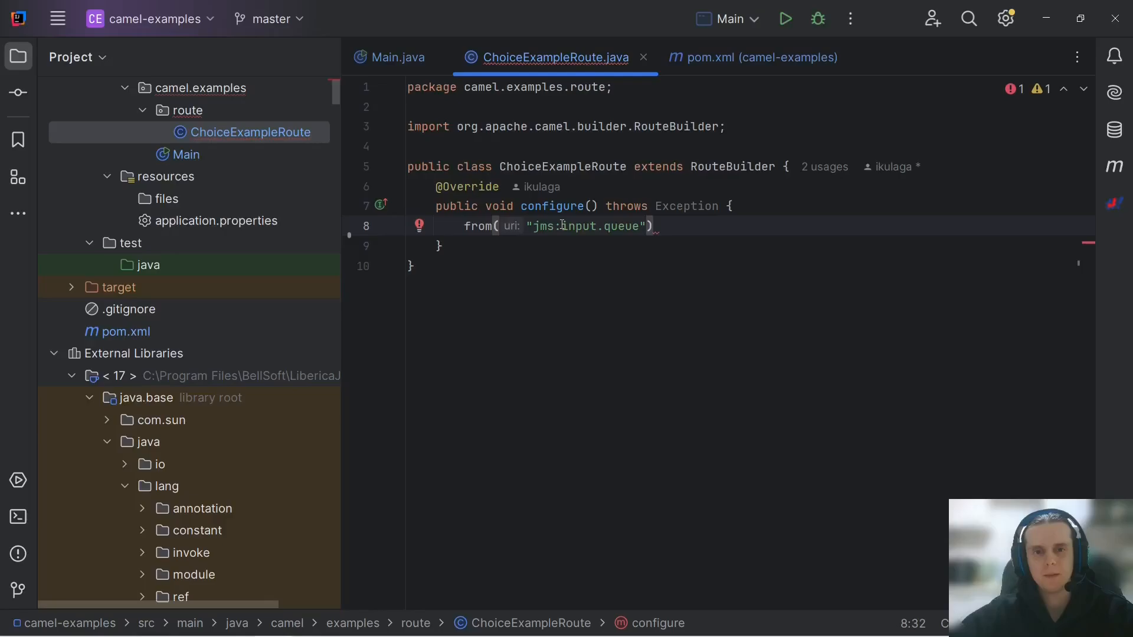
pyautogui.doubleClick(592, 225)
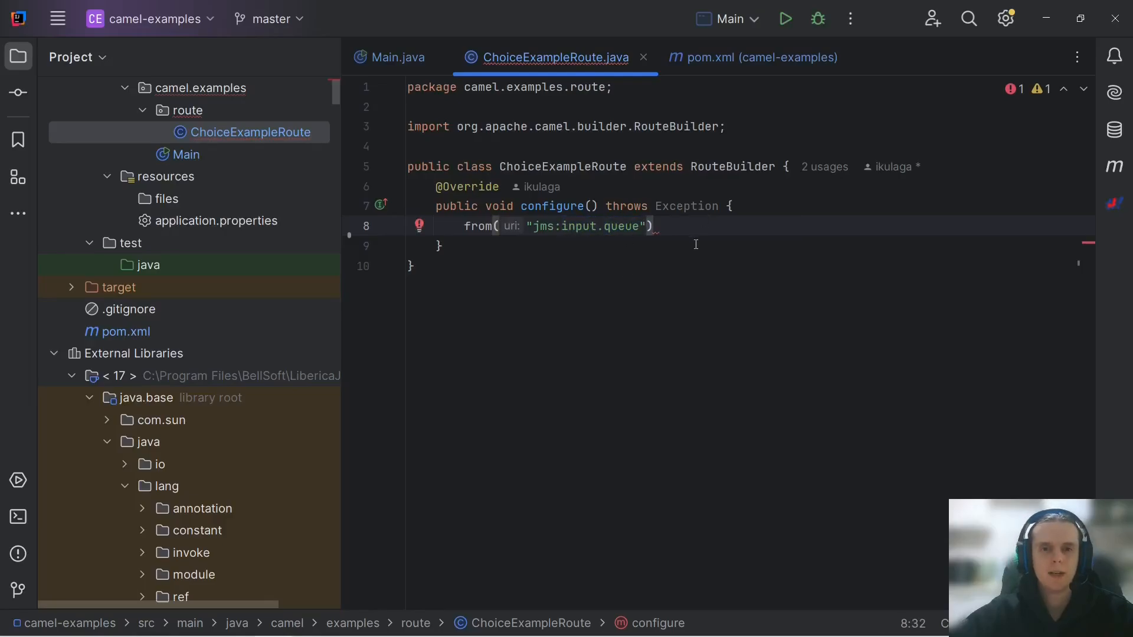
pyautogui.moveTo(720, 298)
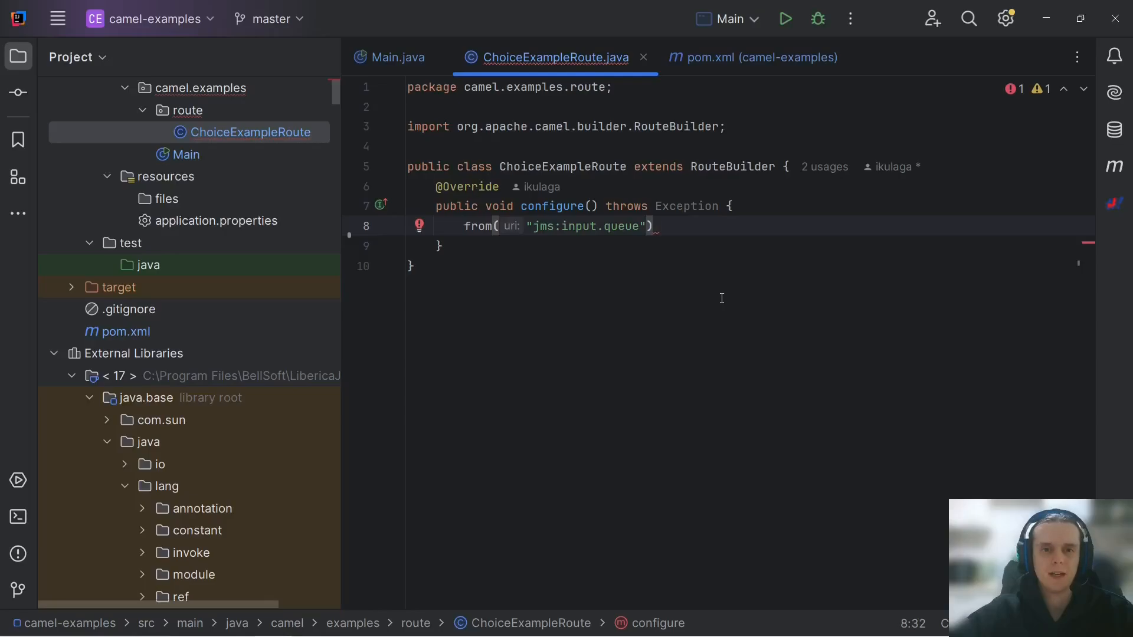
pyautogui.write('.')
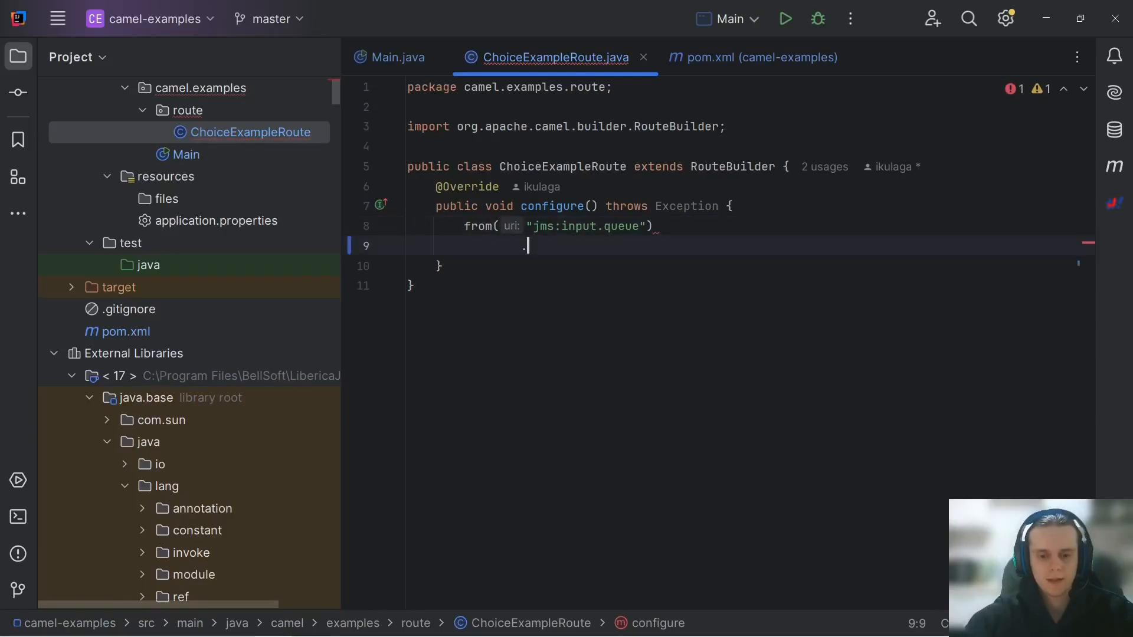
pyautogui.write('log()')
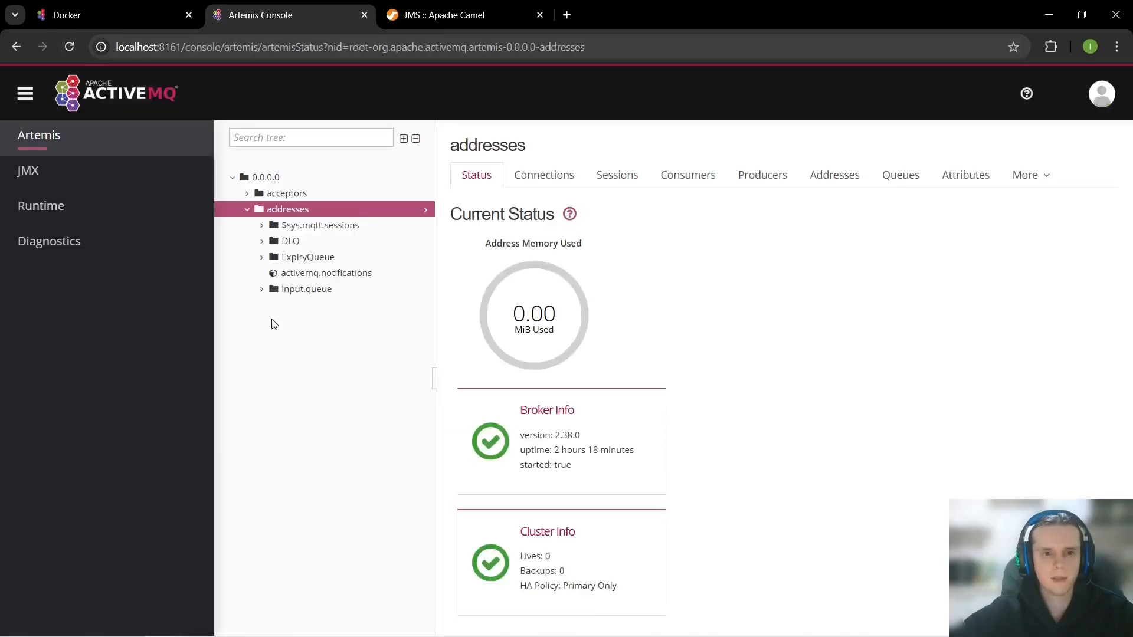
# Step: Send a message with body 'test' to input.queue from the Artemis Console
pyautogui.click(262, 288)
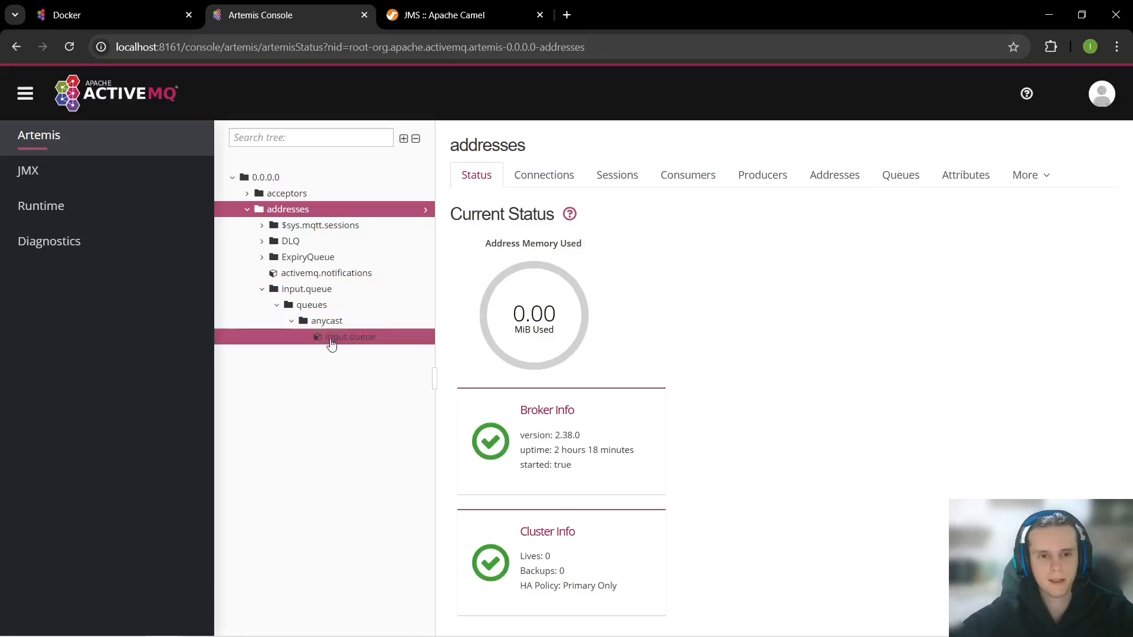
pyautogui.click(349, 336)
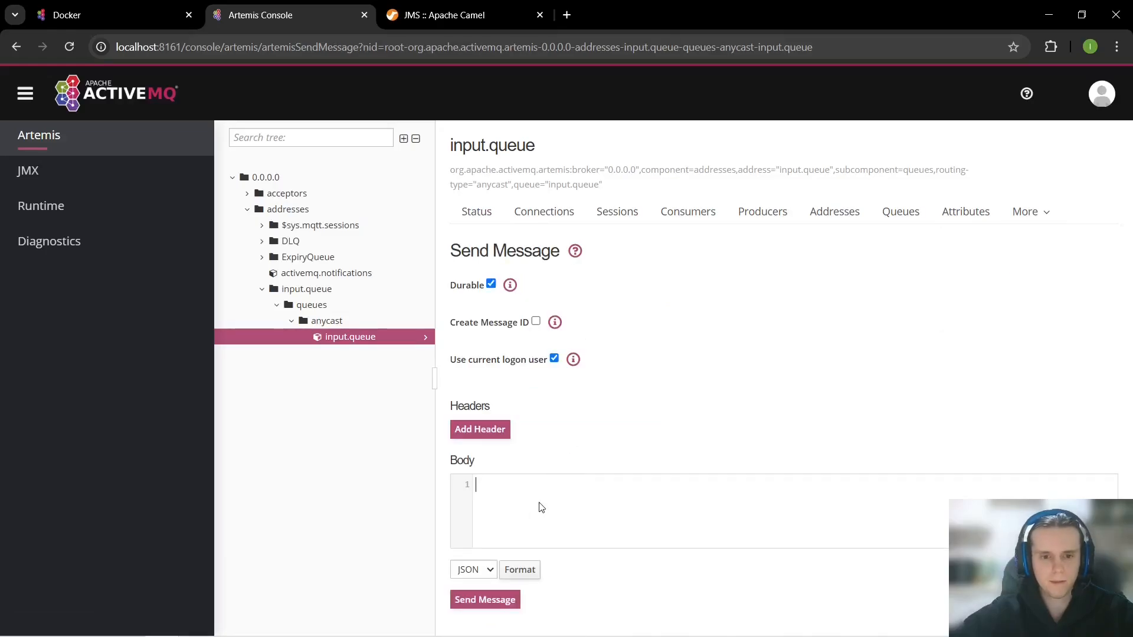
pyautogui.write('test')
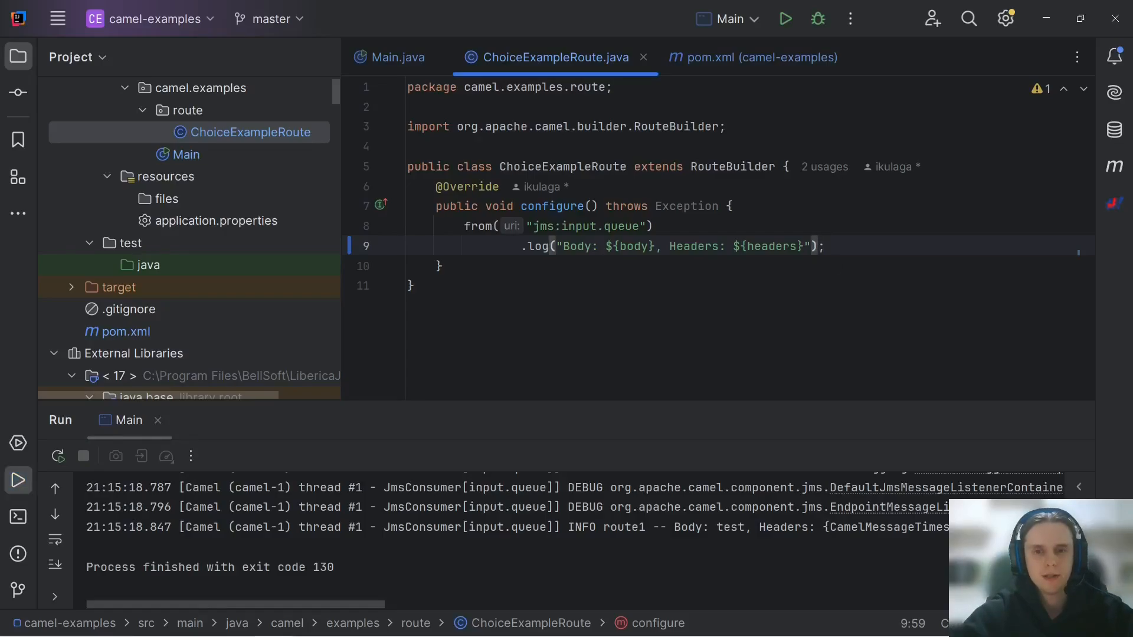
# Step: Add .choice() with a started .when() after the log call
pyautogui.write('.choice();')
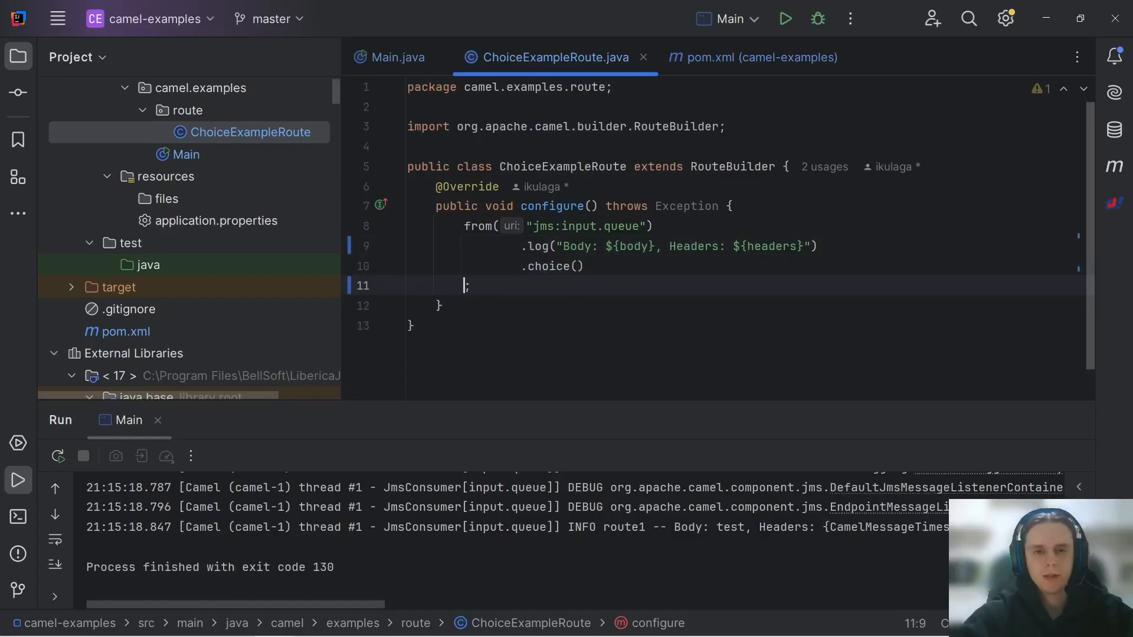
pyautogui.write('.')
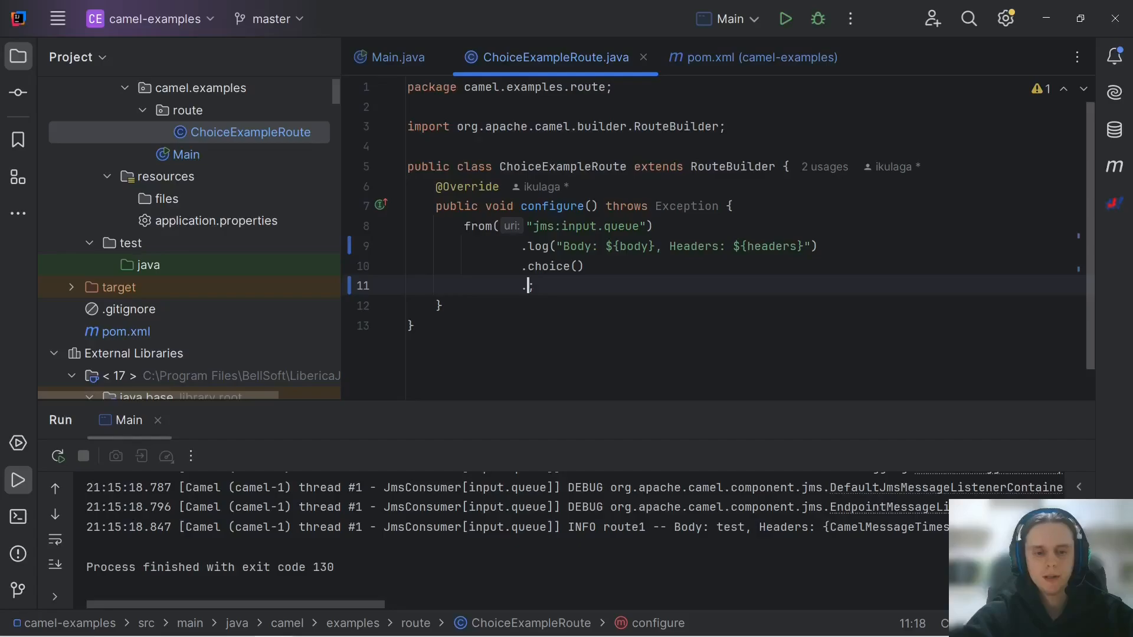
pyautogui.write('when')
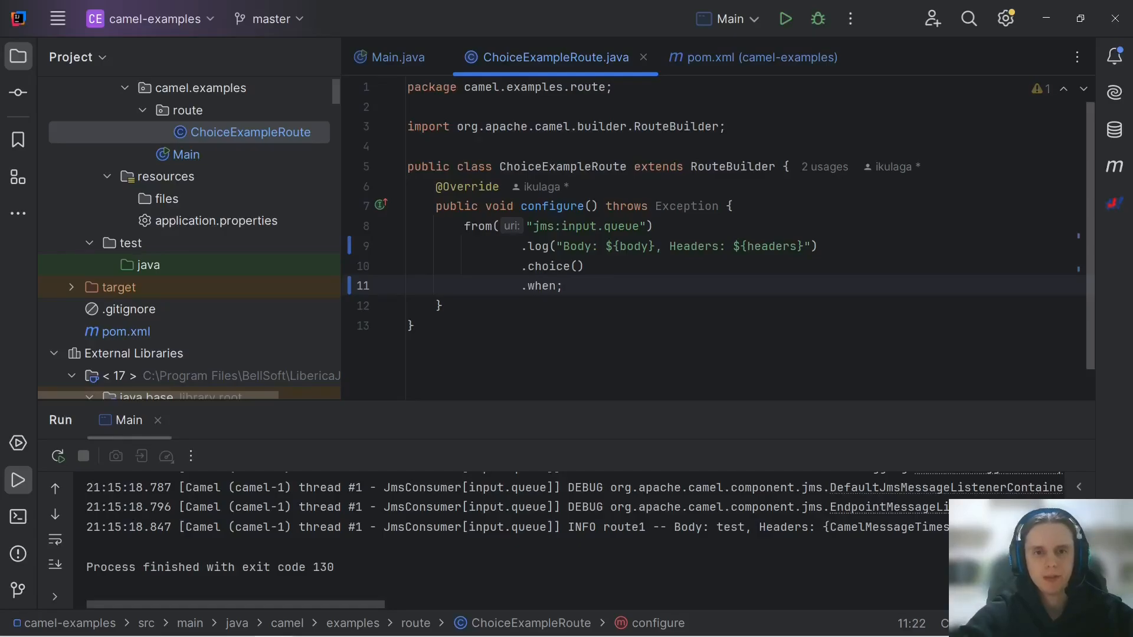
pyautogui.write('()')
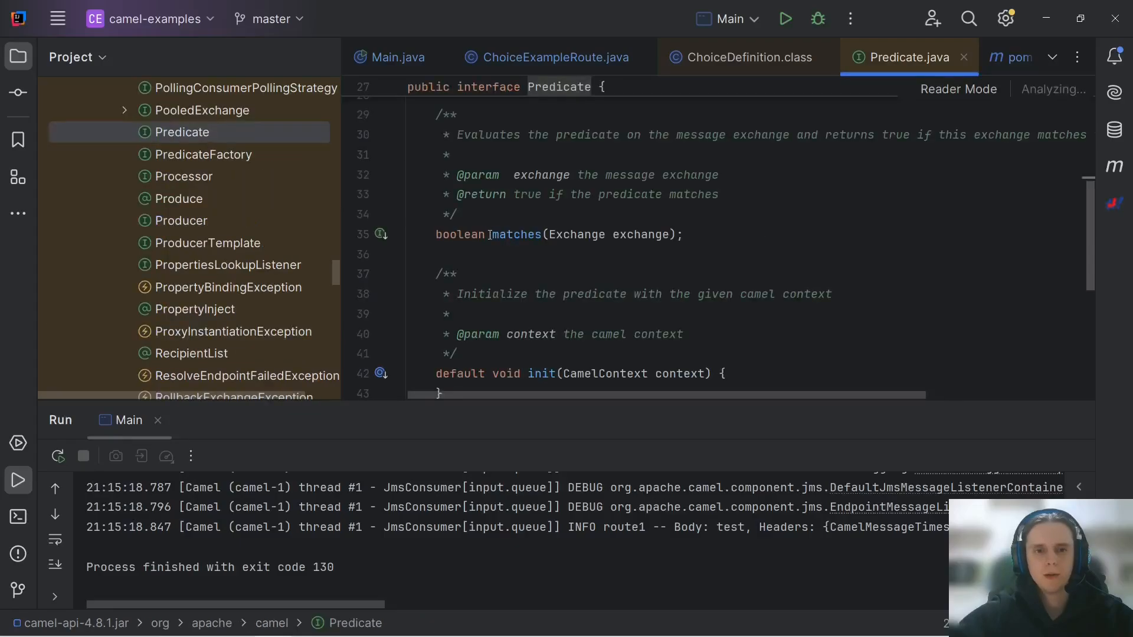
pyautogui.moveTo(517, 229)
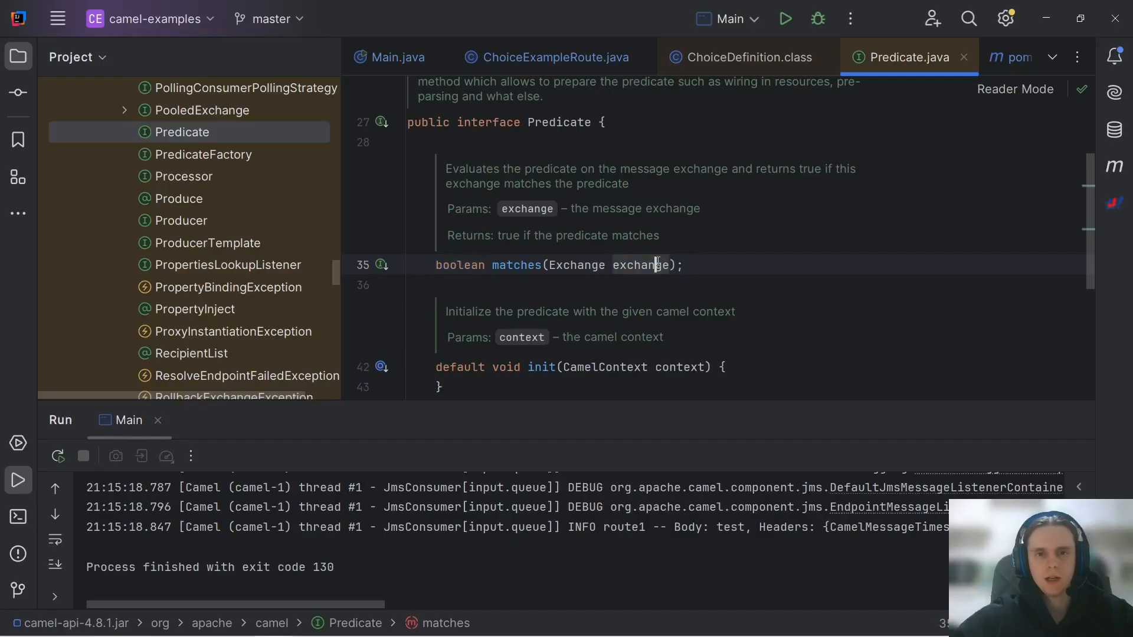
# Step: In matches(), read the requestType header from the exchange
pyautogui.click(555, 57)
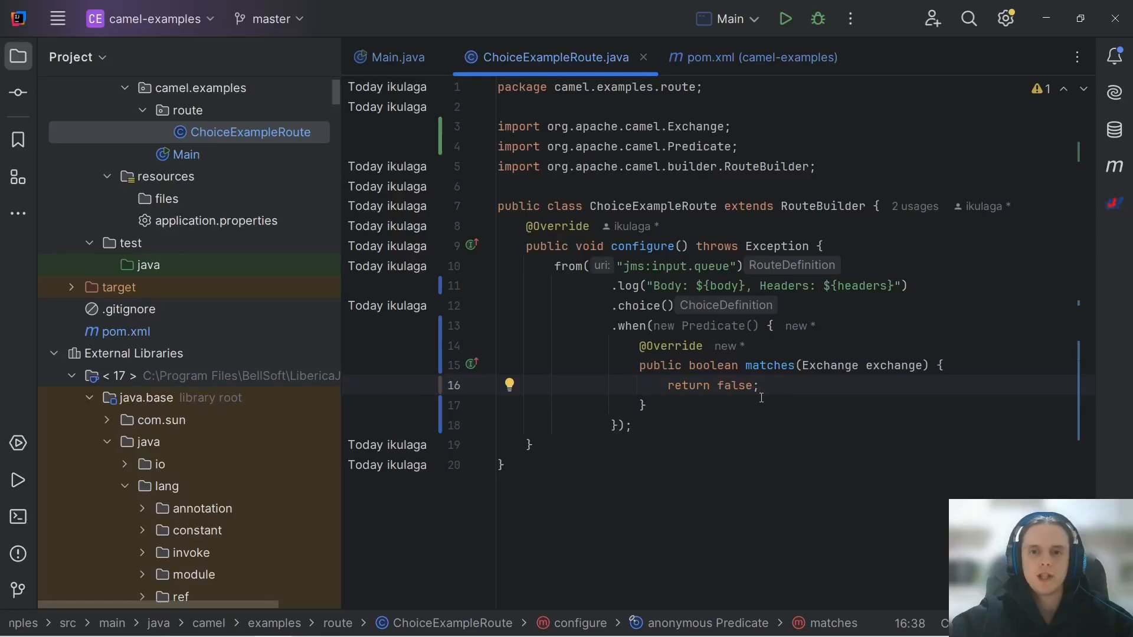
pyautogui.press('Enter')
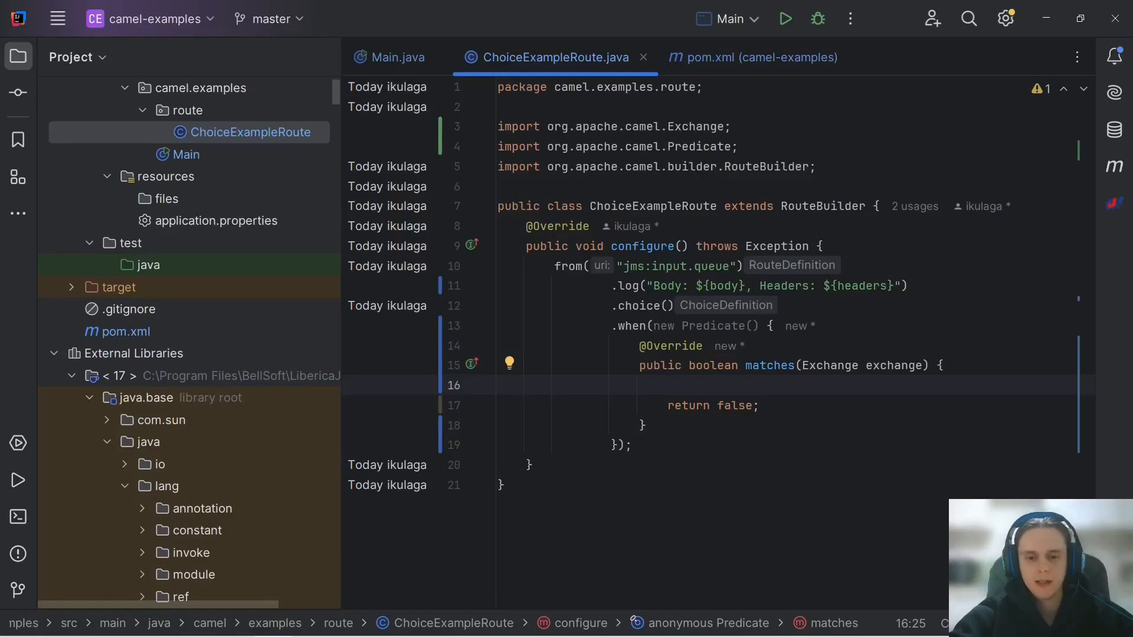
pyautogui.write('Object body = exchange.getIn().getBody();')
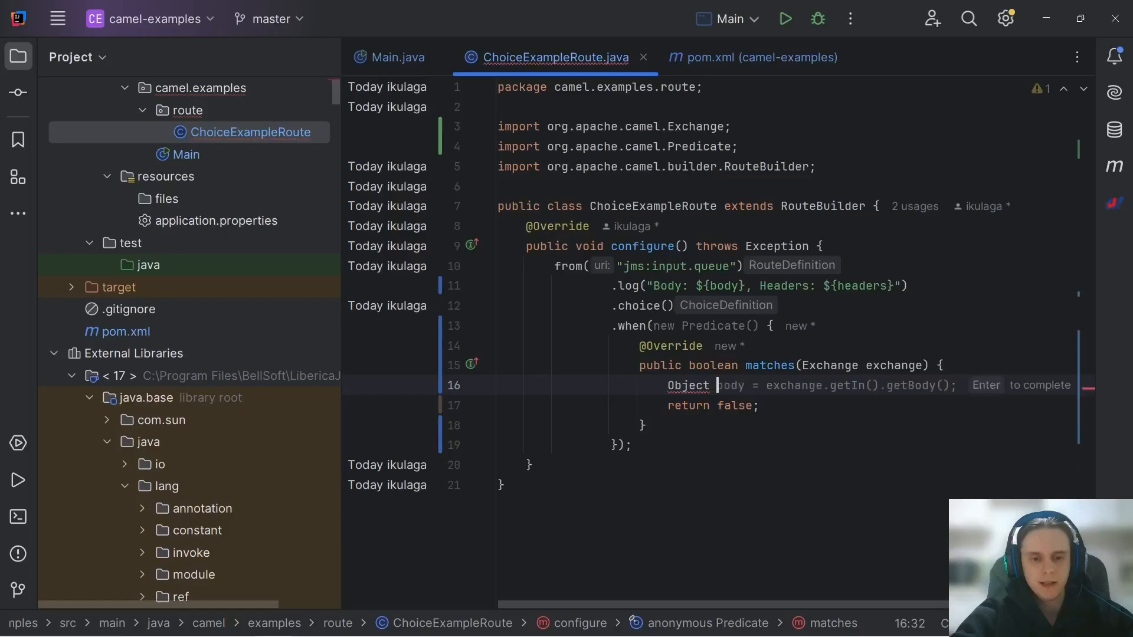
pyautogui.write('requestType')
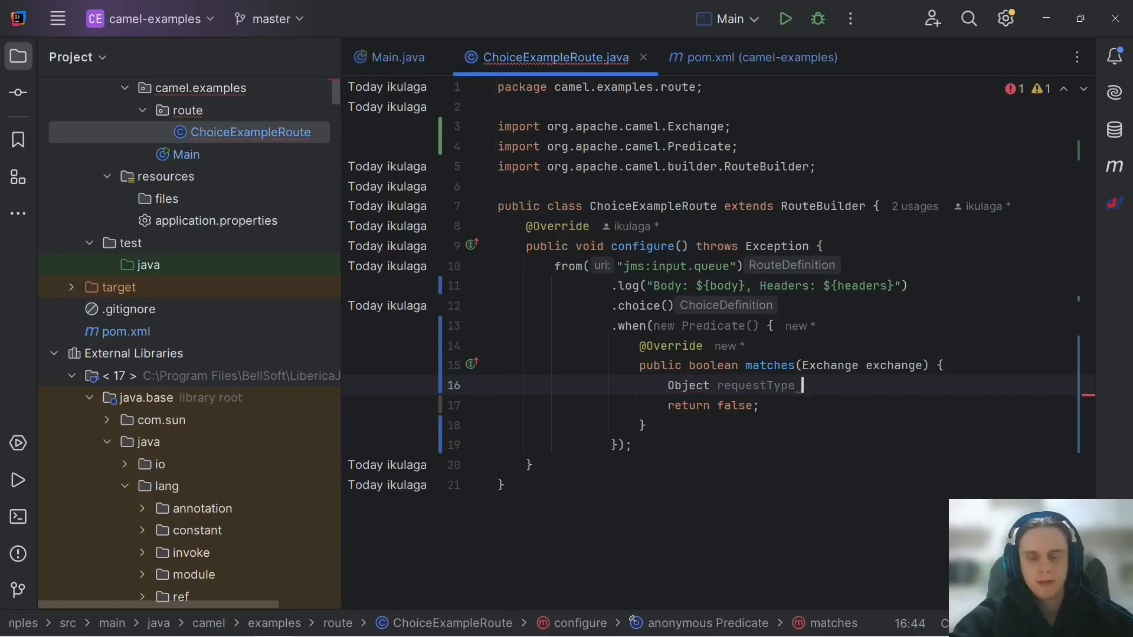
pyautogui.write('= exchange.getIn().getHeader("requestType"')
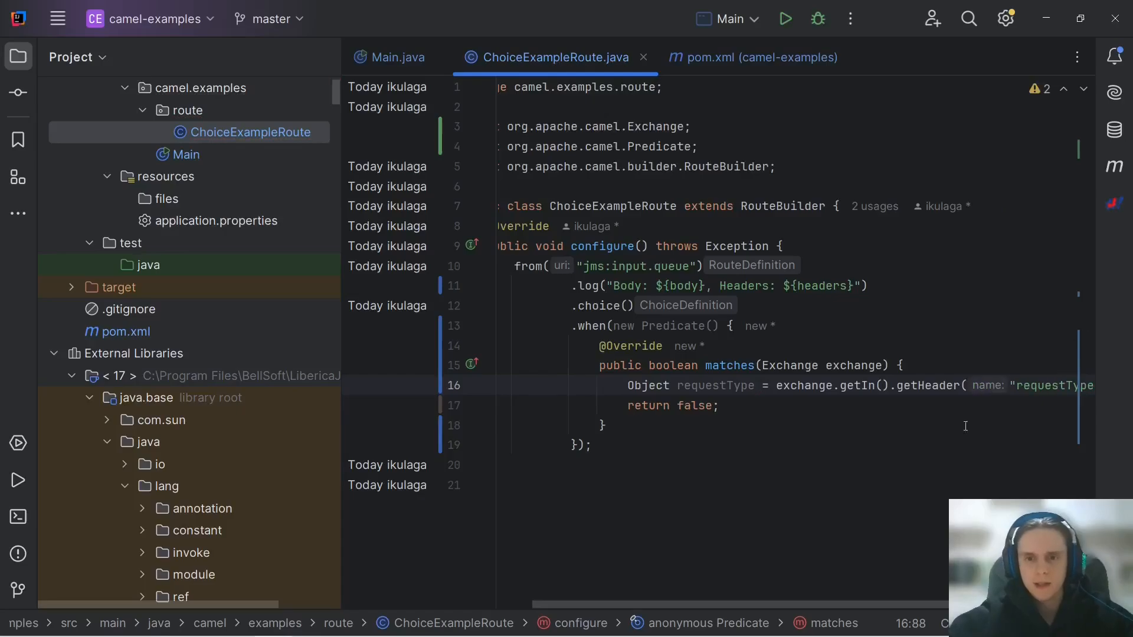
pyautogui.write('Message')
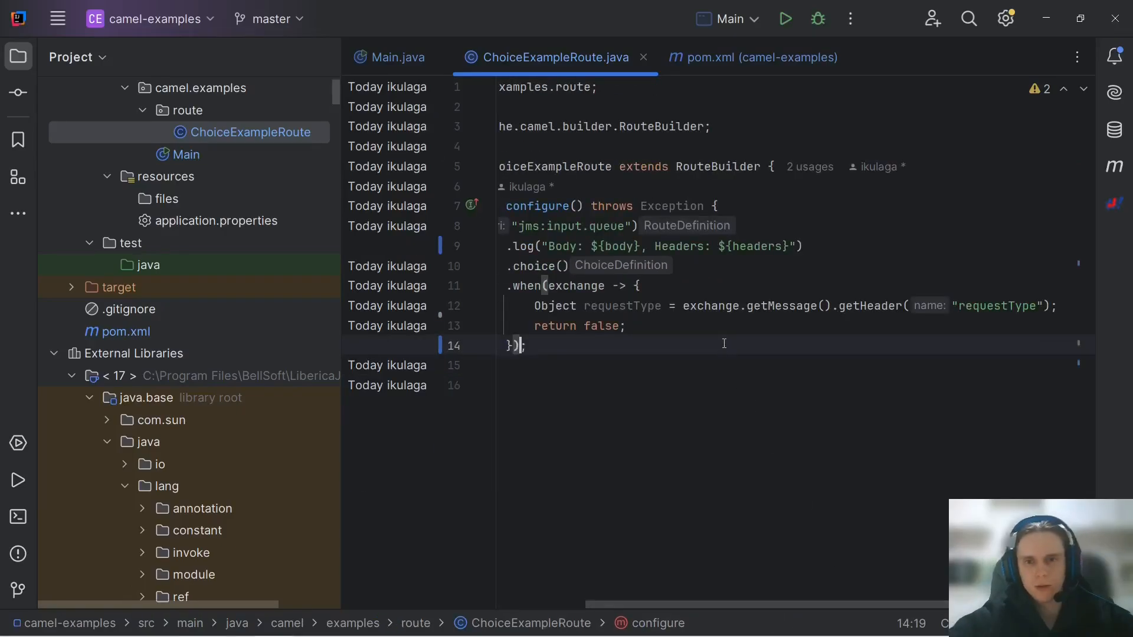
pyautogui.click(767, 306)
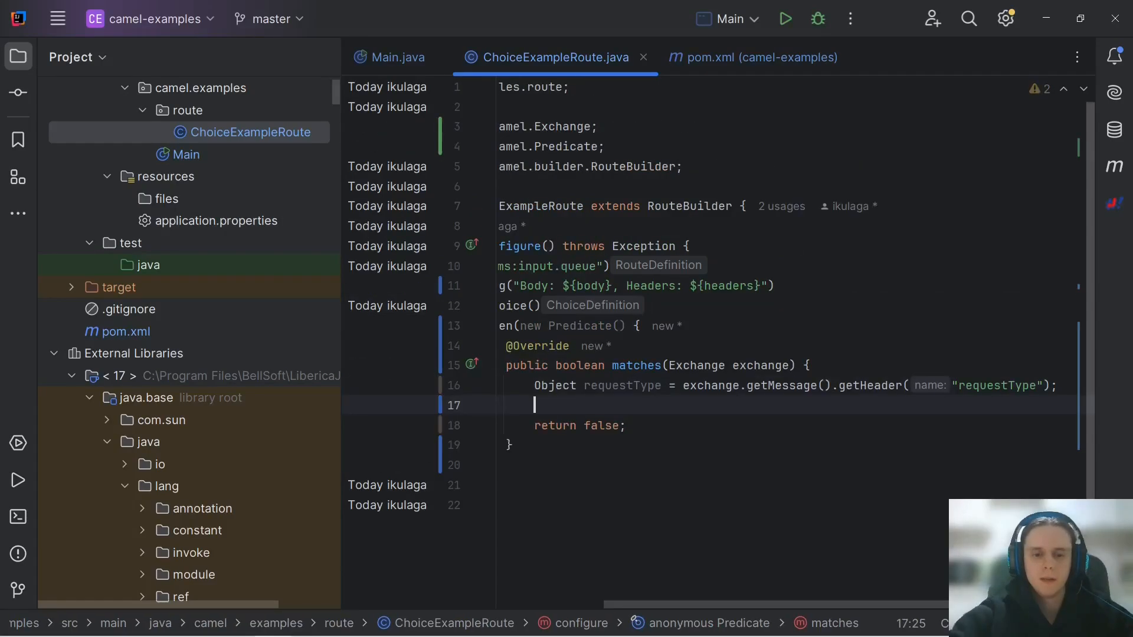
# Step: Return a match only when requestType is present and equals "statement"
pyautogui.write('if (requestType != null) {')
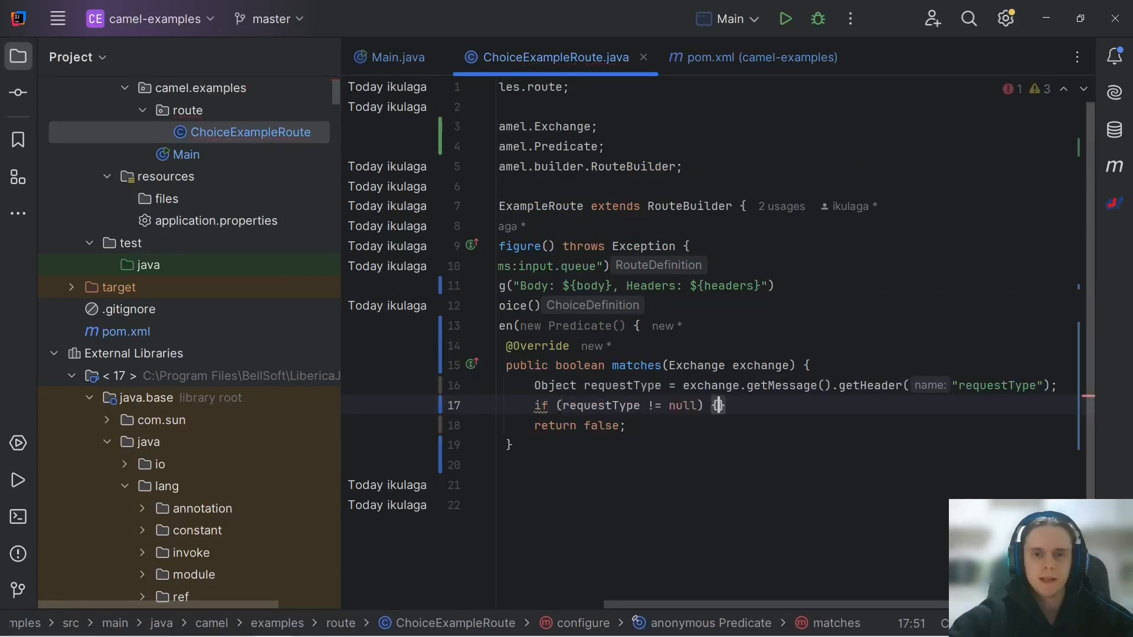
pyautogui.press('enter')
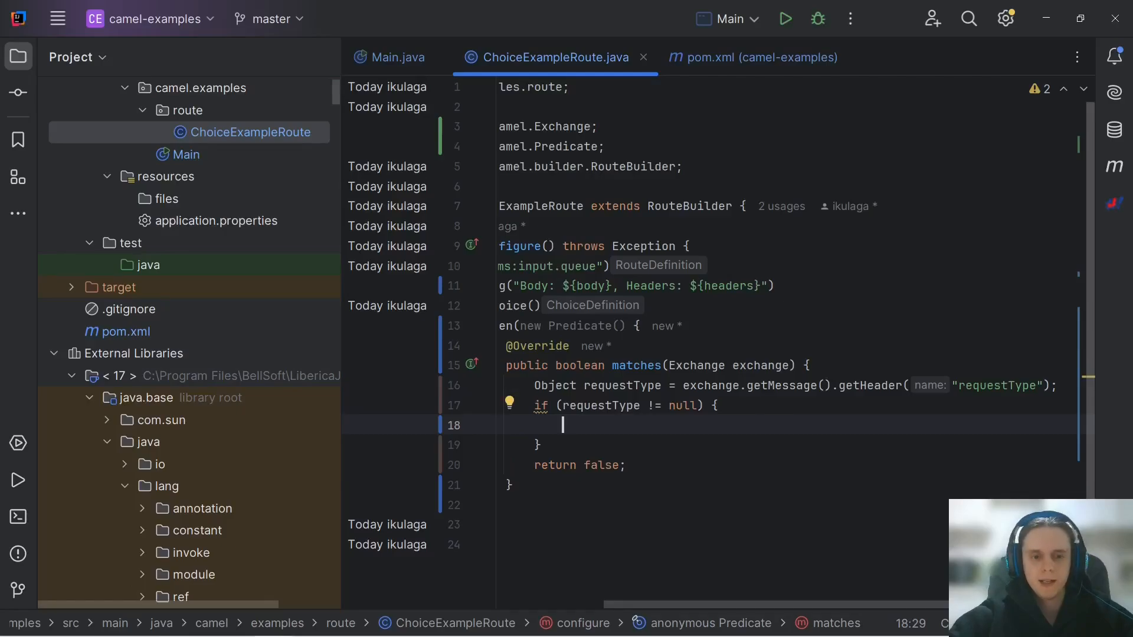
pyautogui.write('return requestType.toString().equalsIgnoreCase("choice");')
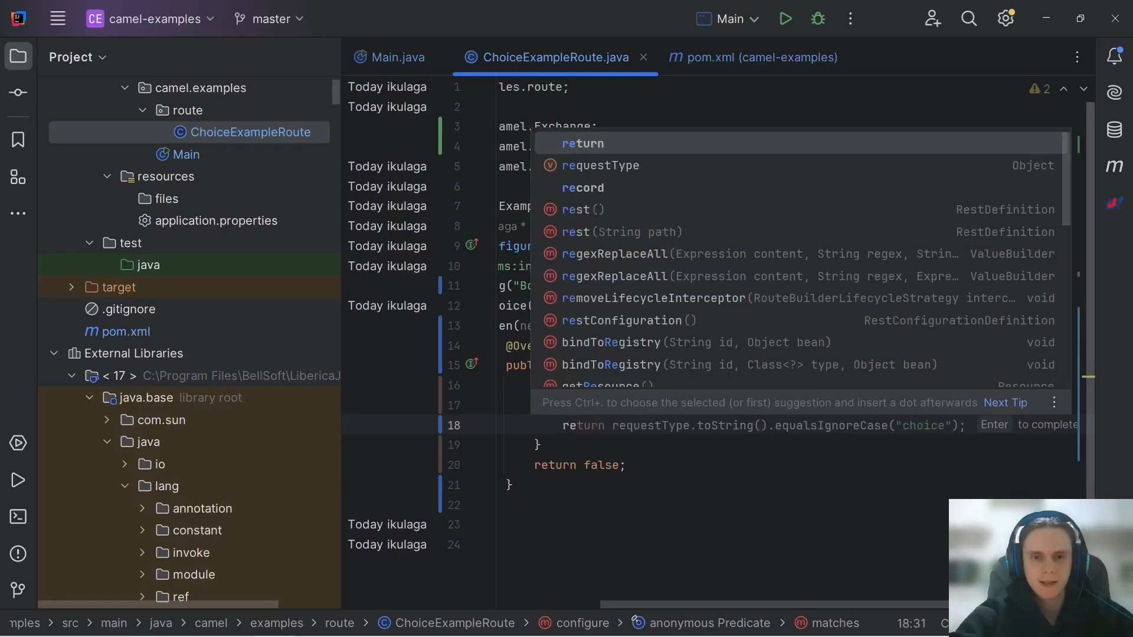
pyautogui.press('Escape')
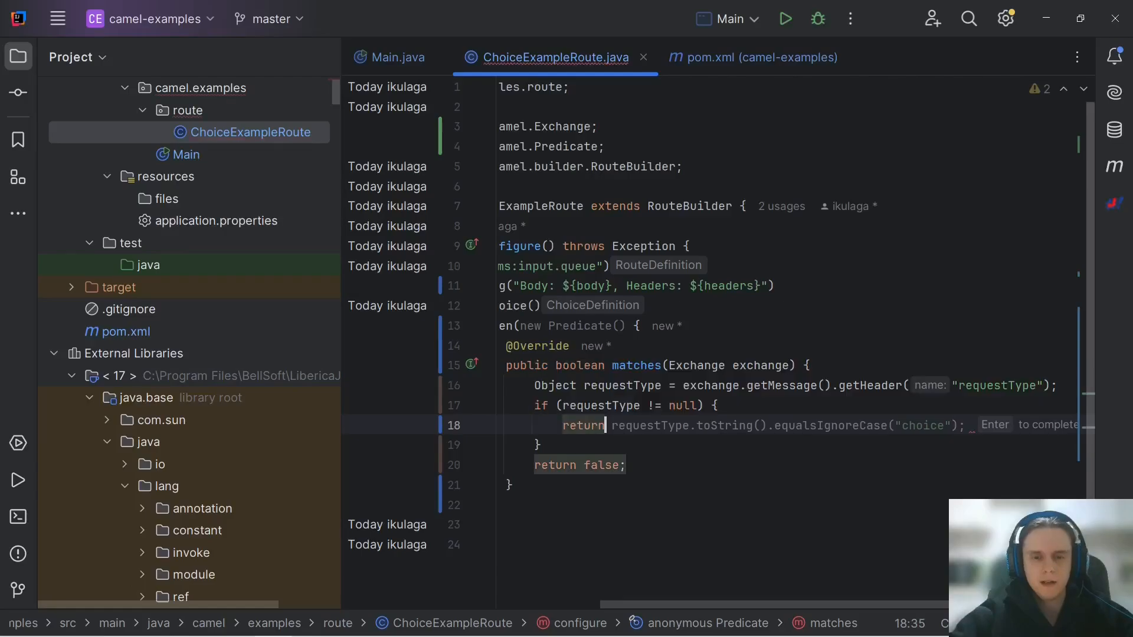
pyautogui.write('"statement".equals(requestType);')
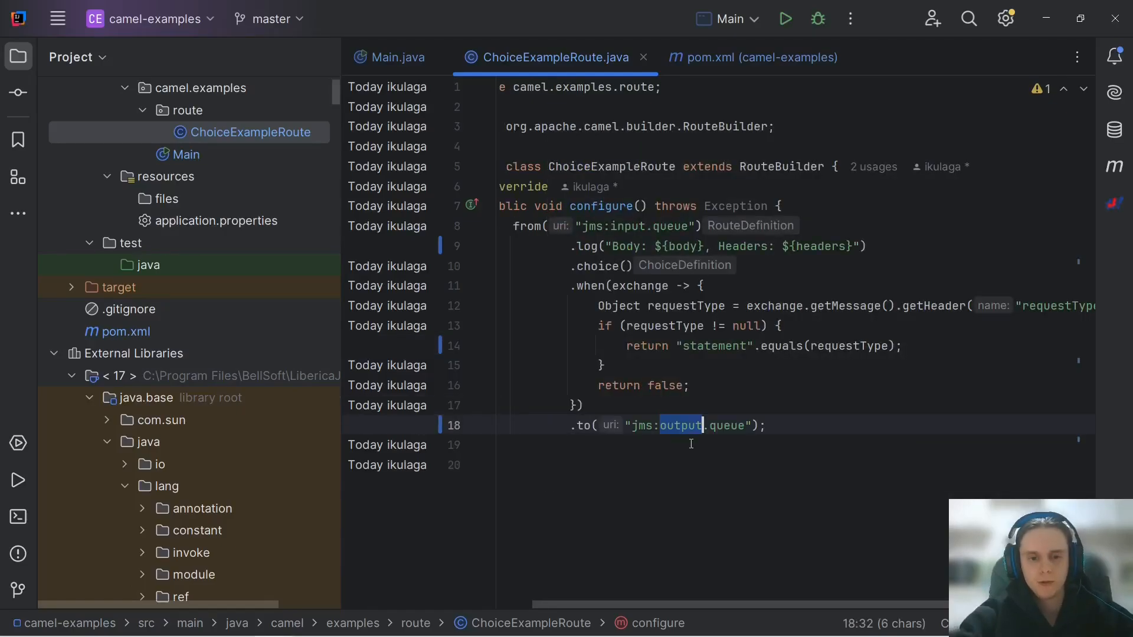
# Step: Route the statement branch to jms:statement.queue and copy the first when block
pyautogui.write('statement')
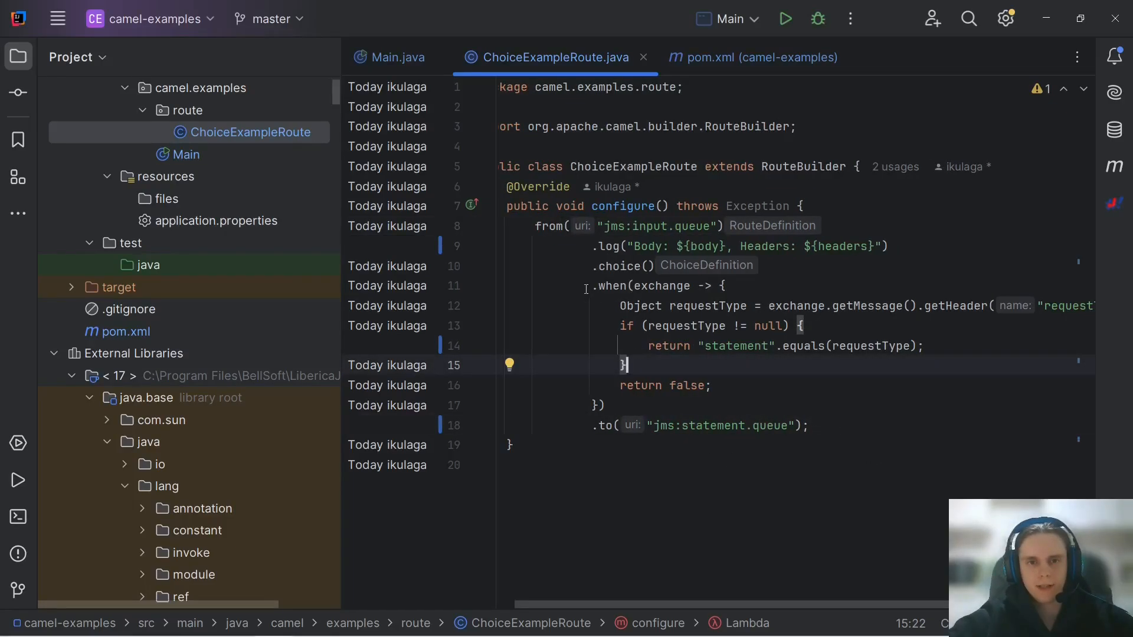
pyautogui.moveTo(589, 285); pyautogui.dragTo(607, 405)
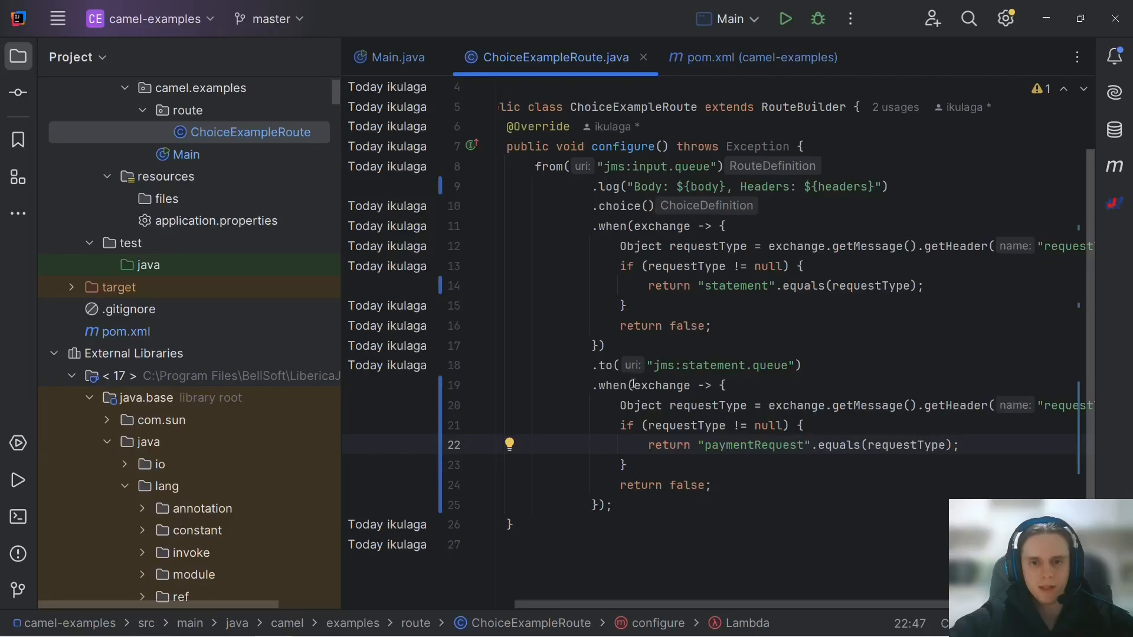
# Step: Replace the copied lambda with simple("${header.requestType} == 'paymentDetails'")
pyautogui.moveTo(629, 385); pyautogui.dragTo(609, 504)
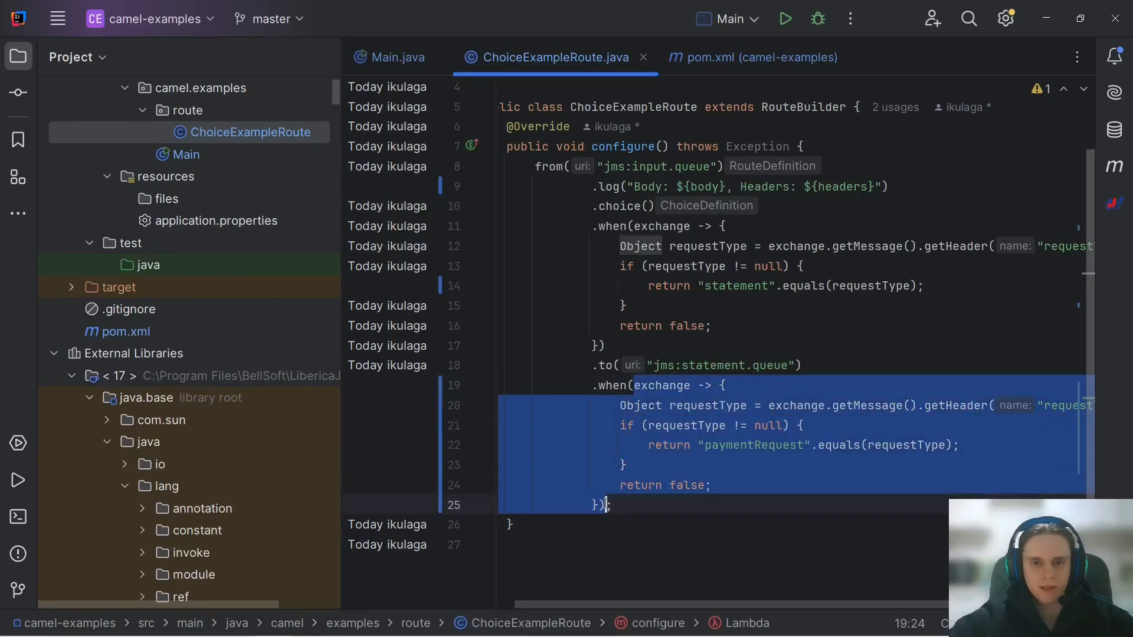
pyautogui.press('Delete')
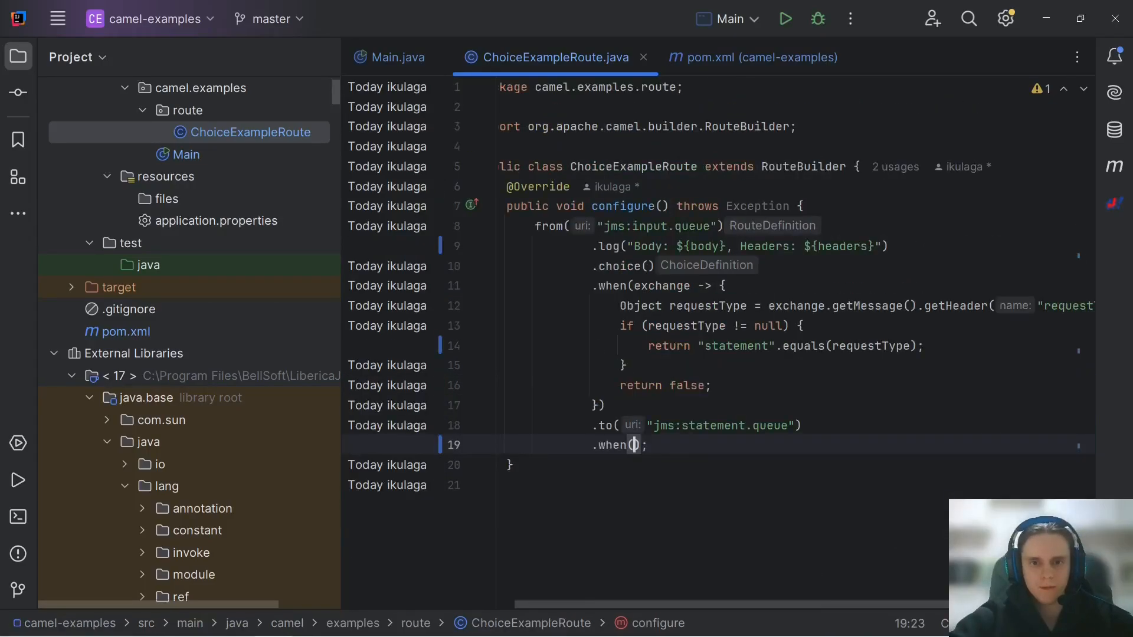
pyautogui.write('simple(')
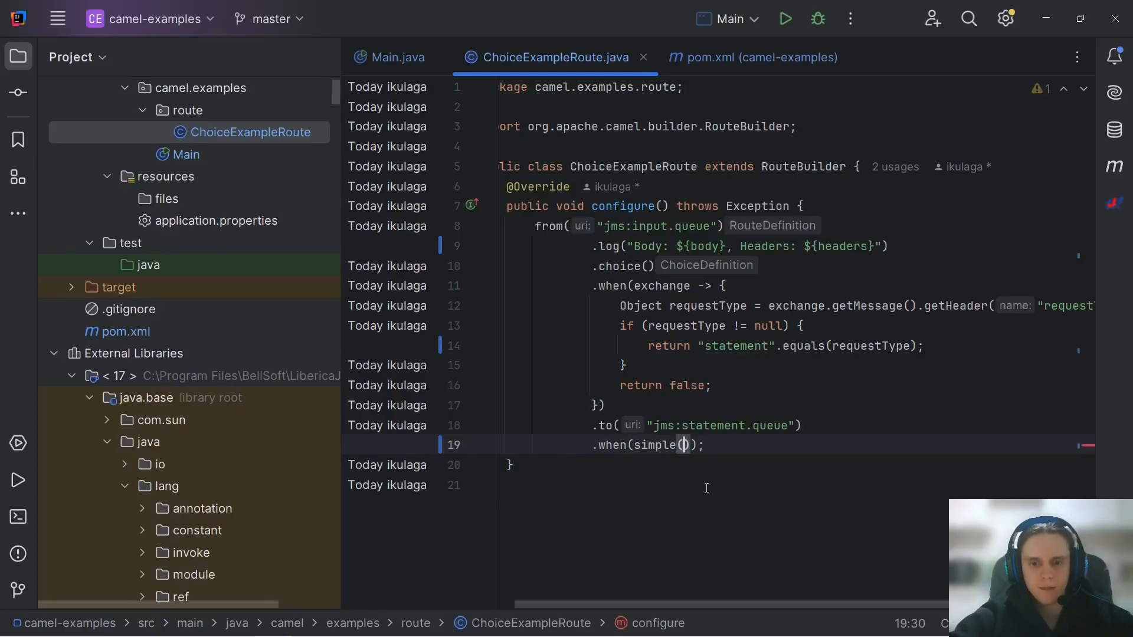
pyautogui.write('"${body}"')
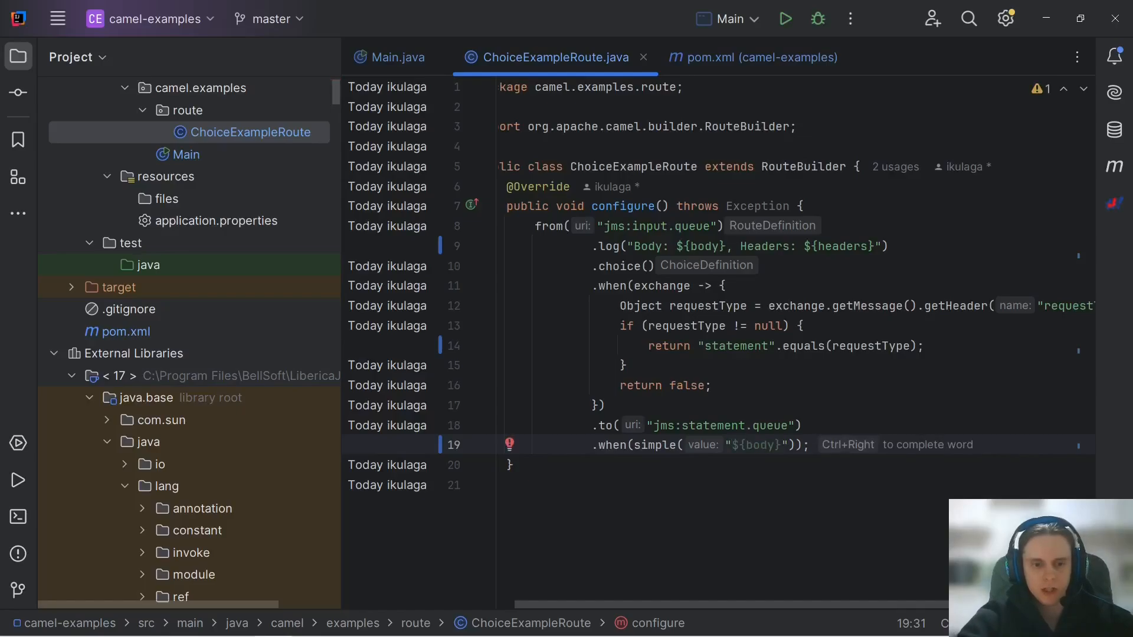
pyautogui.write('hel')
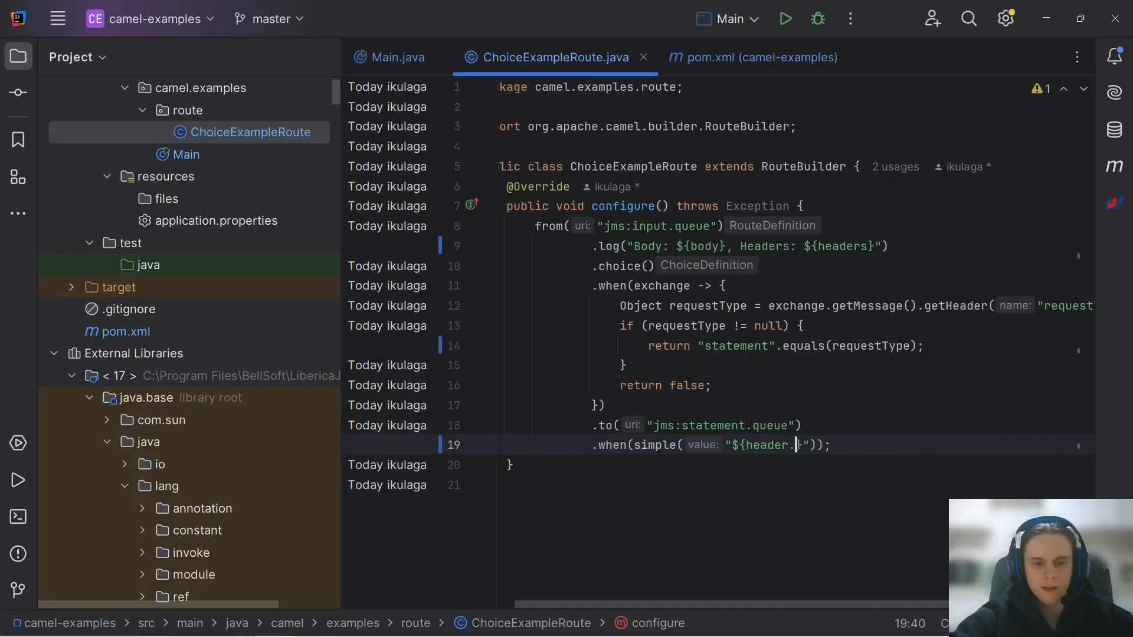
pyautogui.write('request')
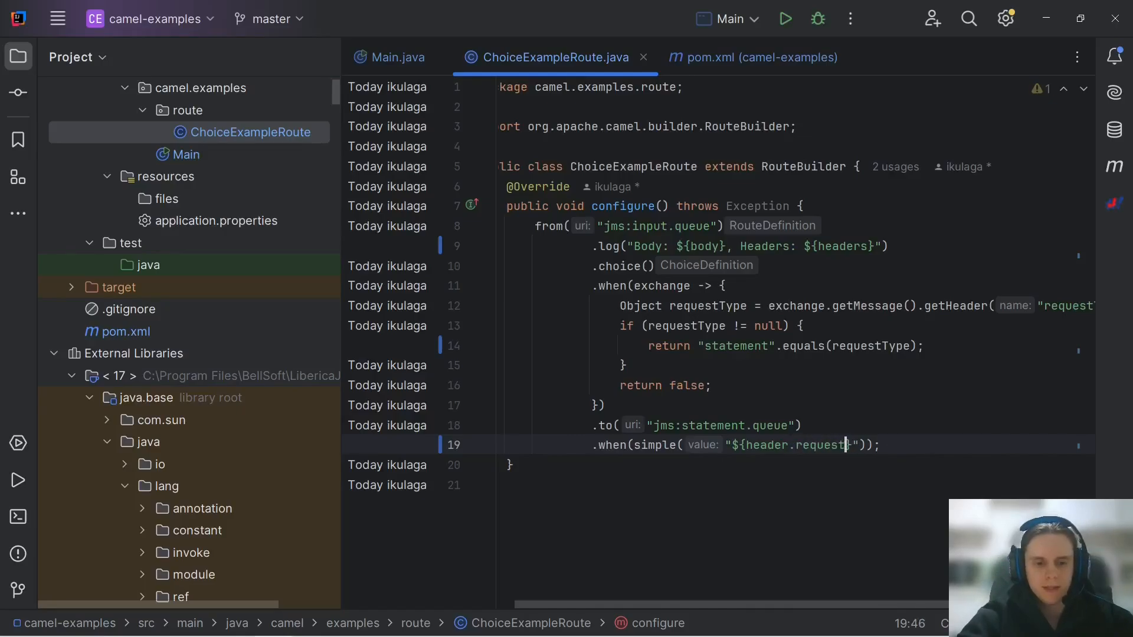
pyautogui.write('Type')
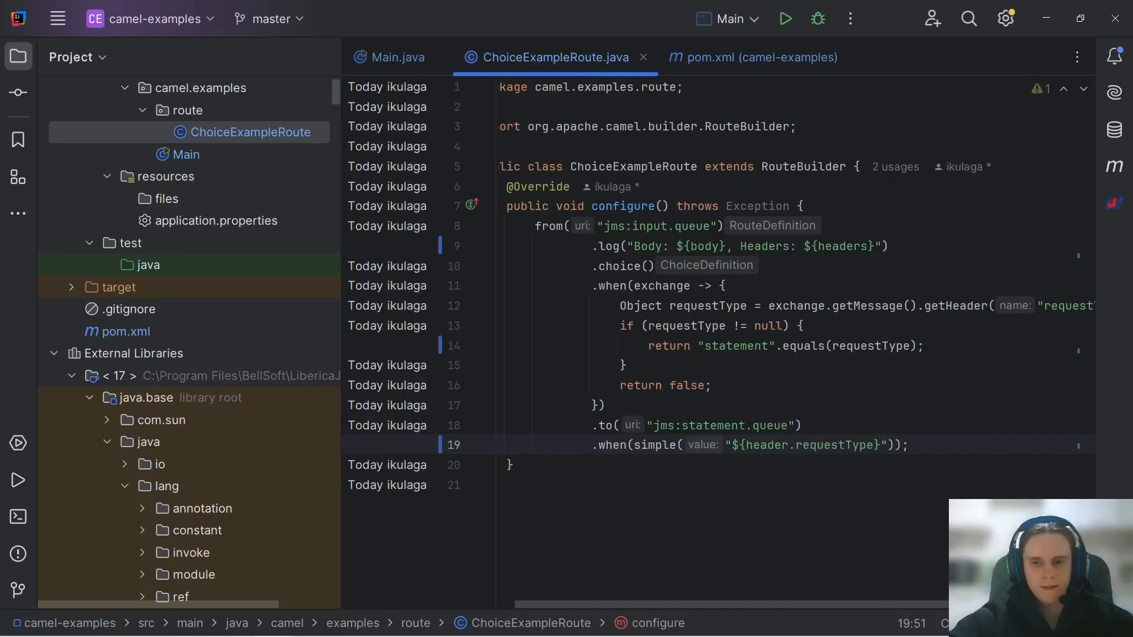
pyautogui.write('==')
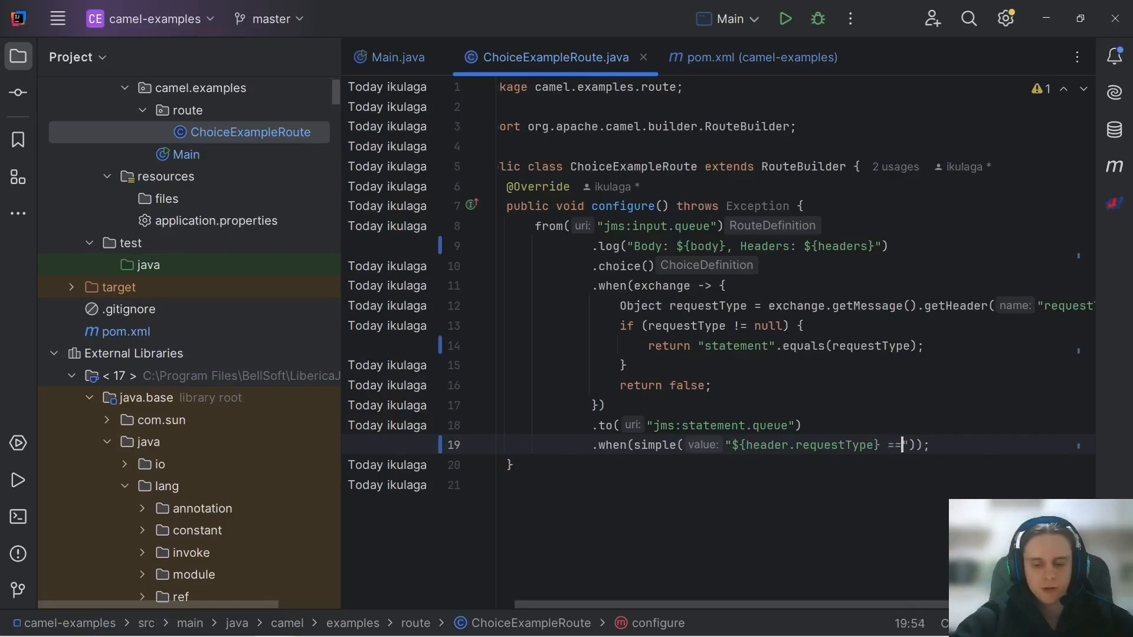
pyautogui.write("'paymen")
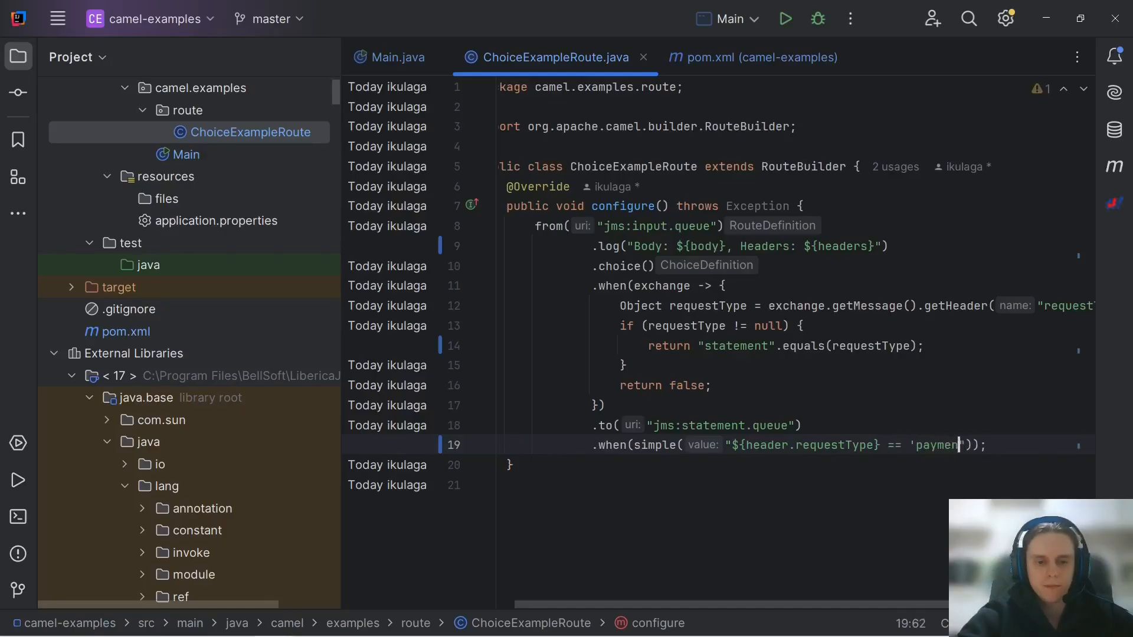
pyautogui.write('tDetails')
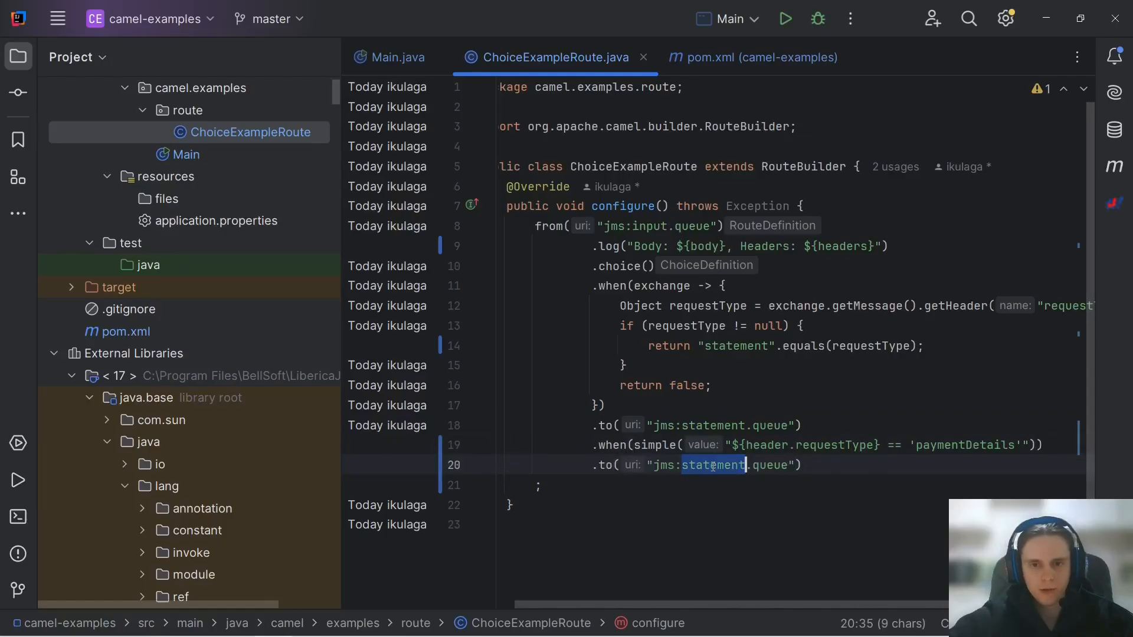
# Step: Send the paymentDetails branch to "jms:request.details.queue"
pyautogui.write('request.details')
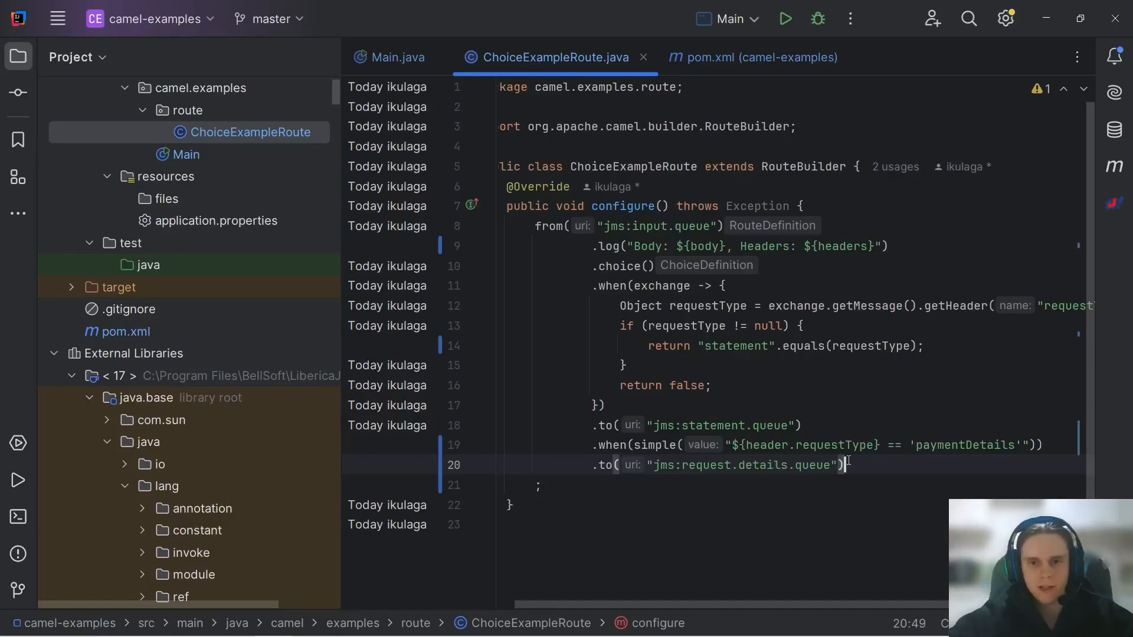
pyautogui.doubleClick(734, 465)
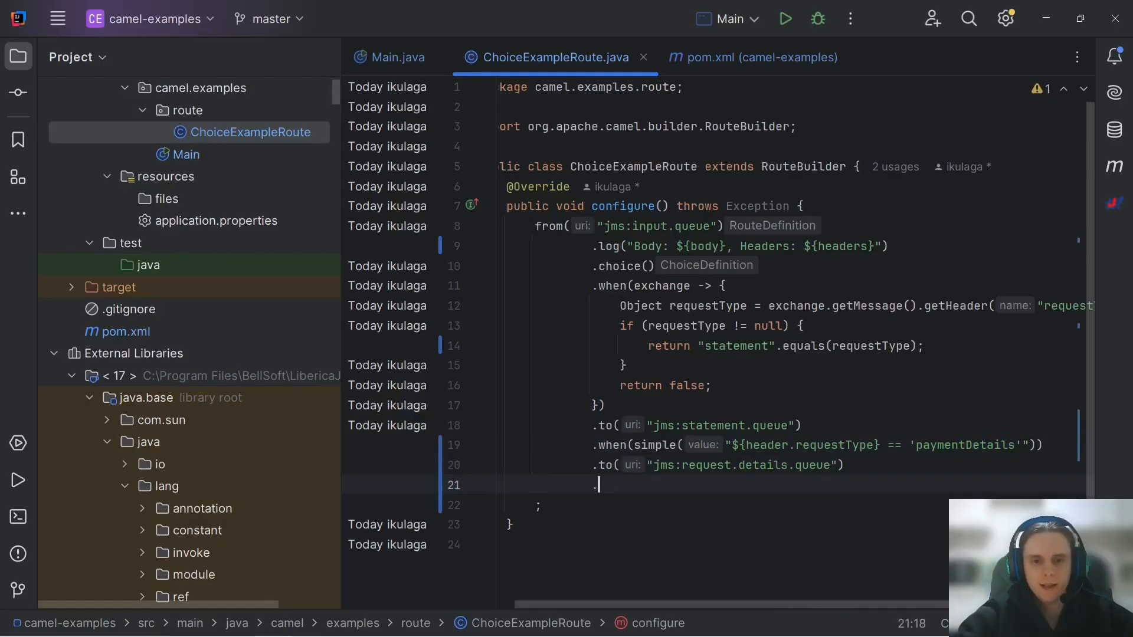
# Step: Add .otherwise().to("jms:unrecognised.queue").end() followed by .log("Processing ended.")
pyautogui.write('.')
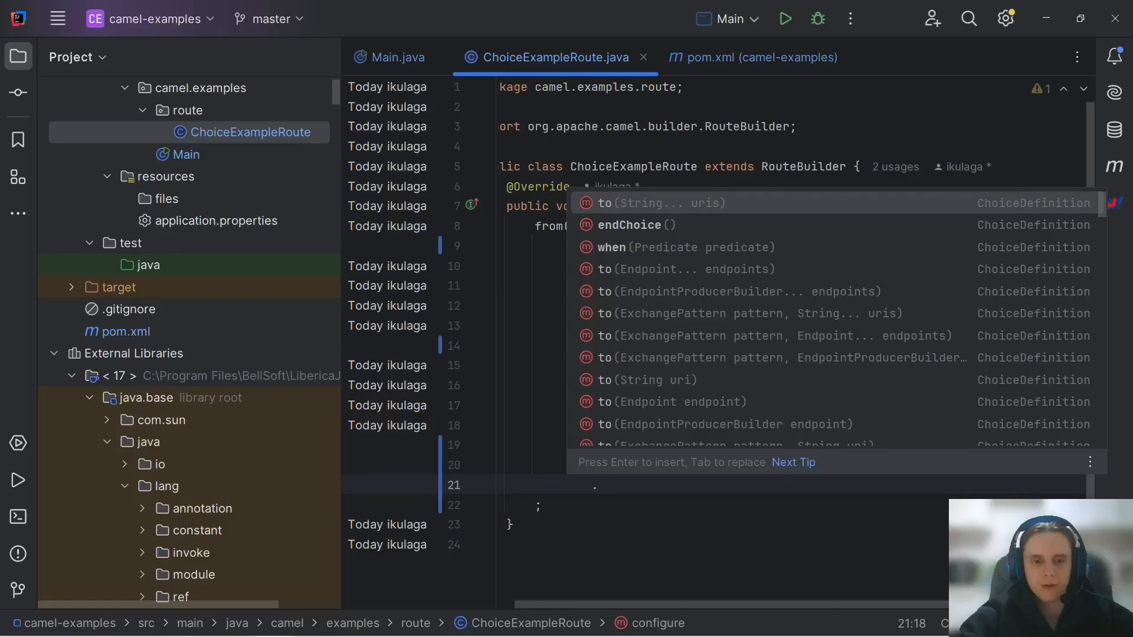
pyautogui.write('otherwise(')
pyautogui.write('.to("jms:un.queue')
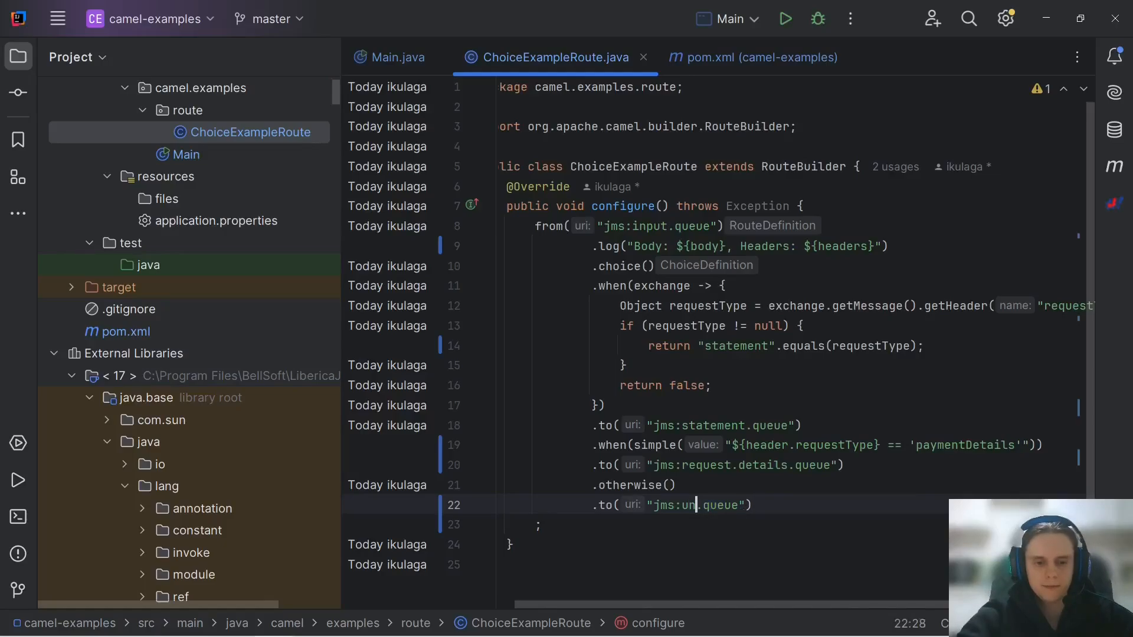
pyautogui.write('recognised')
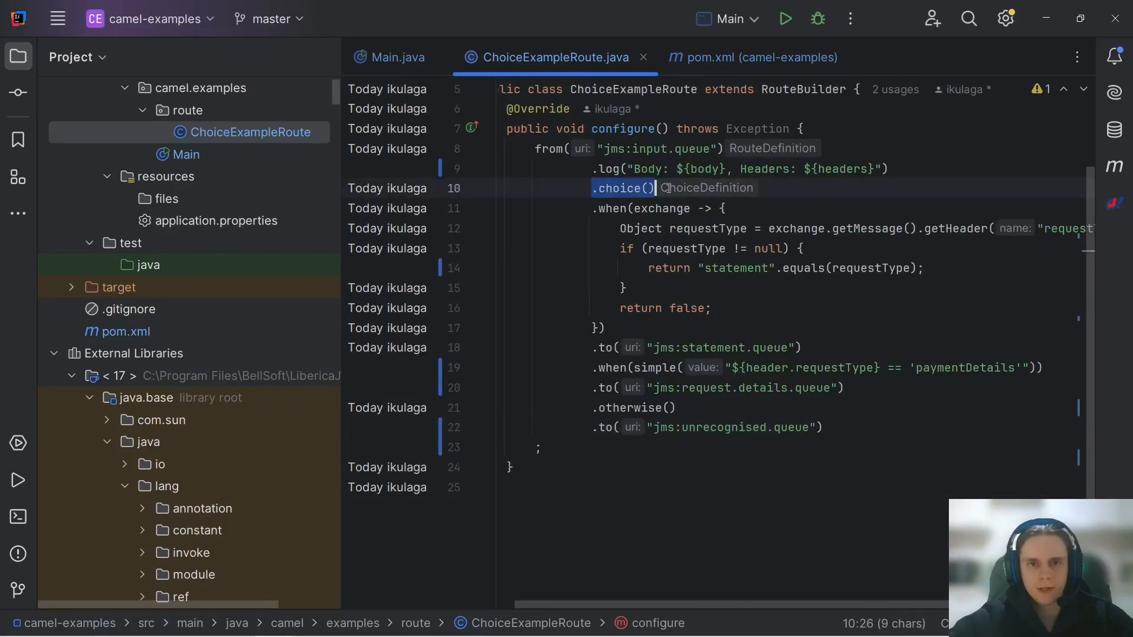
pyautogui.write('.')
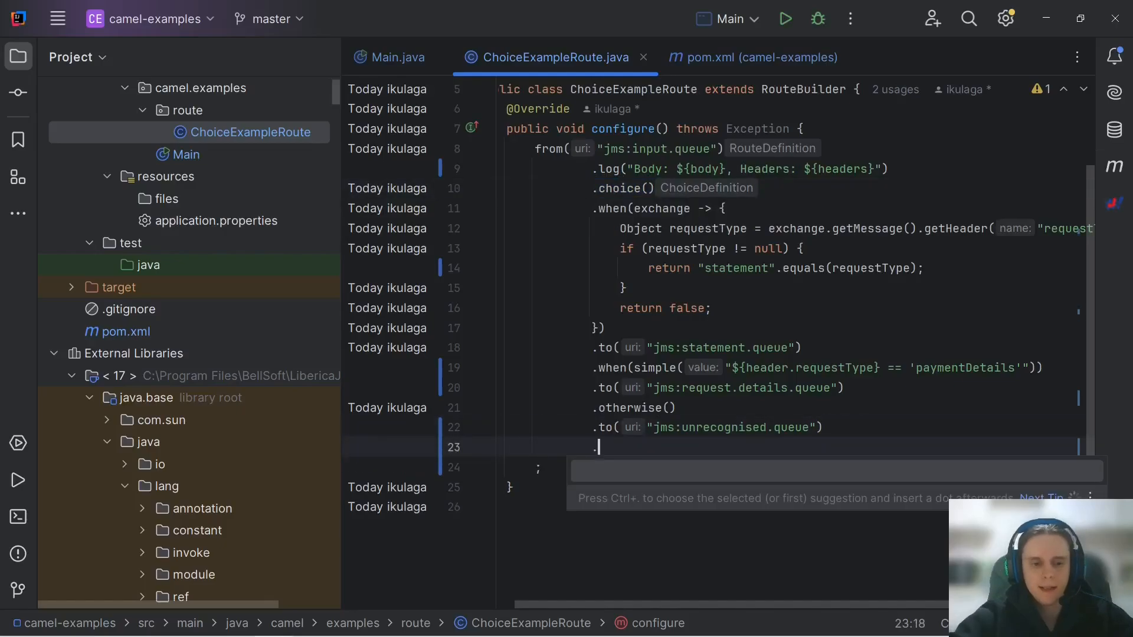
pyautogui.write('end()')
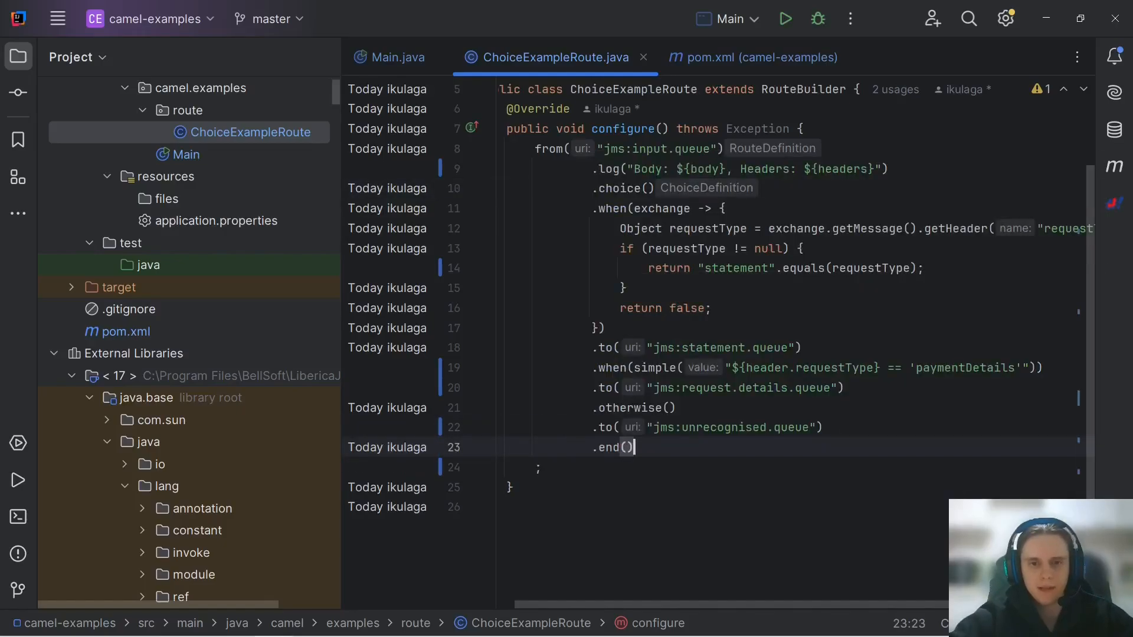
pyautogui.write('.log(')
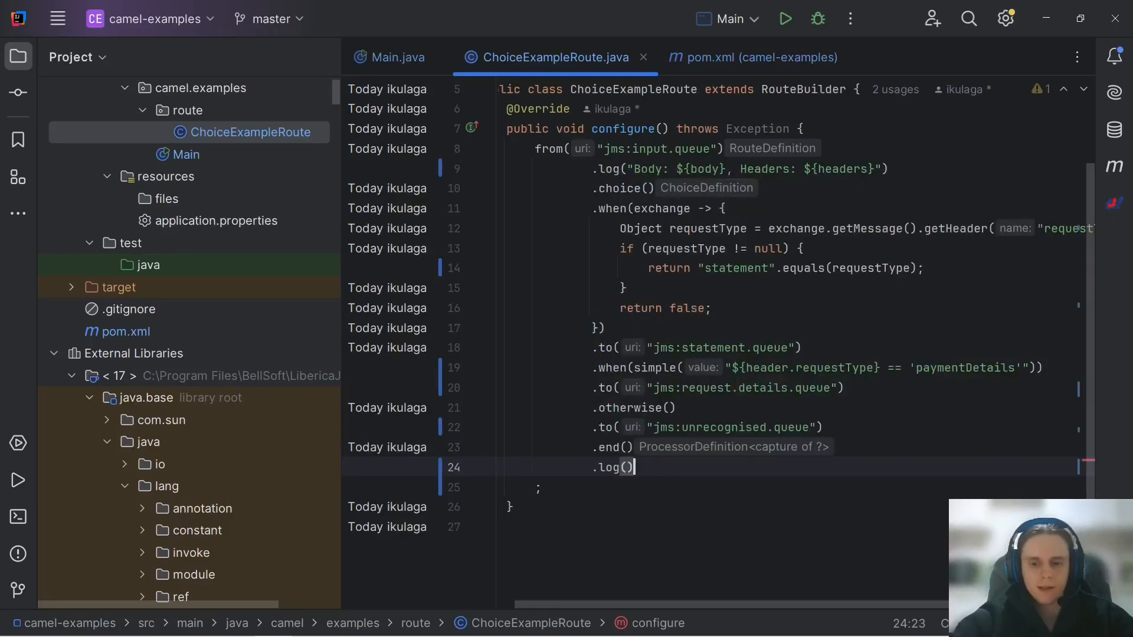
pyautogui.write('"')
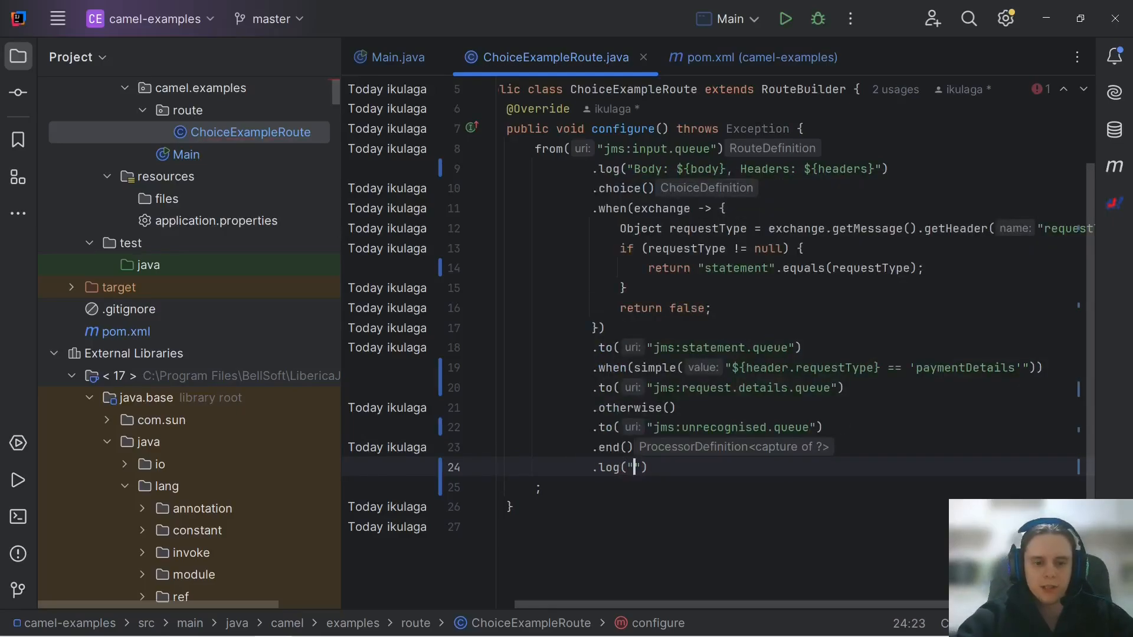
pyautogui.write('Processing ended.')
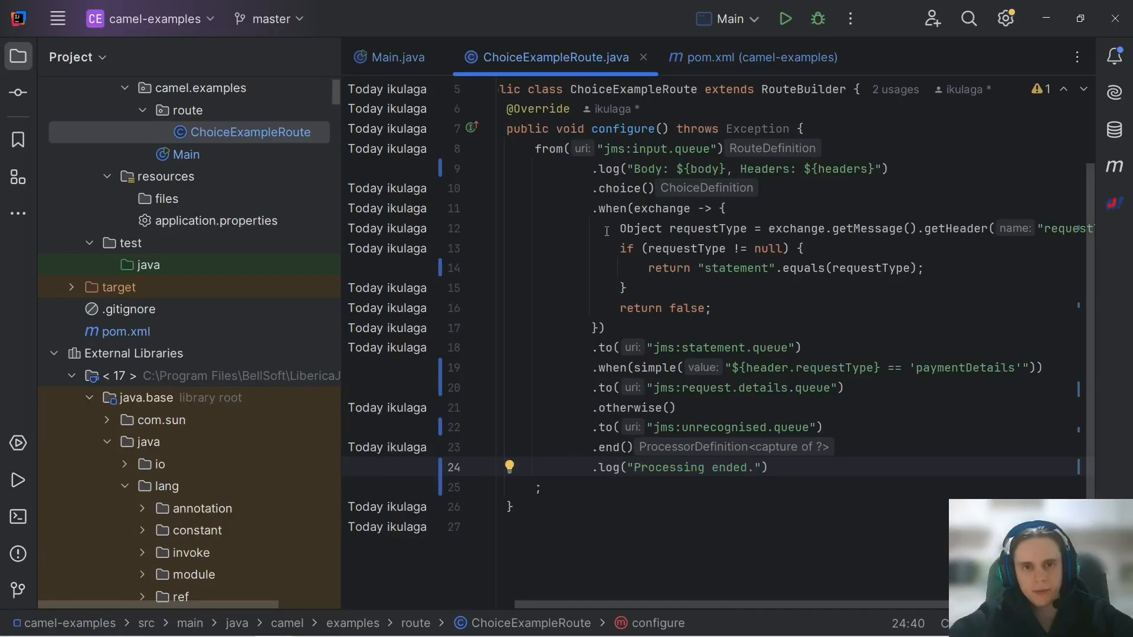
# Step: Indent the three .to() destination lines under their when/otherwise branches
pyautogui.moveTo(647, 188); pyautogui.dragTo(538, 488)
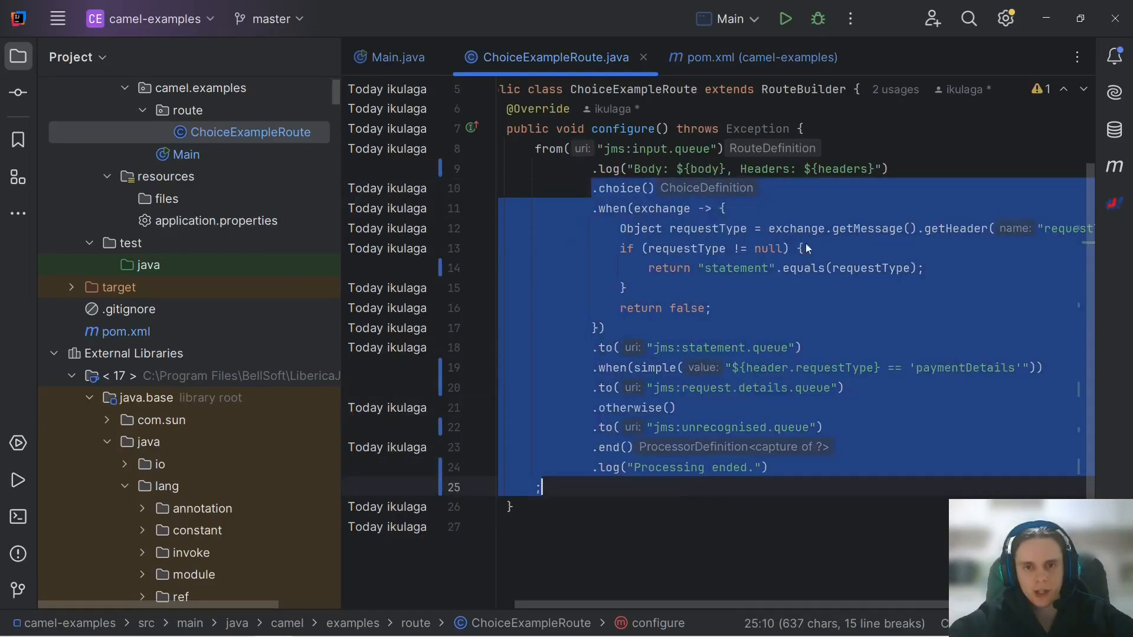
pyautogui.click(591, 207)
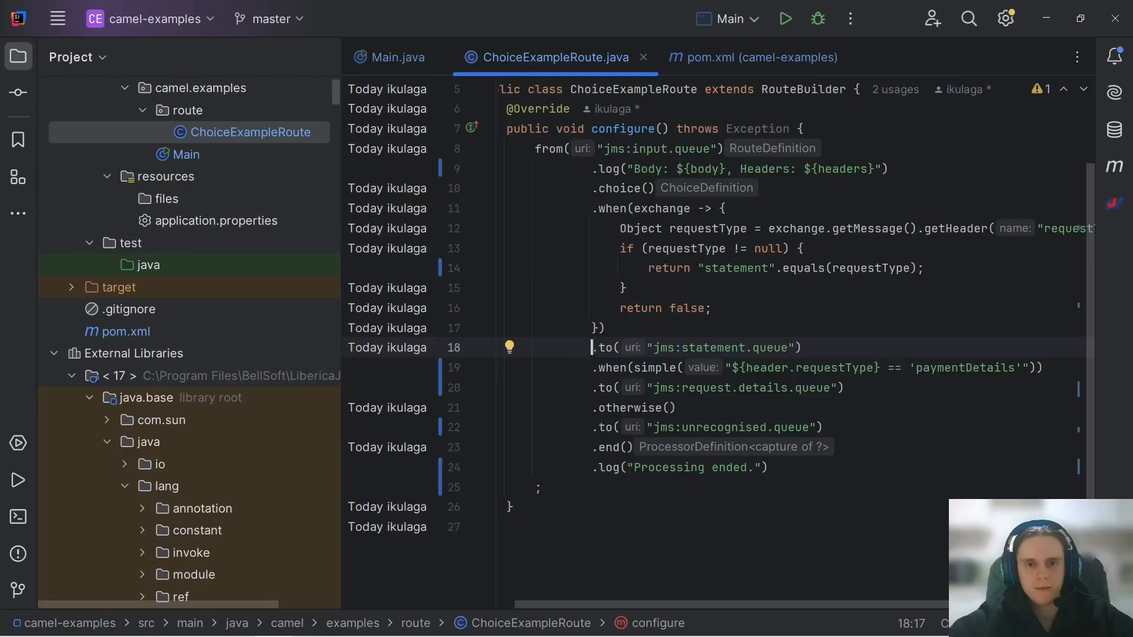
pyautogui.moveTo(592, 208); pyautogui.dragTo(712, 308)
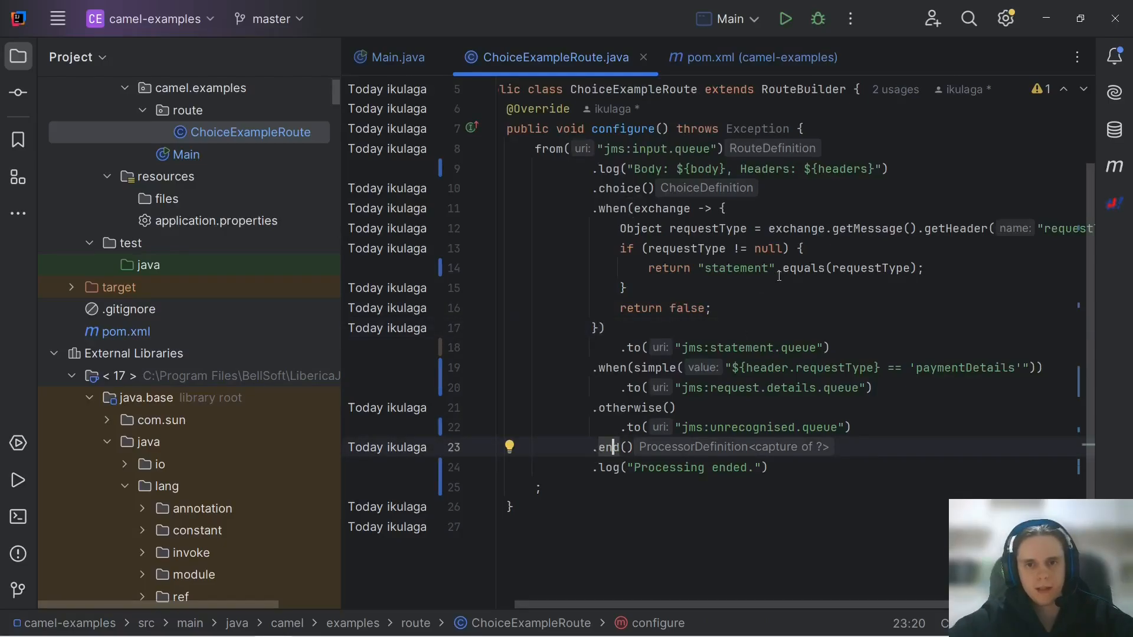
pyautogui.moveTo(785, 19)
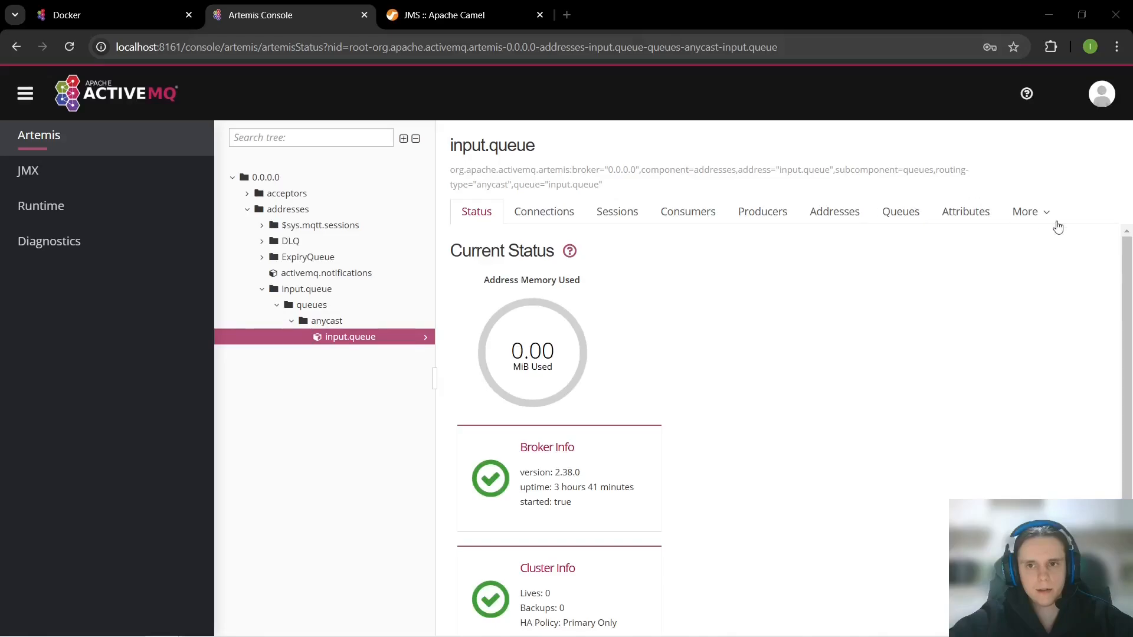
pyautogui.moveTo(1026, 211)
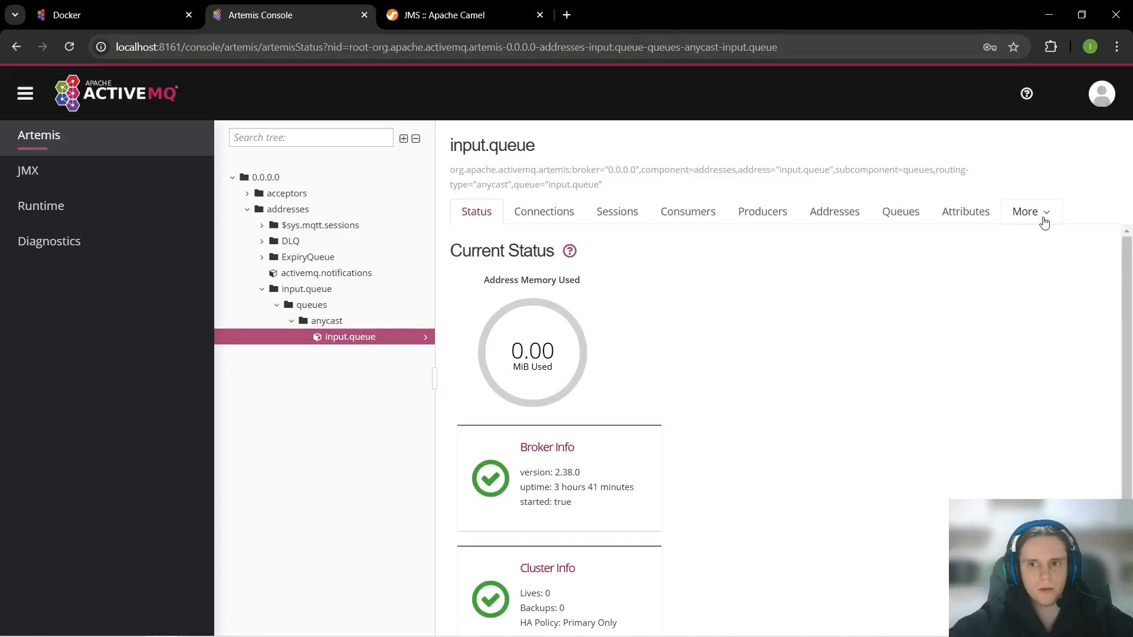
# Step: Send a message with header requestType=statement to input.queue and view it routed to statement.queue
pyautogui.click(1026, 212)
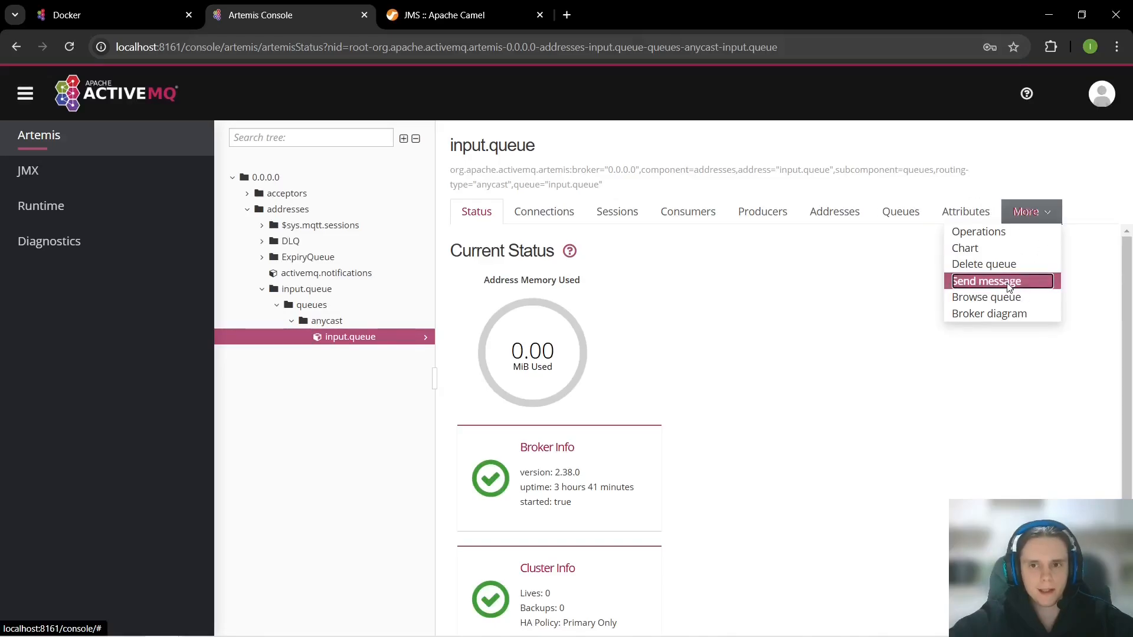
pyautogui.click(985, 281)
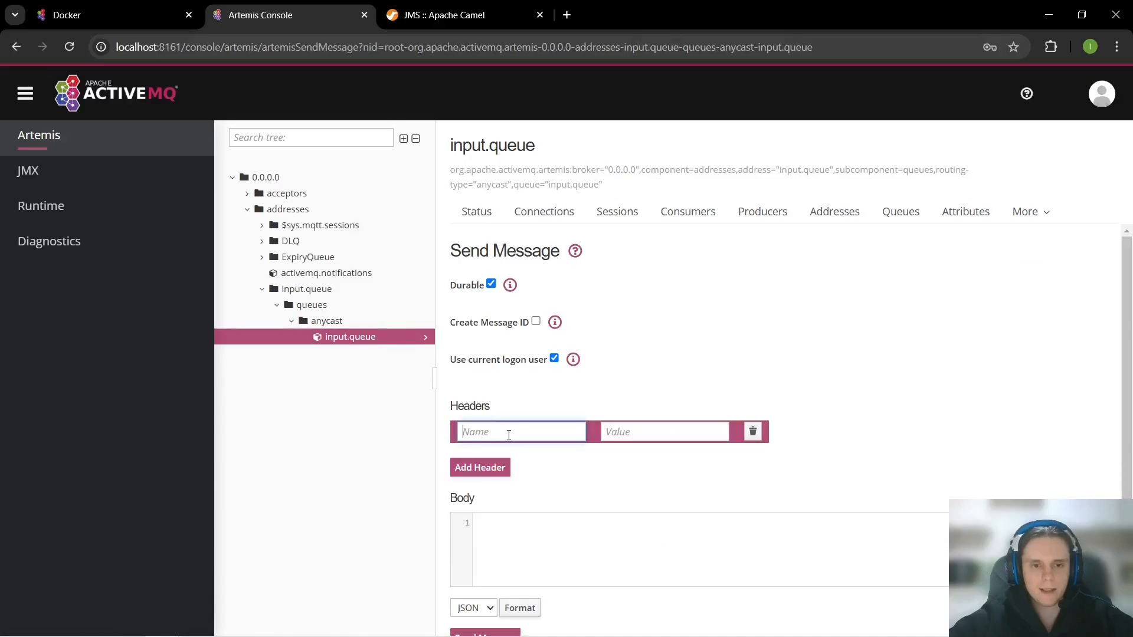
pyautogui.write('requestType')
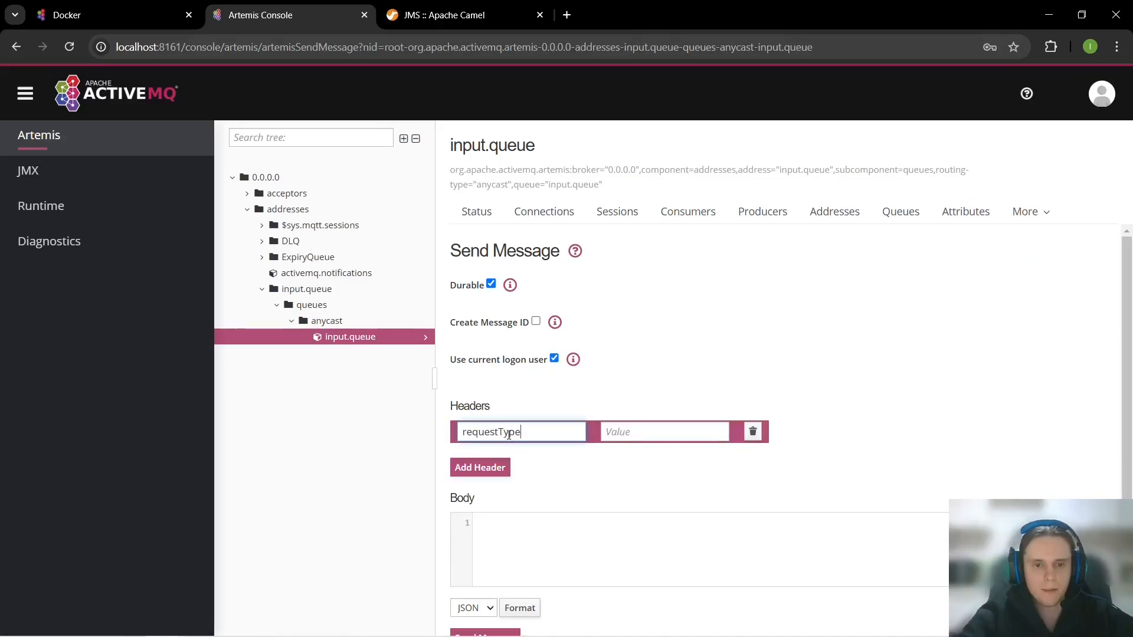
pyautogui.write('statement')
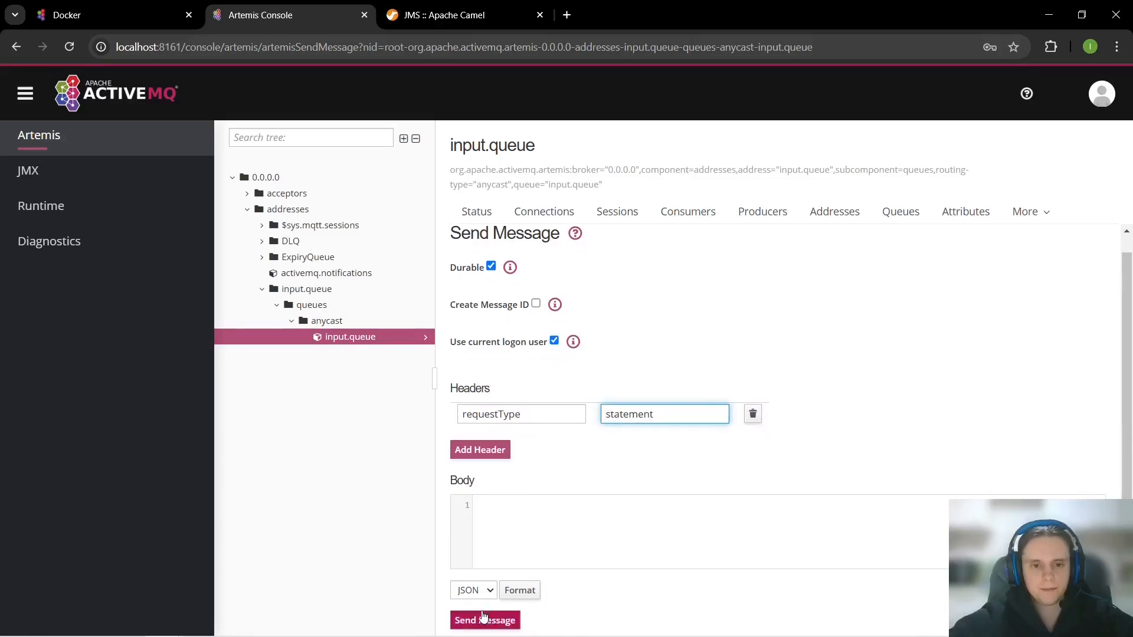
pyautogui.click(484, 619)
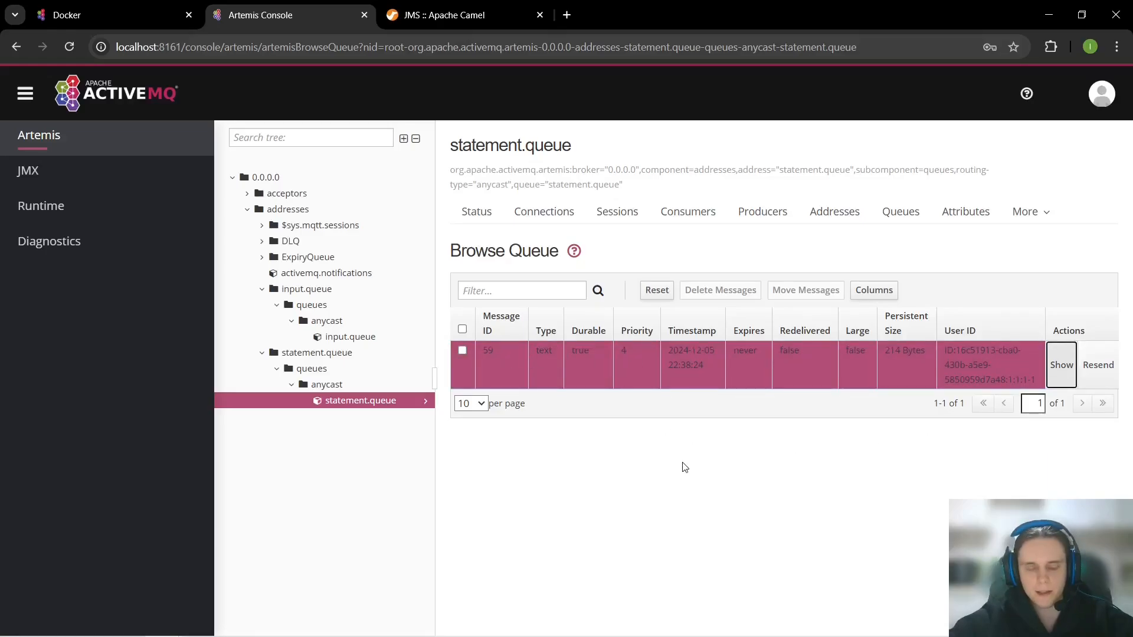
pyautogui.click(1061, 365)
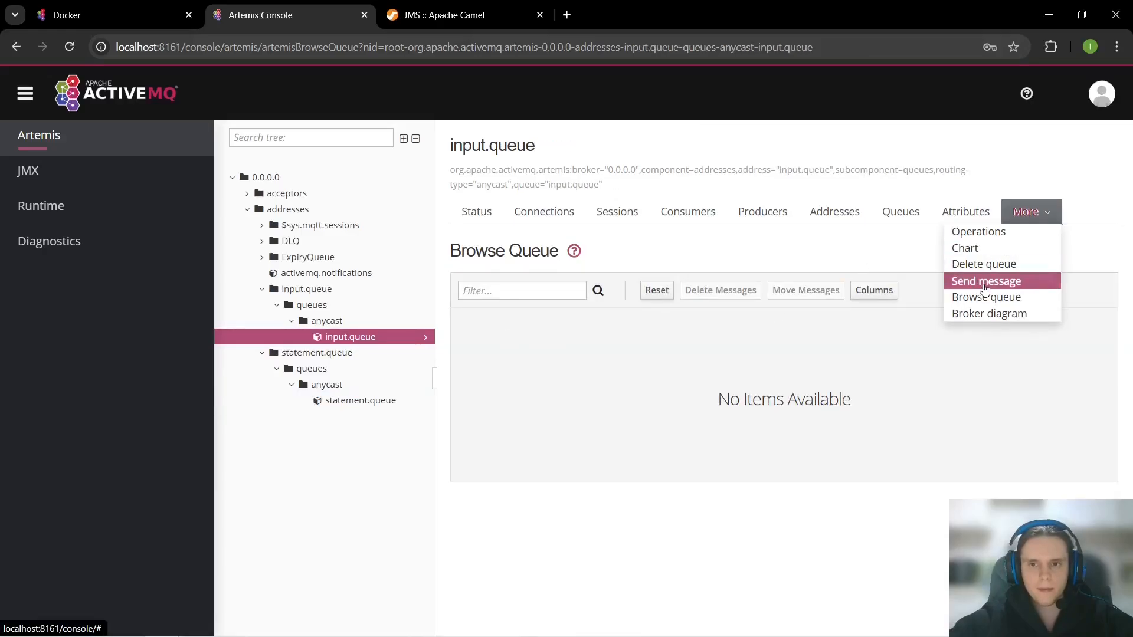
# Step: Send a message with header requestType=paymentDetails and body test2 to input.queue
pyautogui.click(984, 281)
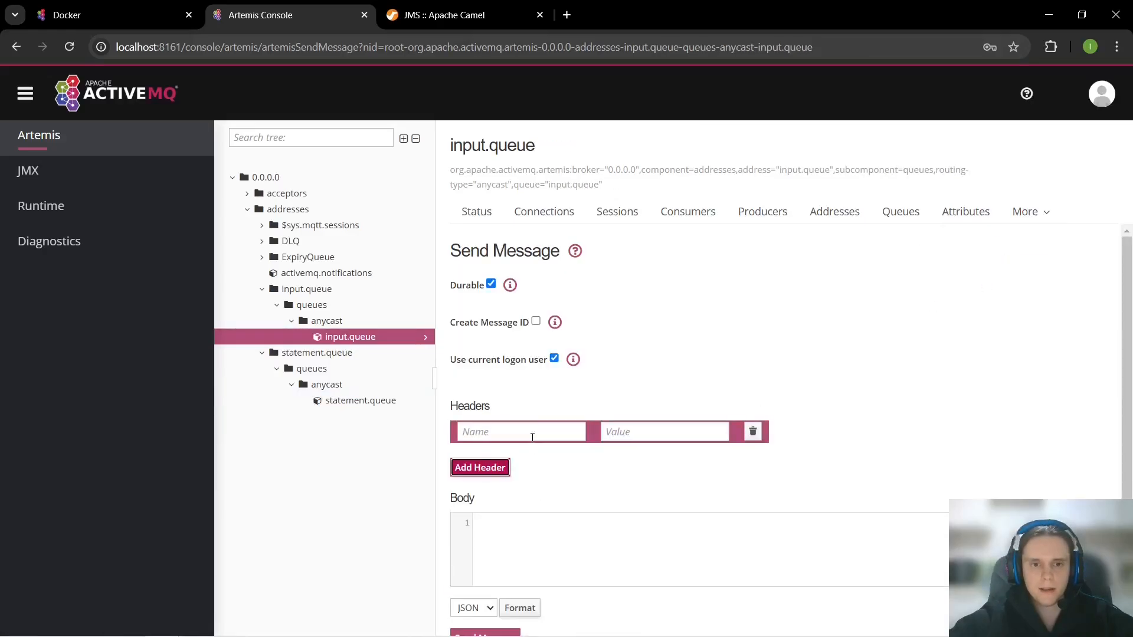
pyautogui.write('requestType')
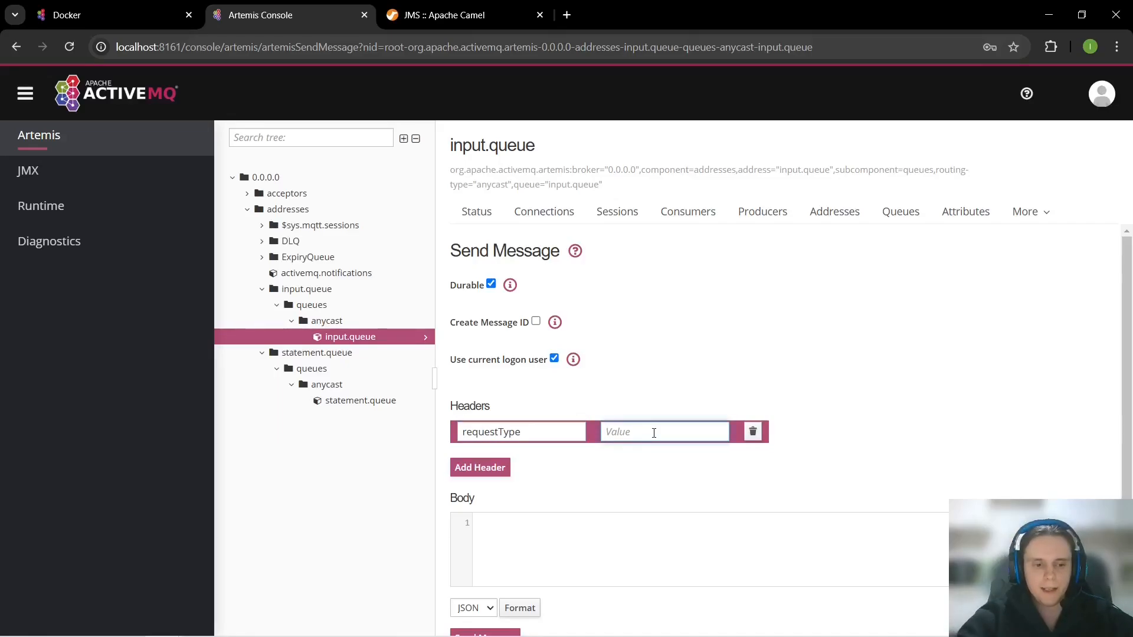
pyautogui.write('paymentDetails')
pyautogui.click(699, 549)
pyautogui.write('test2')
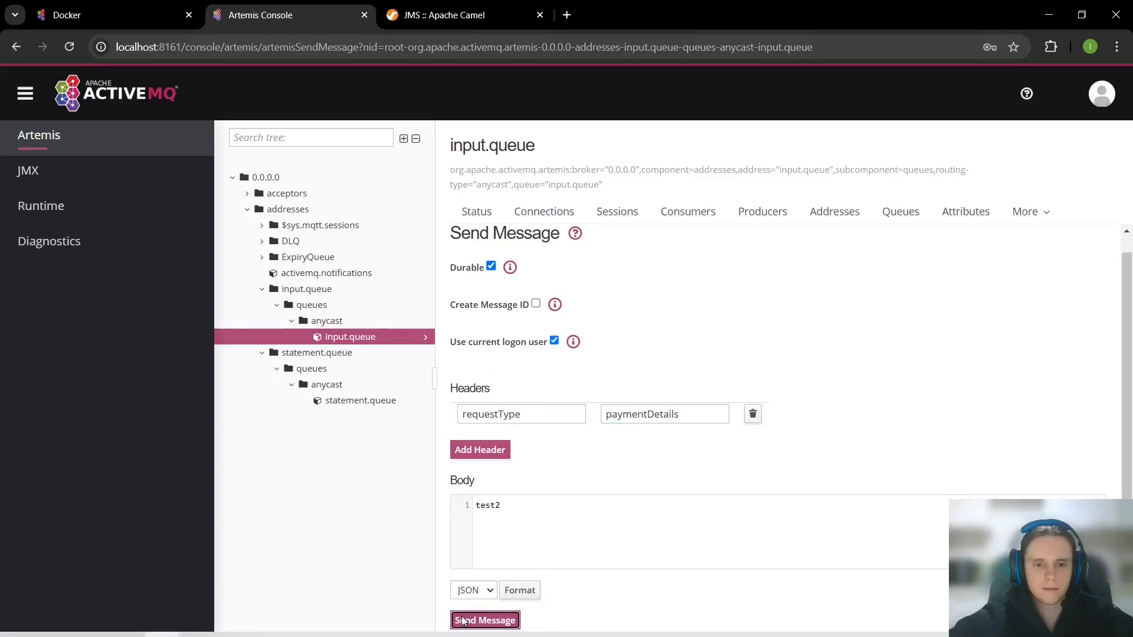
pyautogui.click(485, 620)
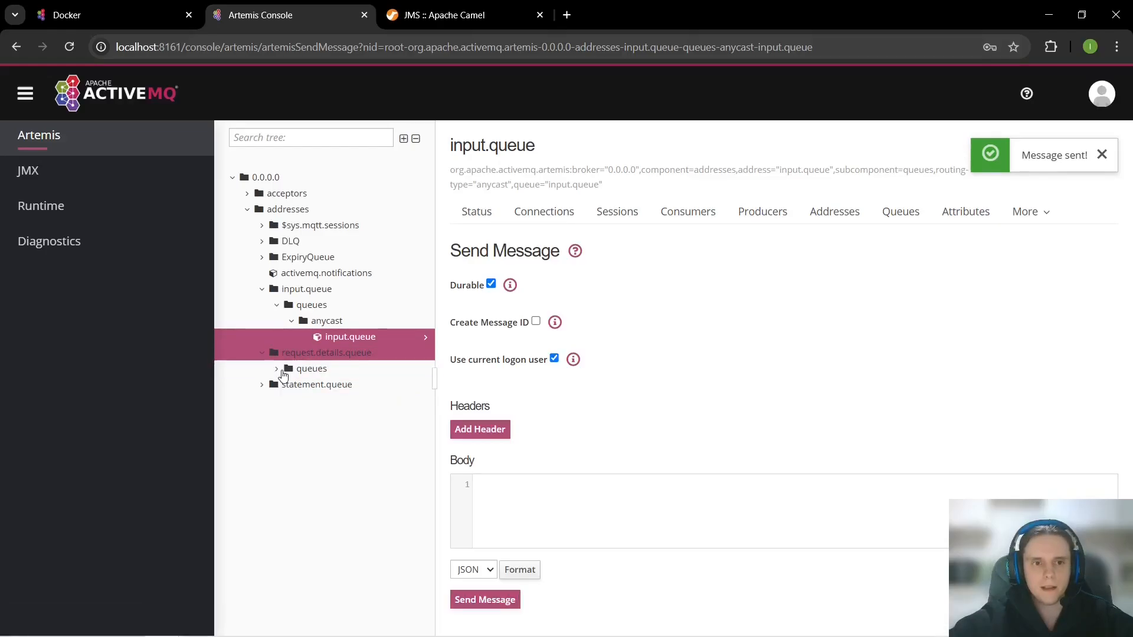
# Step: Browse request.details.queue and show the routed message's body and headers, then return to input.queue
pyautogui.click(312, 368)
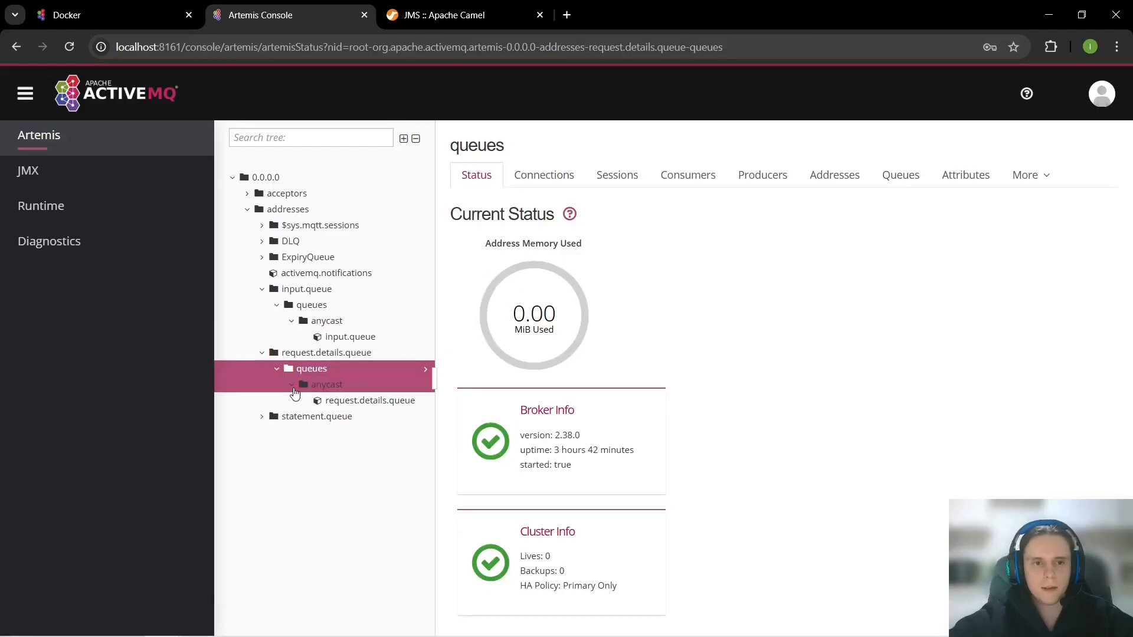
pyautogui.click(1025, 211)
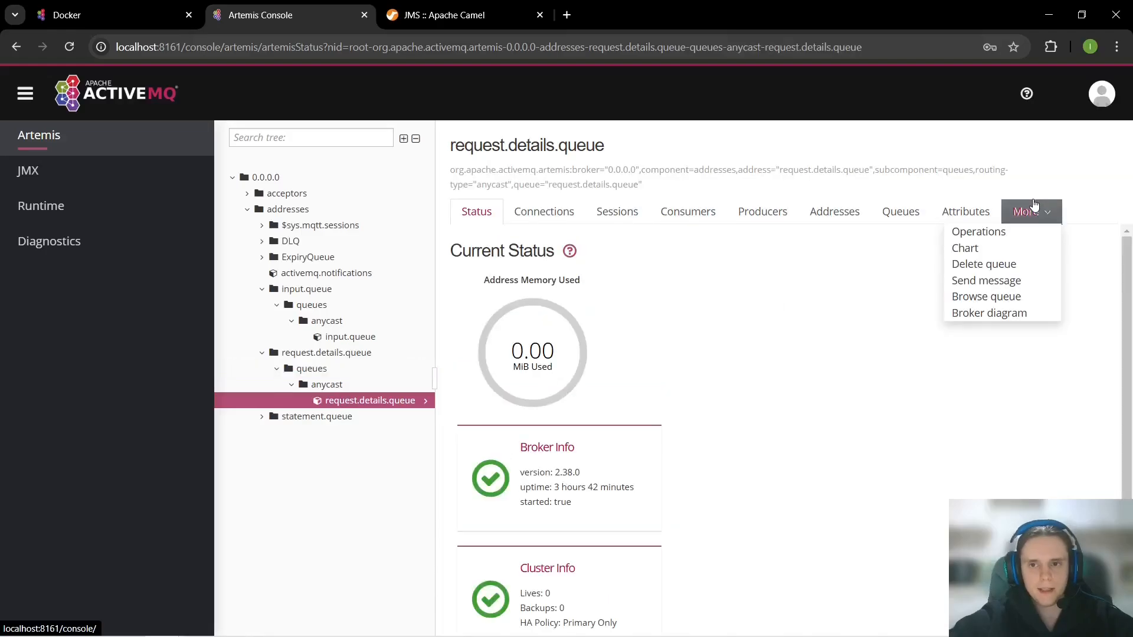
pyautogui.click(986, 296)
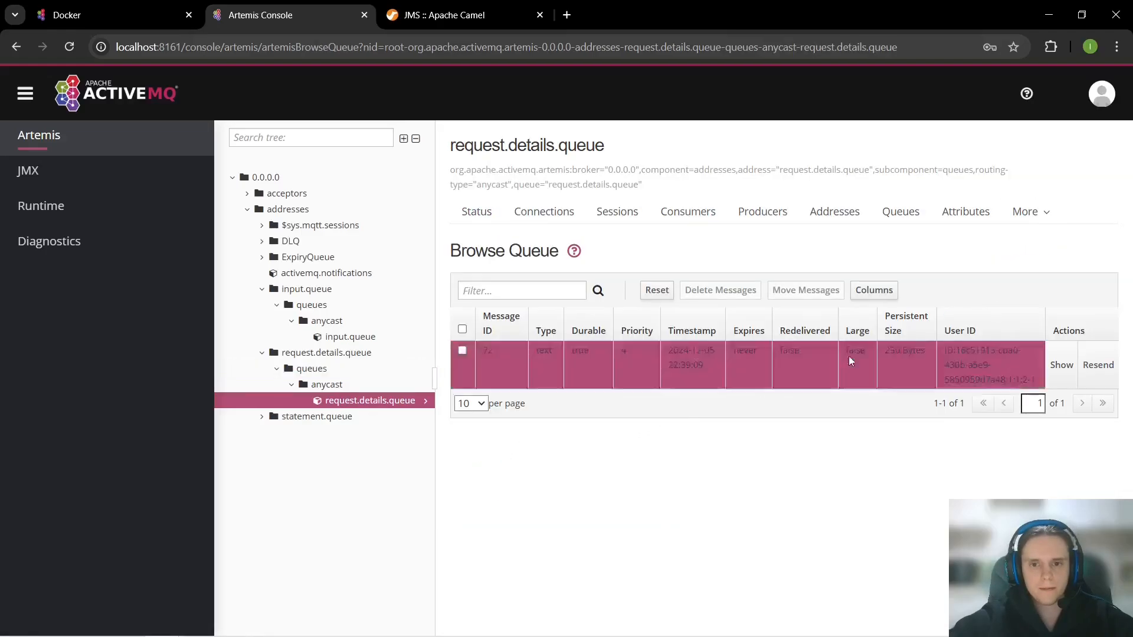
pyautogui.click(1060, 365)
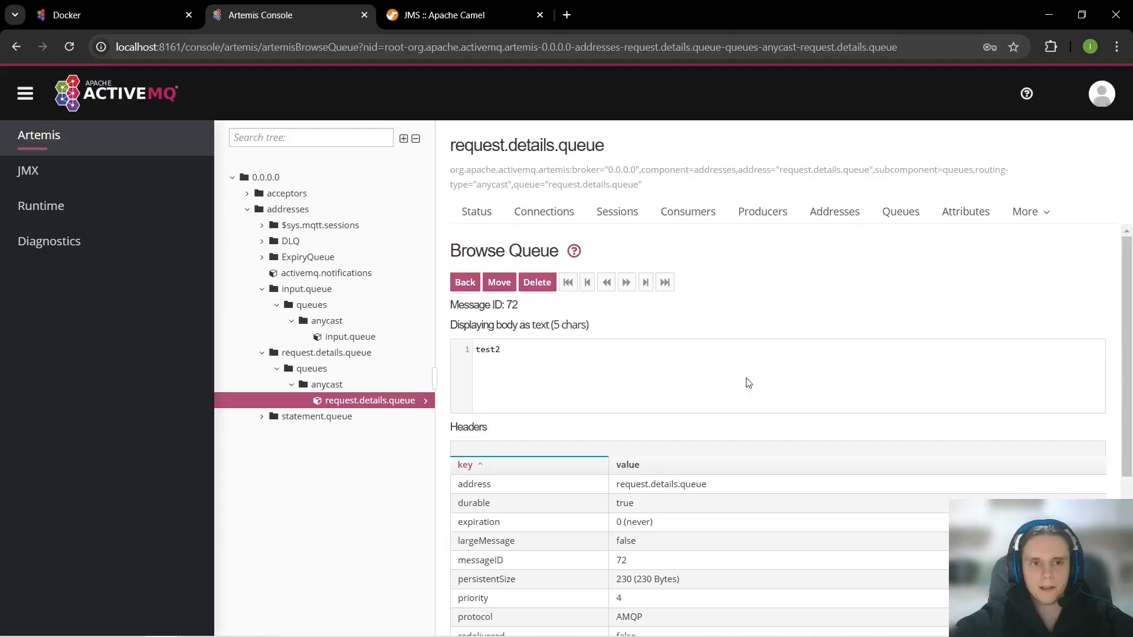
pyautogui.click(350, 337)
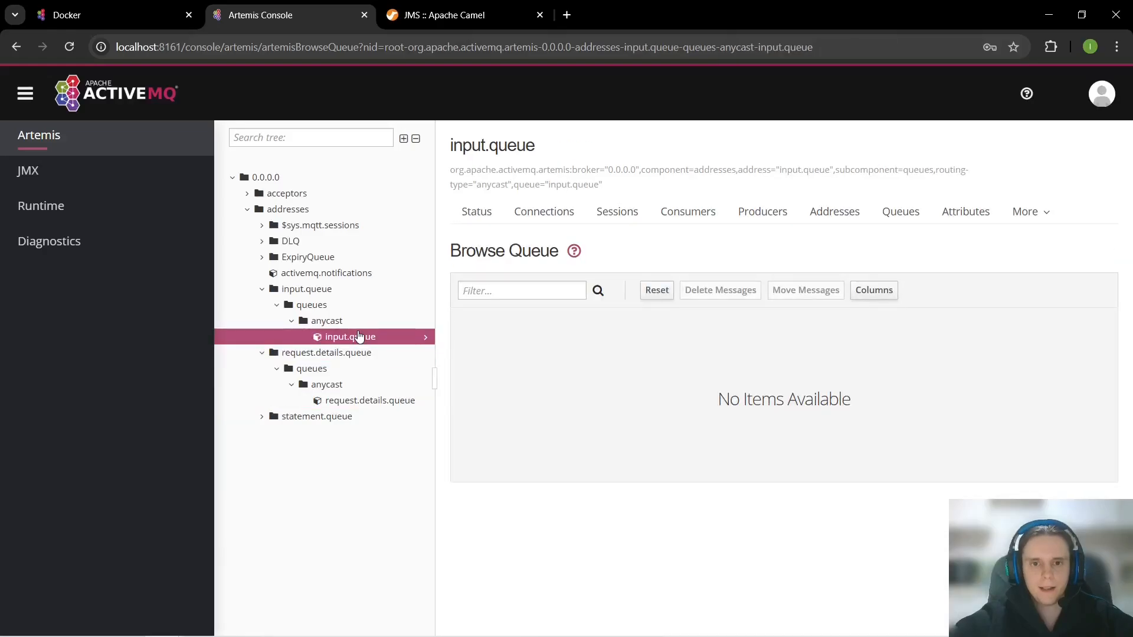
# Step: Send a header-less message with body test3 to input.queue
pyautogui.click(1025, 211)
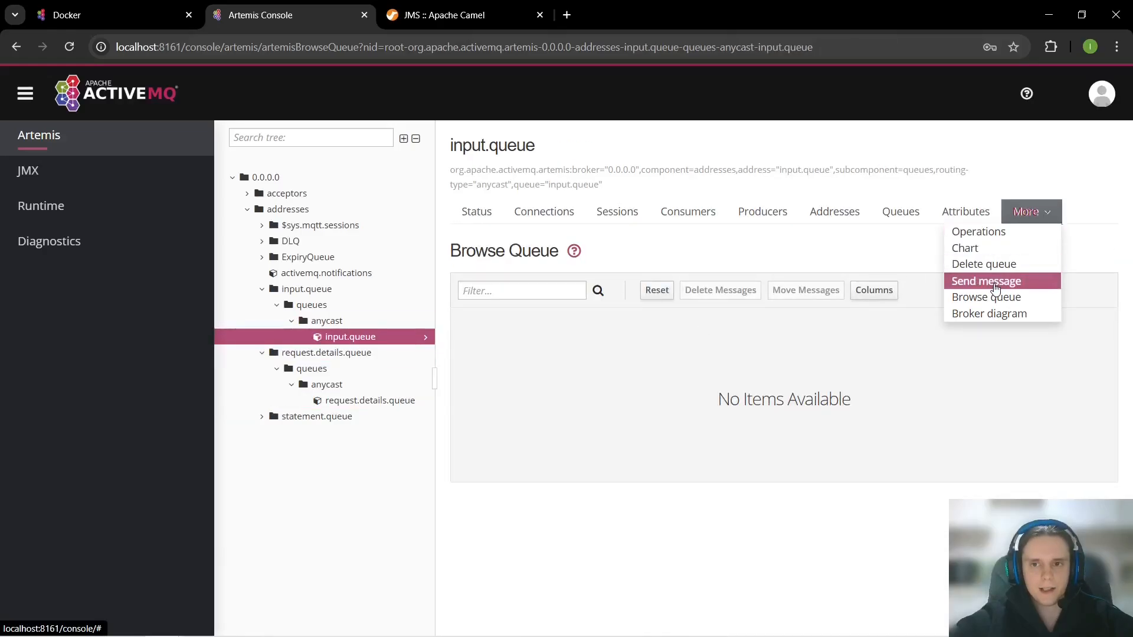
pyautogui.click(985, 280)
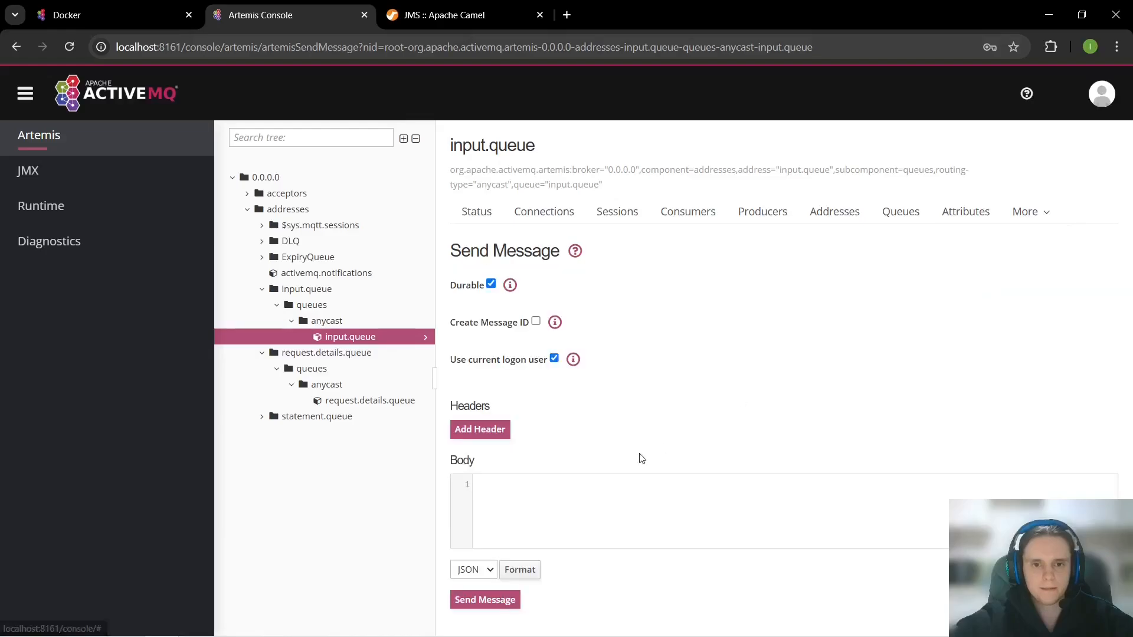
pyautogui.write('test3')
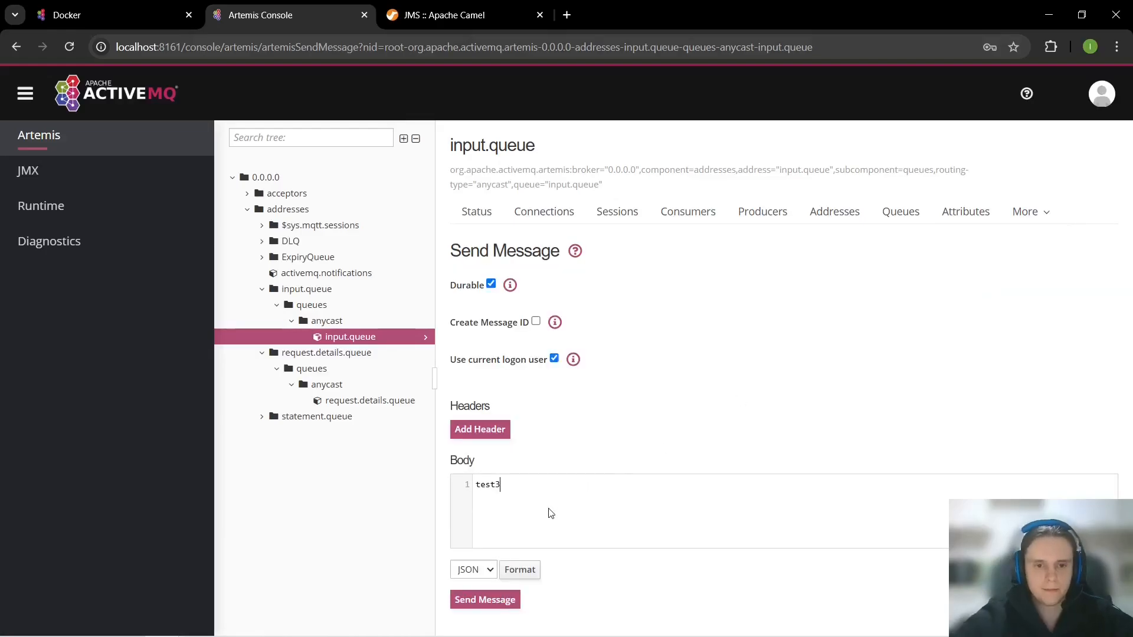
pyautogui.click(484, 599)
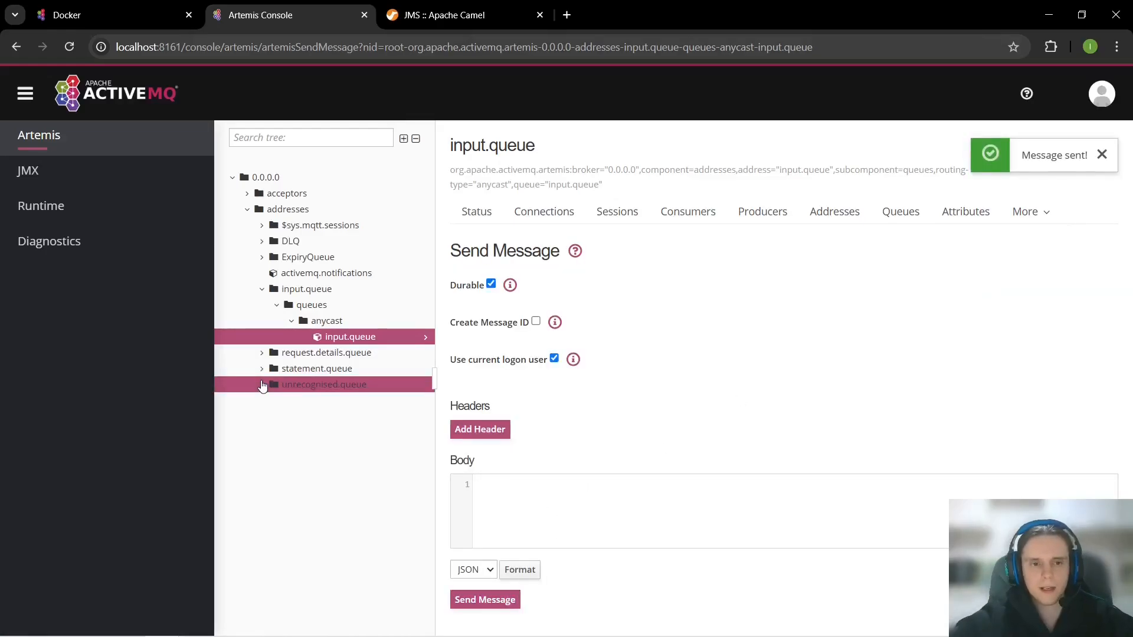
# Step: Browse the new unrecognised.queue and show the test3 message that landed there
pyautogui.click(262, 384)
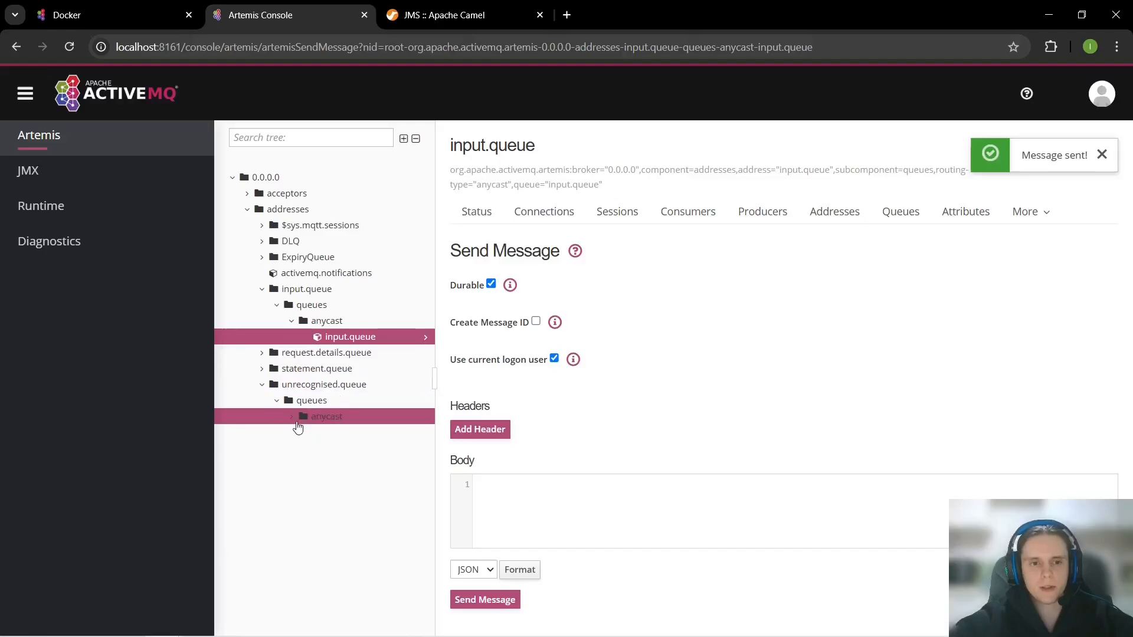
pyautogui.click(326, 417)
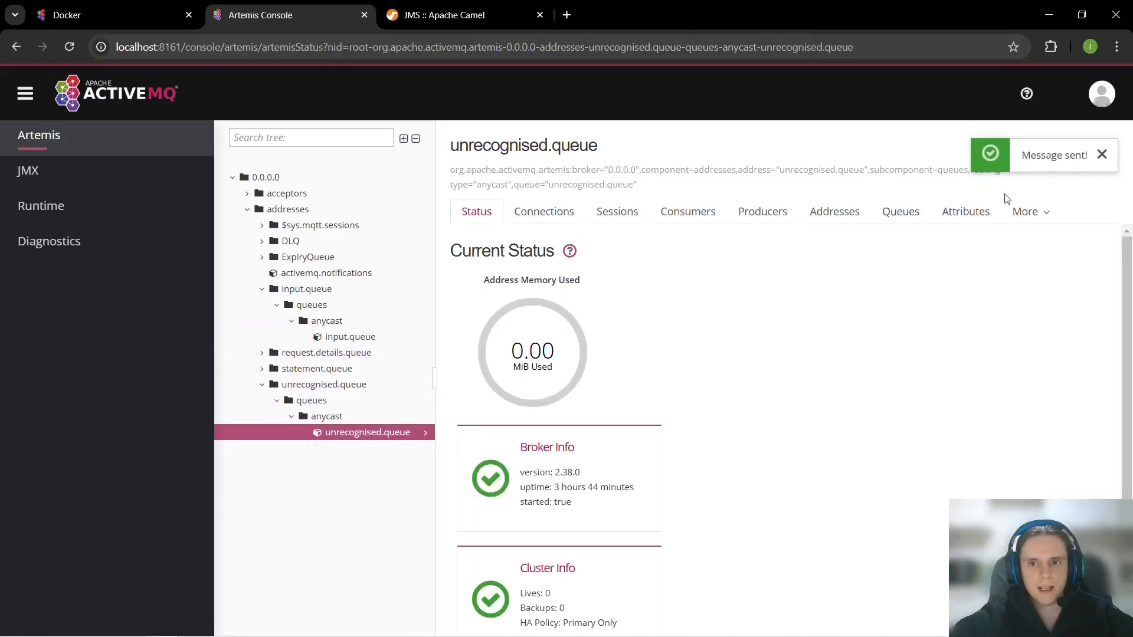
pyautogui.click(1026, 211)
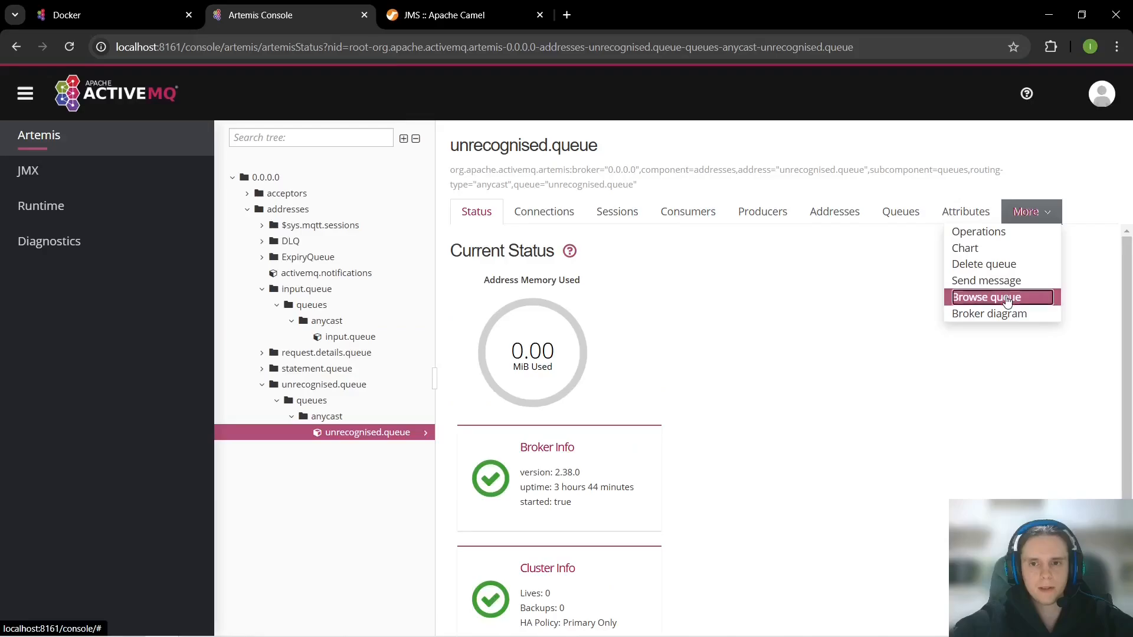
pyautogui.click(984, 297)
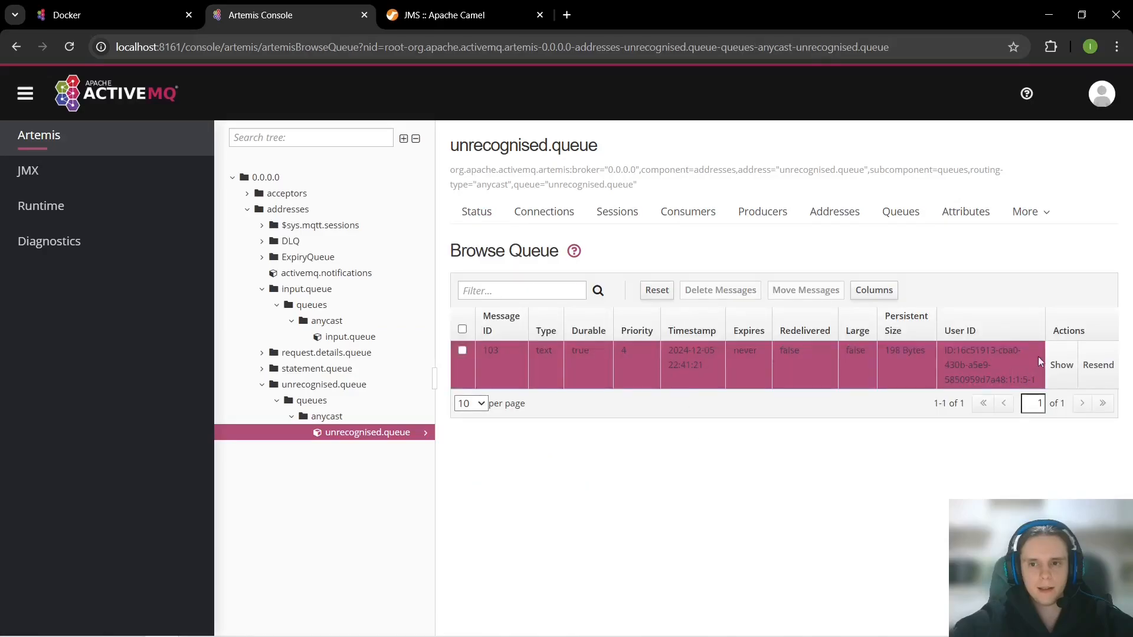
pyautogui.click(1061, 364)
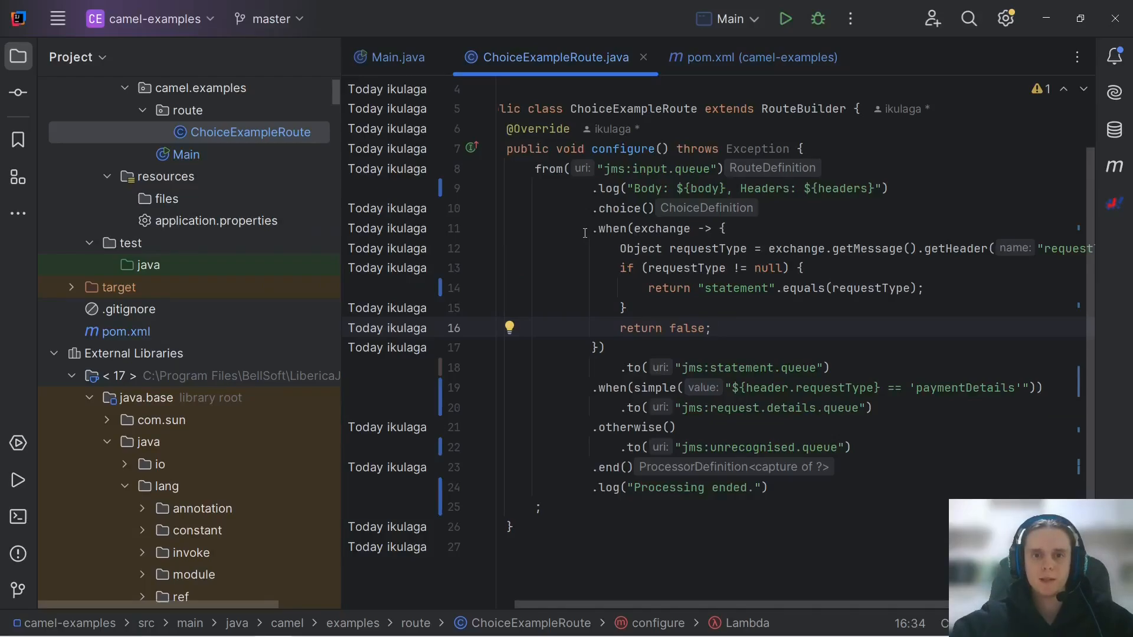
# Step: Highlight parts of the when/otherwise conditions in ChoiceExampleRoute, including the paymentDetails header check
pyautogui.doubleClick(621, 208)
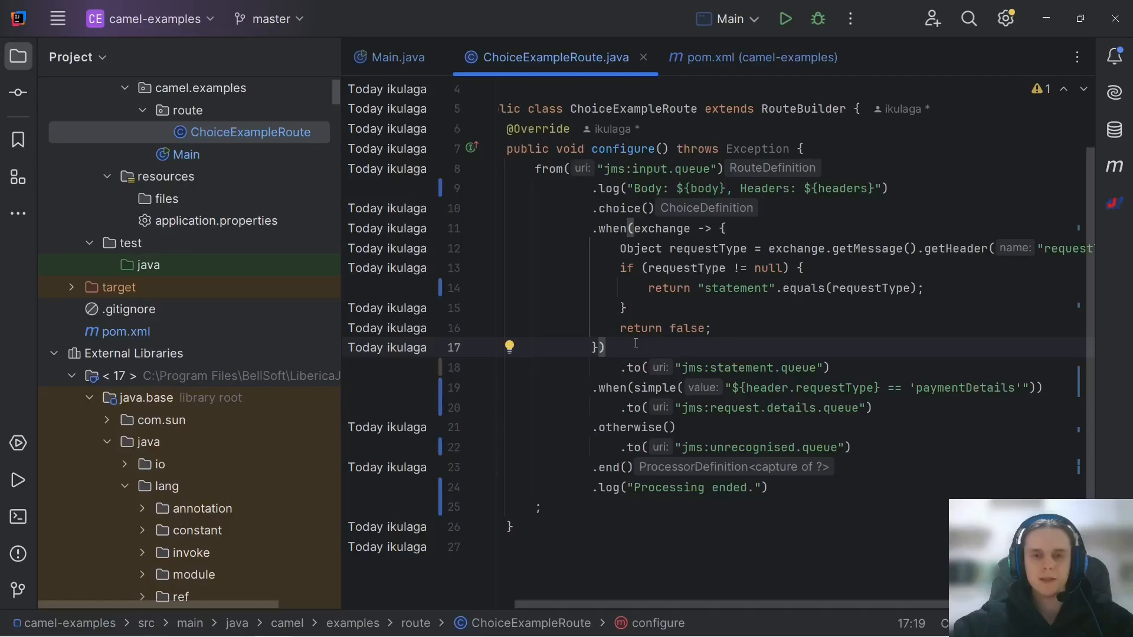
pyautogui.doubleClick(610, 467)
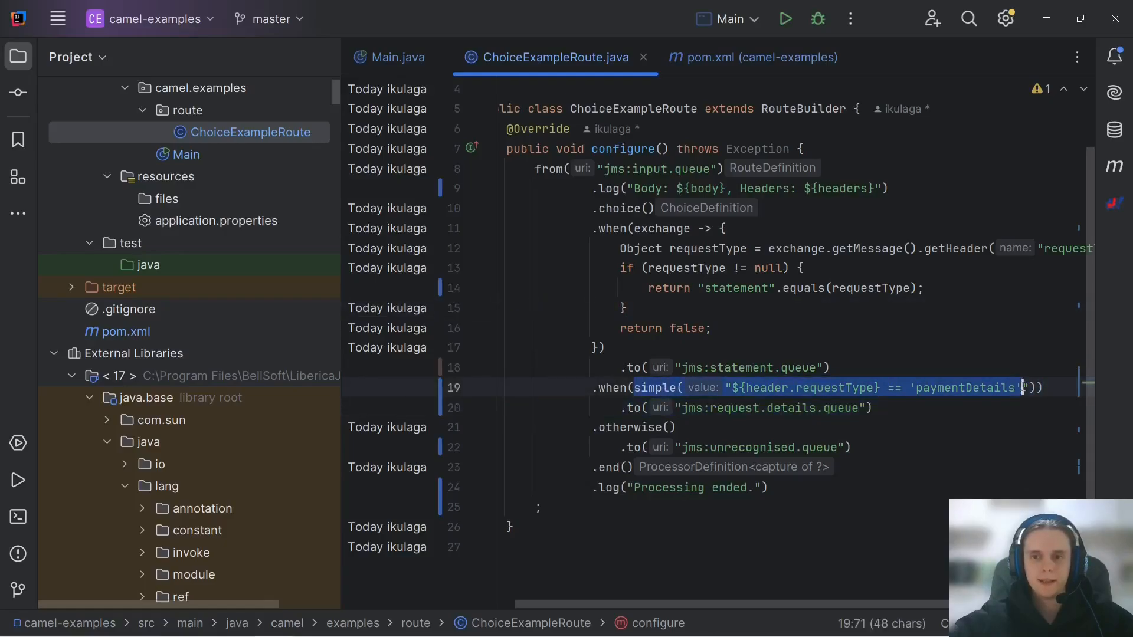
pyautogui.click(605, 347)
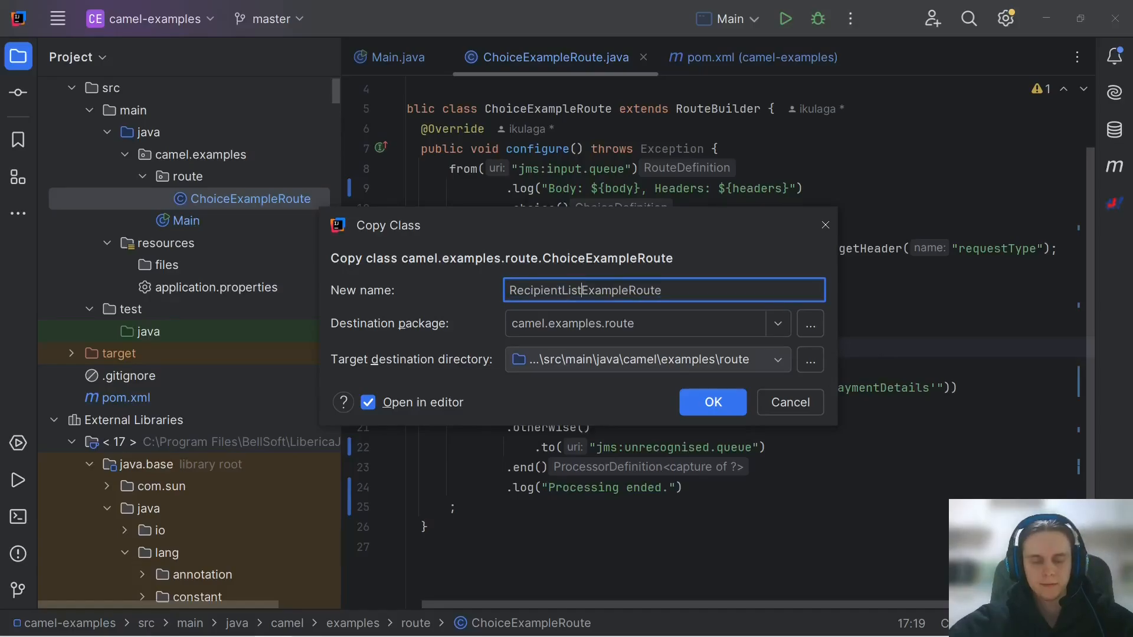
# Step: Create RecipientListExampleRoute, drop the choice logic, consume from jms:recipient.list.queue and add a recipientList
pyautogui.click(711, 402)
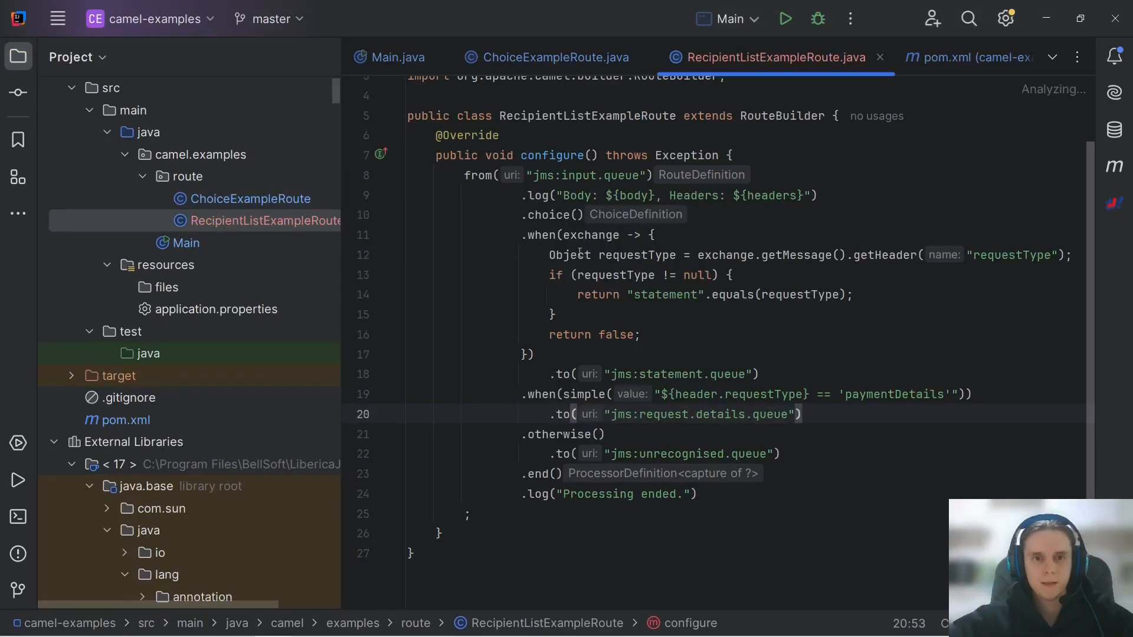
pyautogui.moveTo(521, 195); pyautogui.dragTo(698, 493)
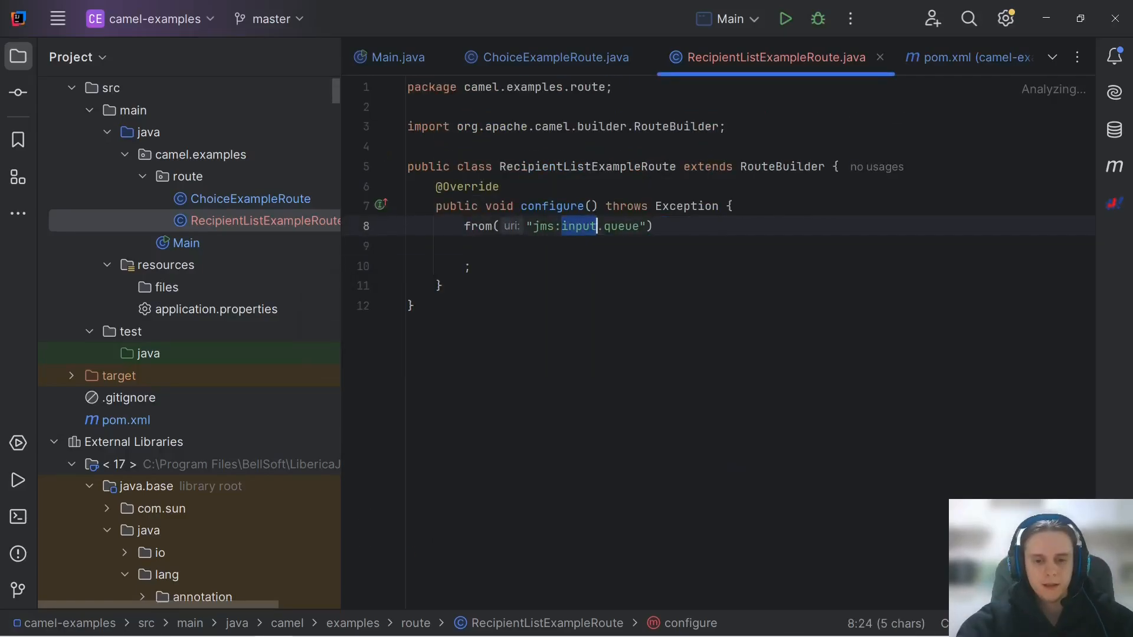
pyautogui.write('reci')
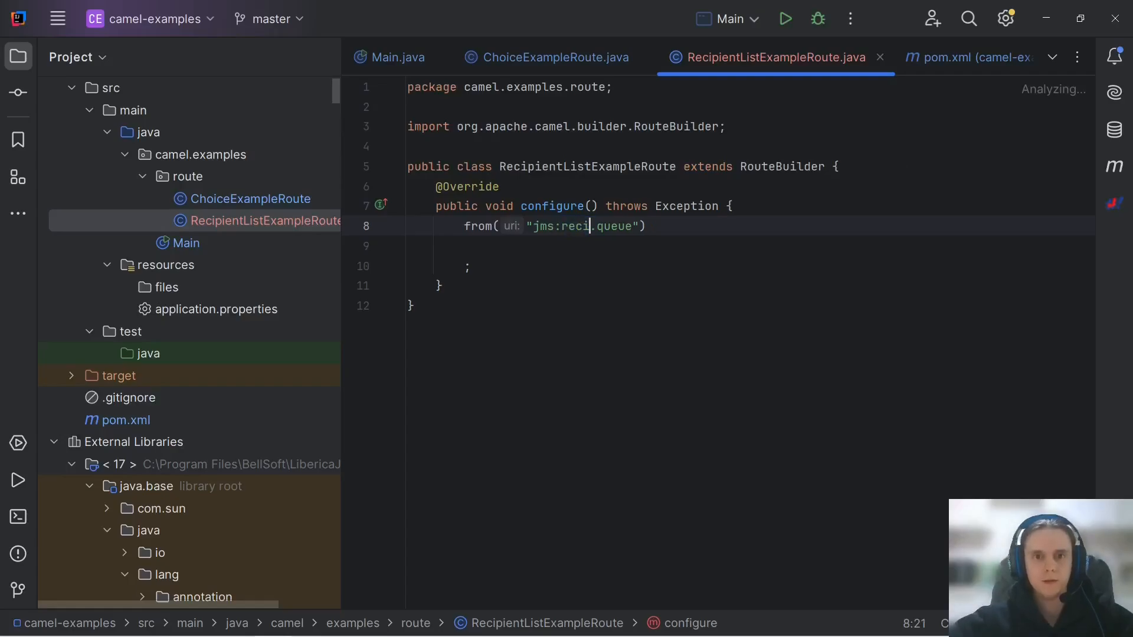
pyautogui.write('pient.list')
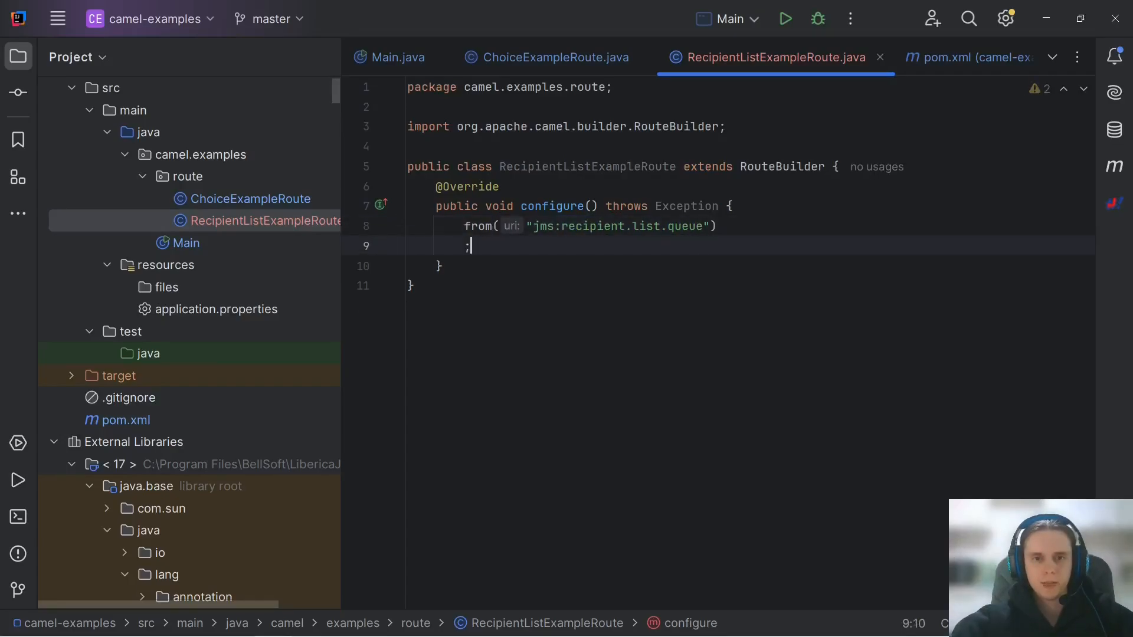
pyautogui.press('Left')
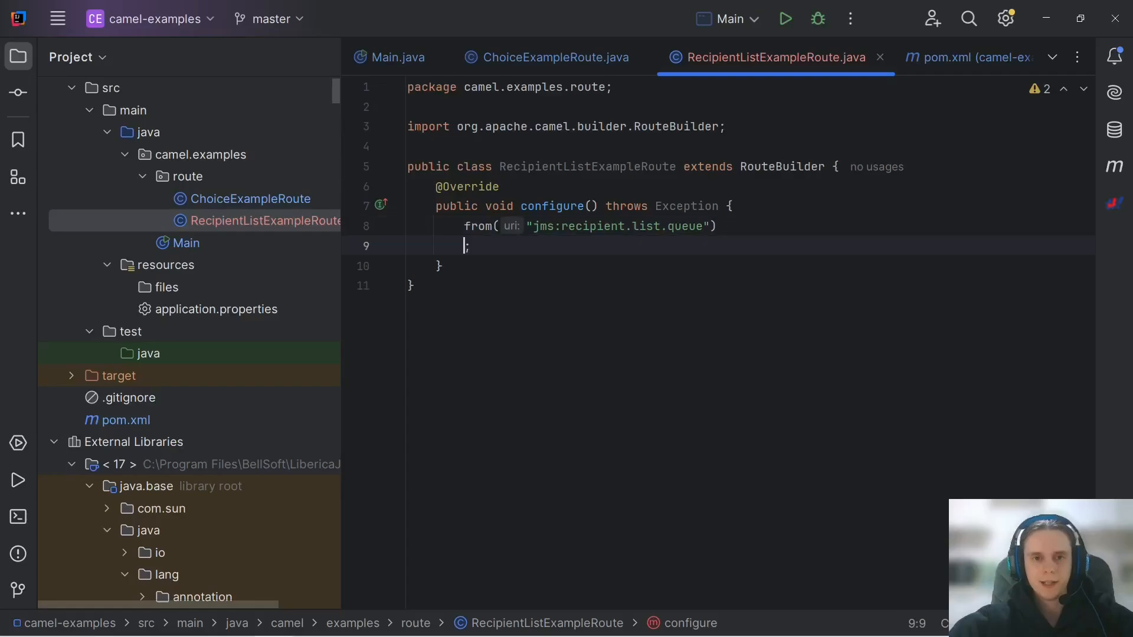
pyautogui.write('.recipientList(simple("${body')
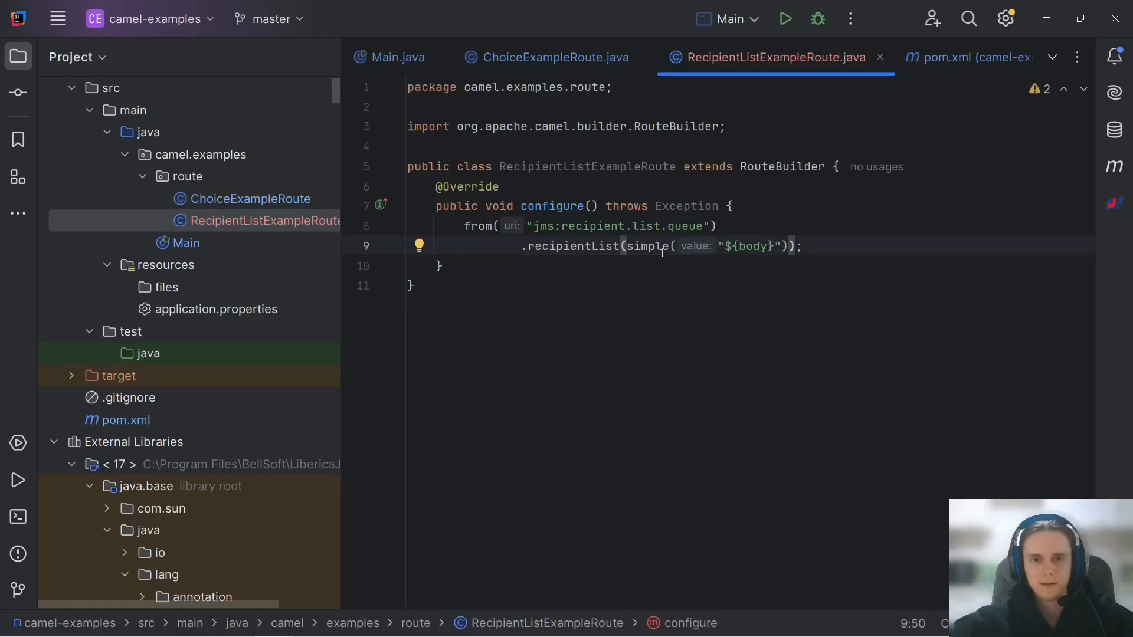
# Step: Drive the recipientList from header("whereToSend") instead of the simple body expression
pyautogui.doubleClick(647, 245)
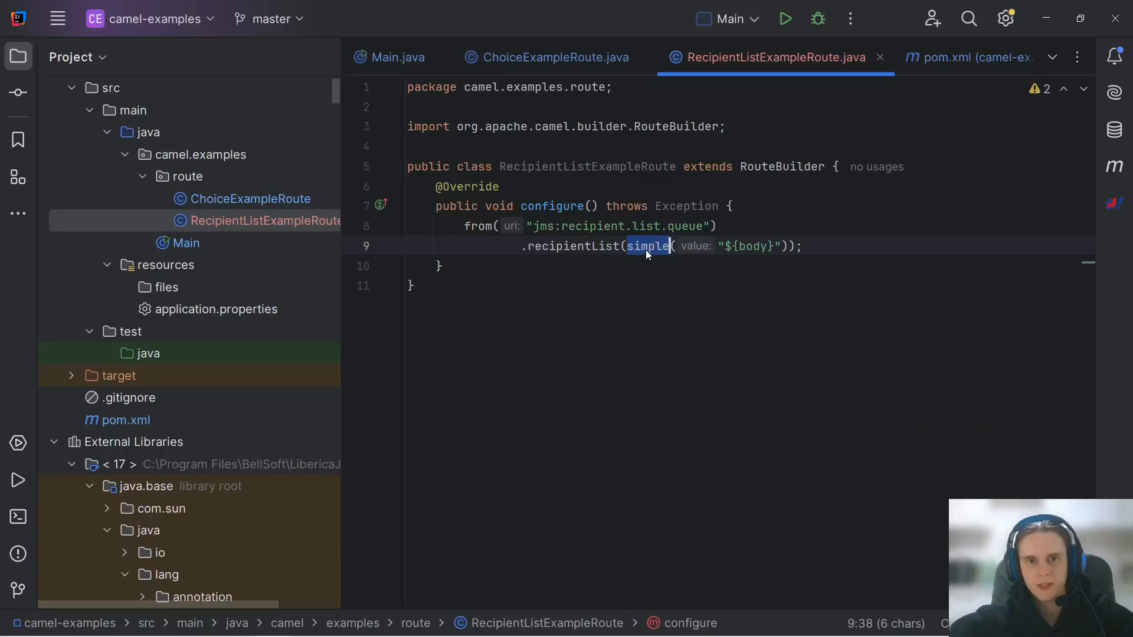
pyautogui.moveTo(662, 258)
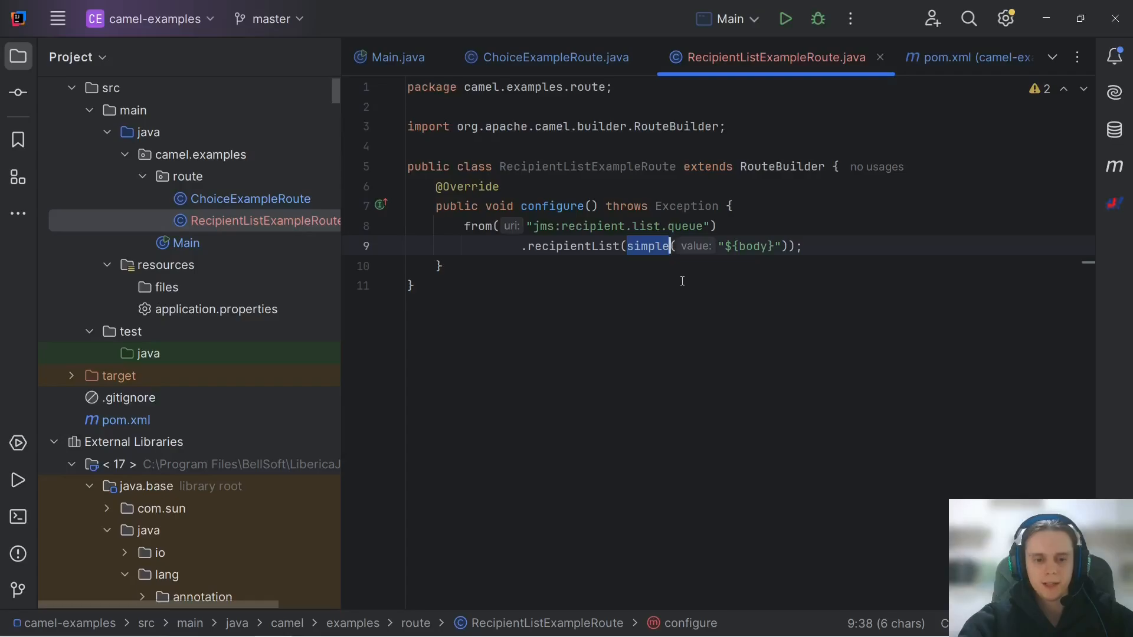
pyautogui.write('header')
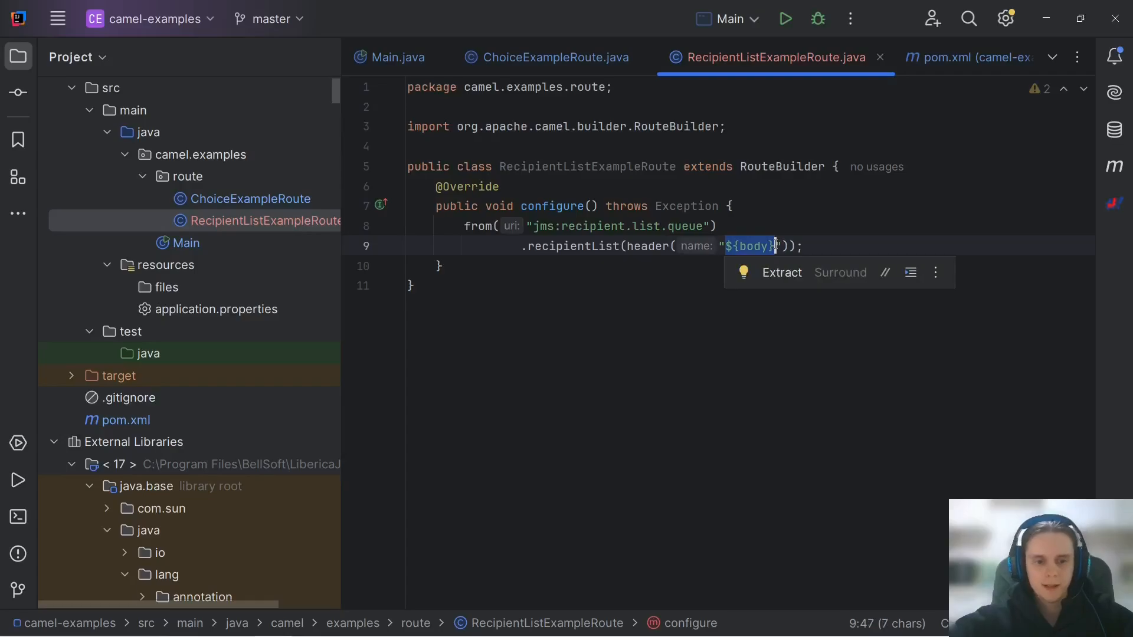
pyautogui.write('whereaTo')
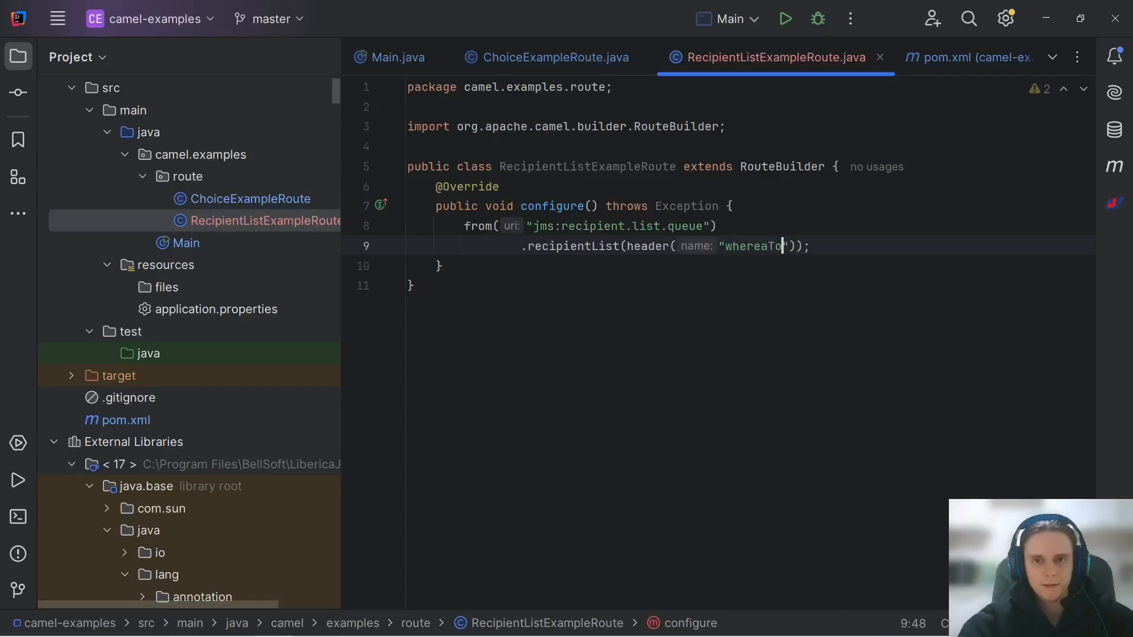
pyautogui.write('Send')
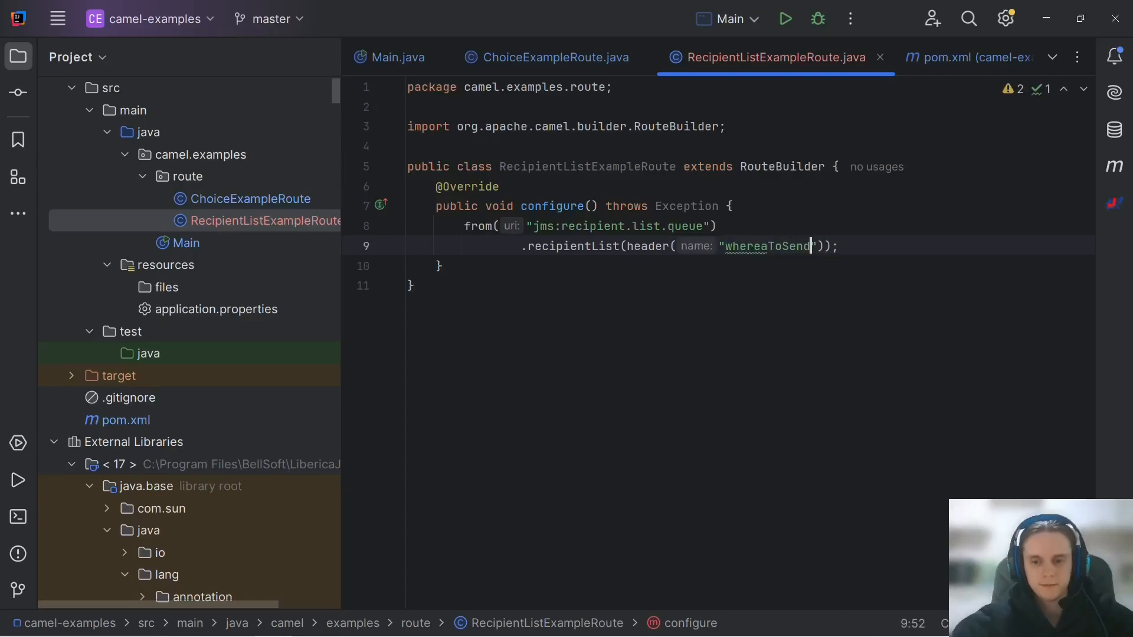
pyautogui.press('Backspace')
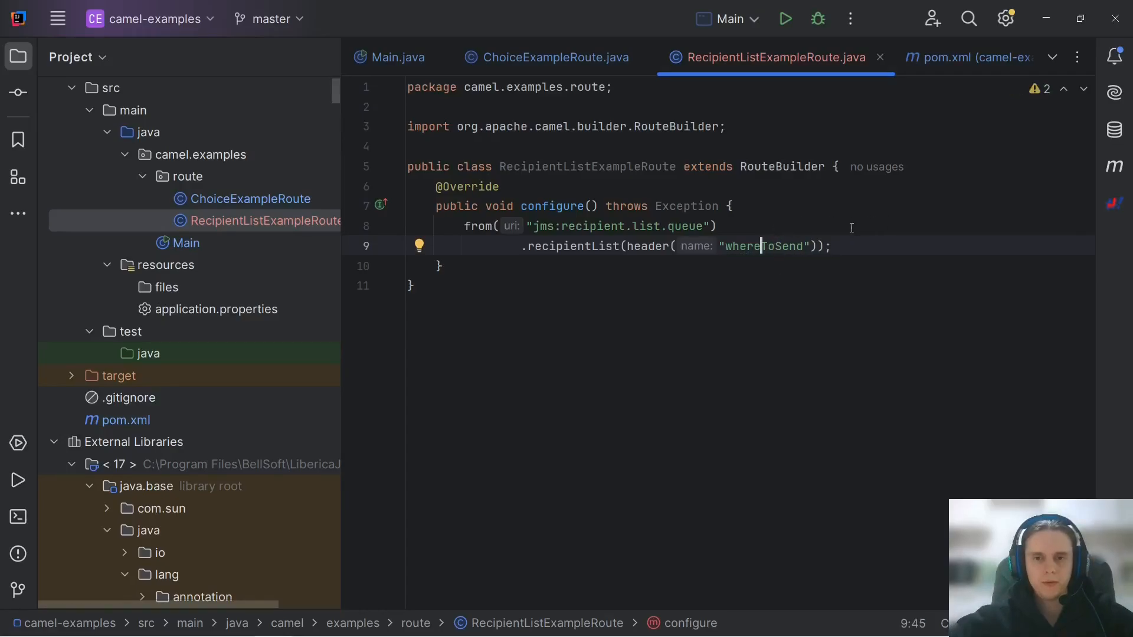
# Step: Insert a .process(new Processor() {}) step before the recipient list and resolve the Processor type
pyautogui.press('enter')
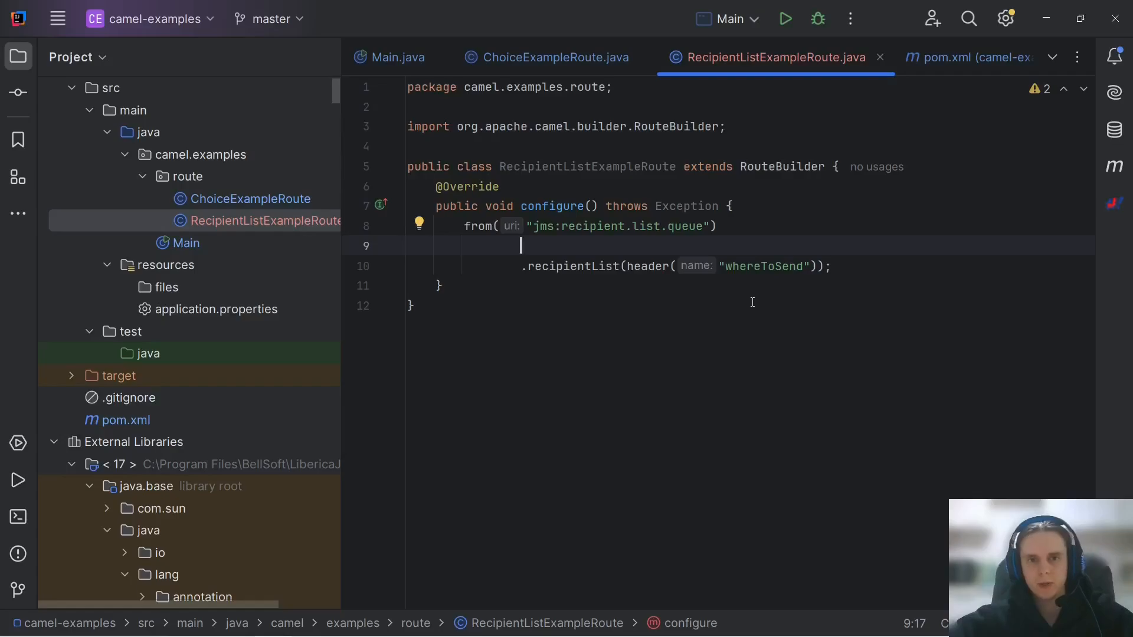
pyautogui.write('.process(new Processor() {')
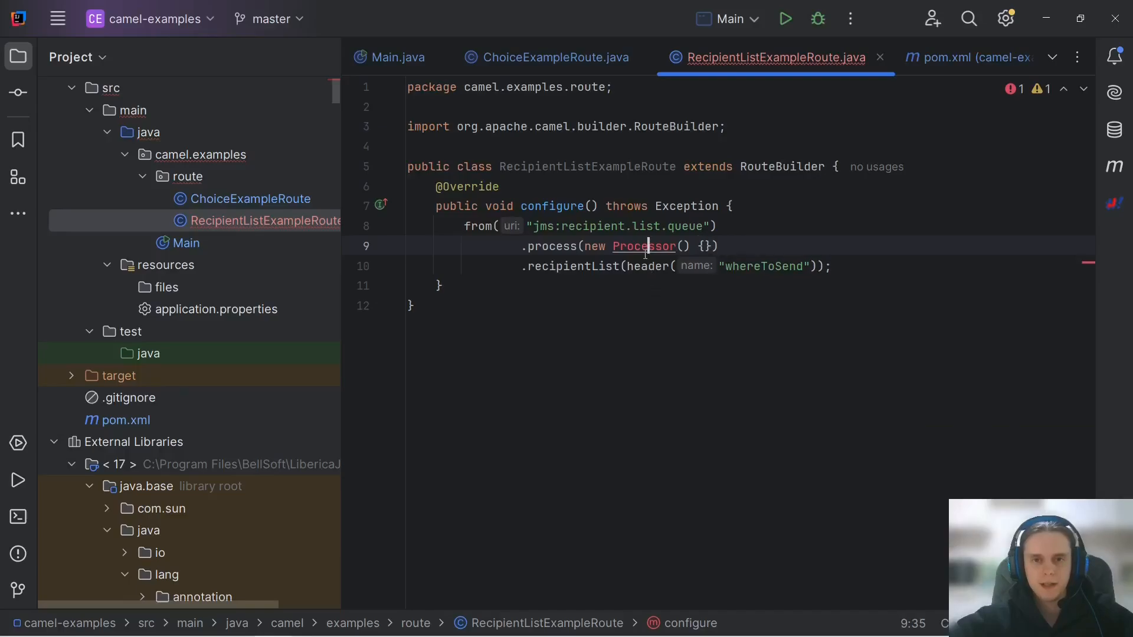
pyautogui.moveTo(642, 247)
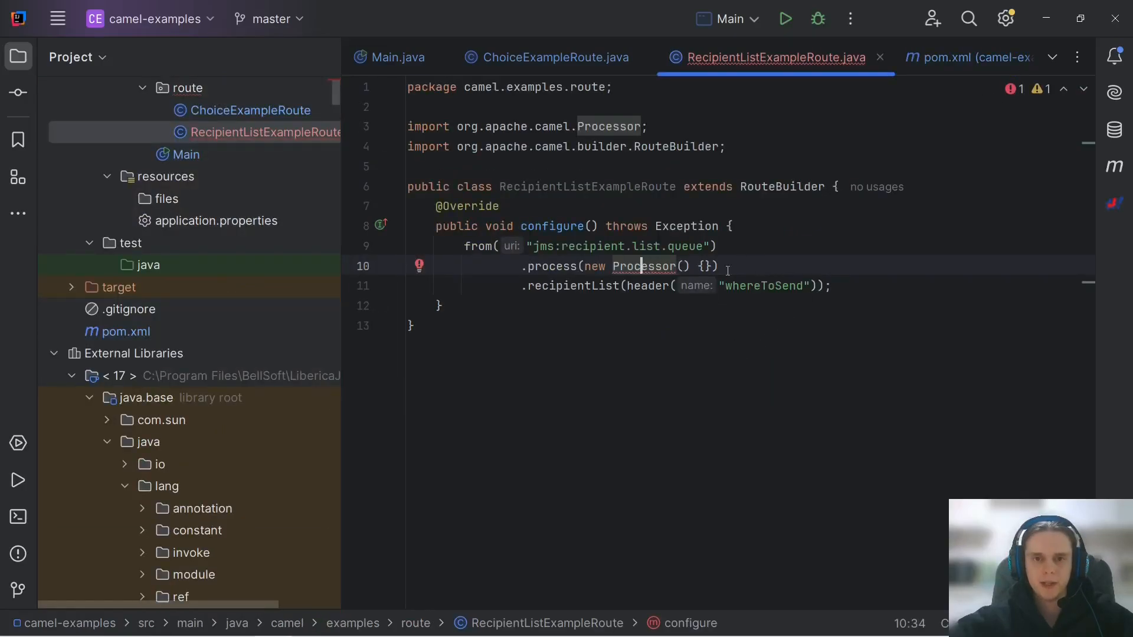
pyautogui.doubleClick(762, 286)
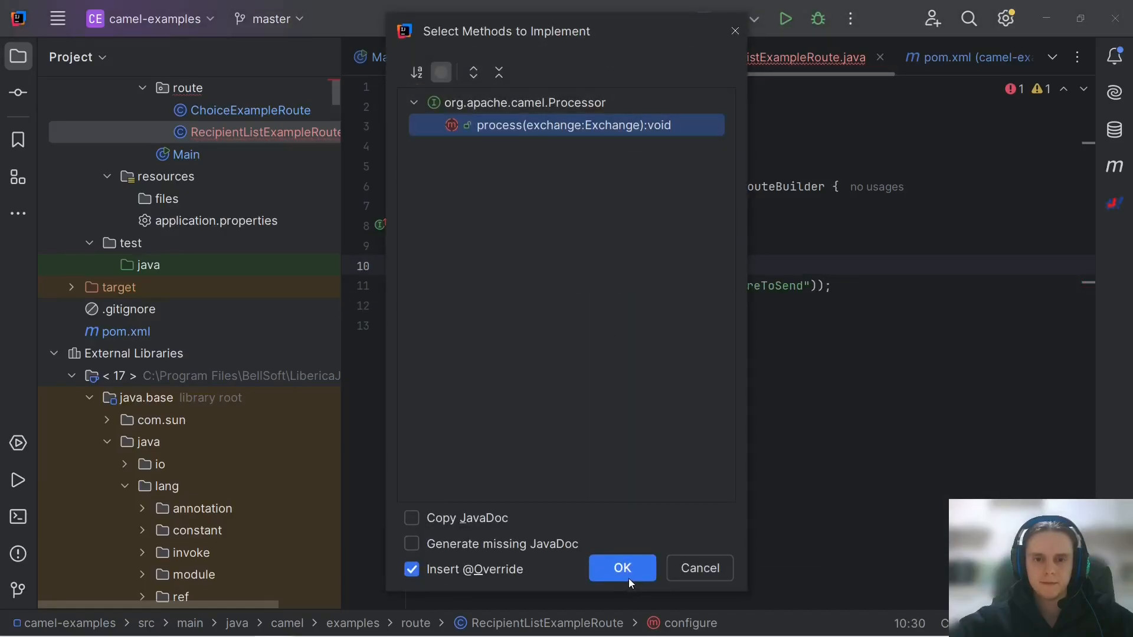
# Step: Generate process() and read the departments header from the exchange into an Object
pyautogui.click(621, 567)
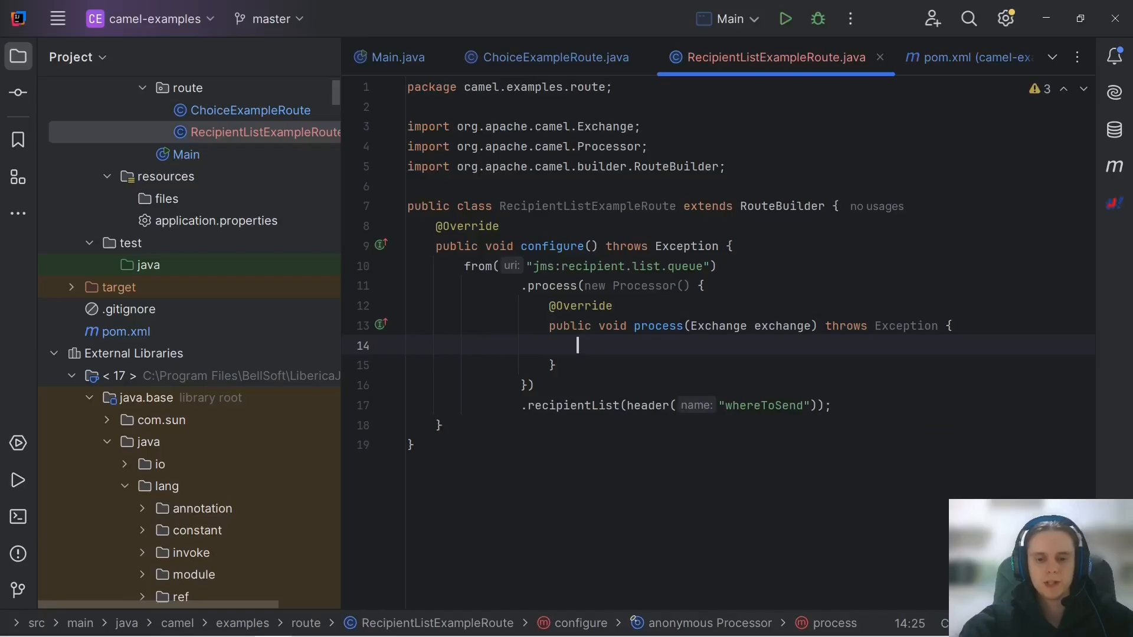
pyautogui.write('Object departments')
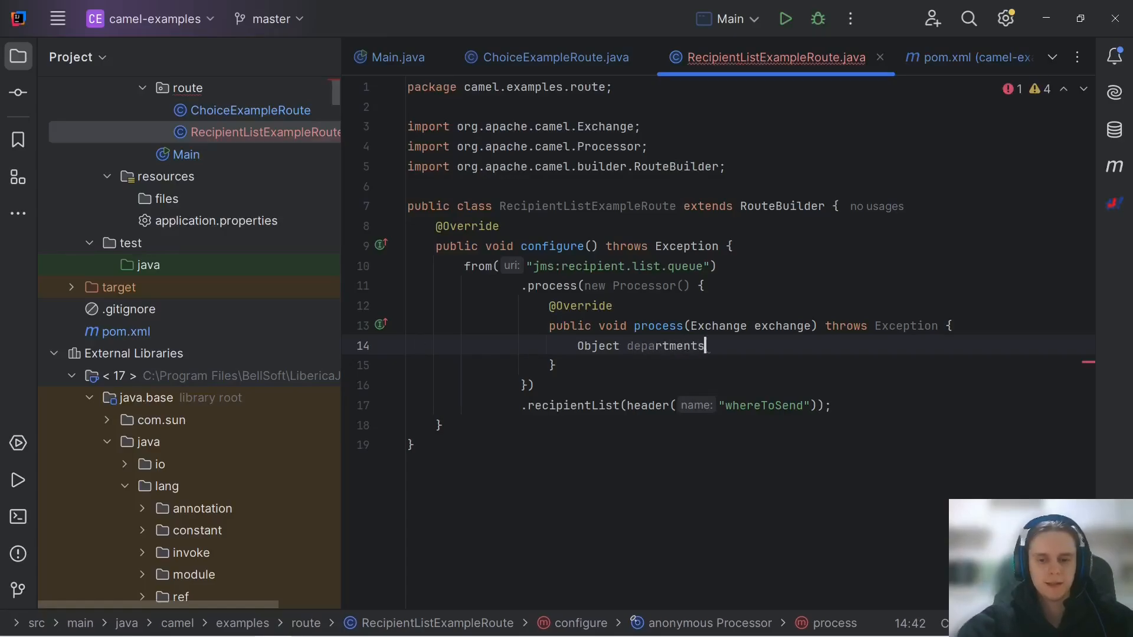
pyautogui.write('= exchange.getIn().getBody(Object.class);')
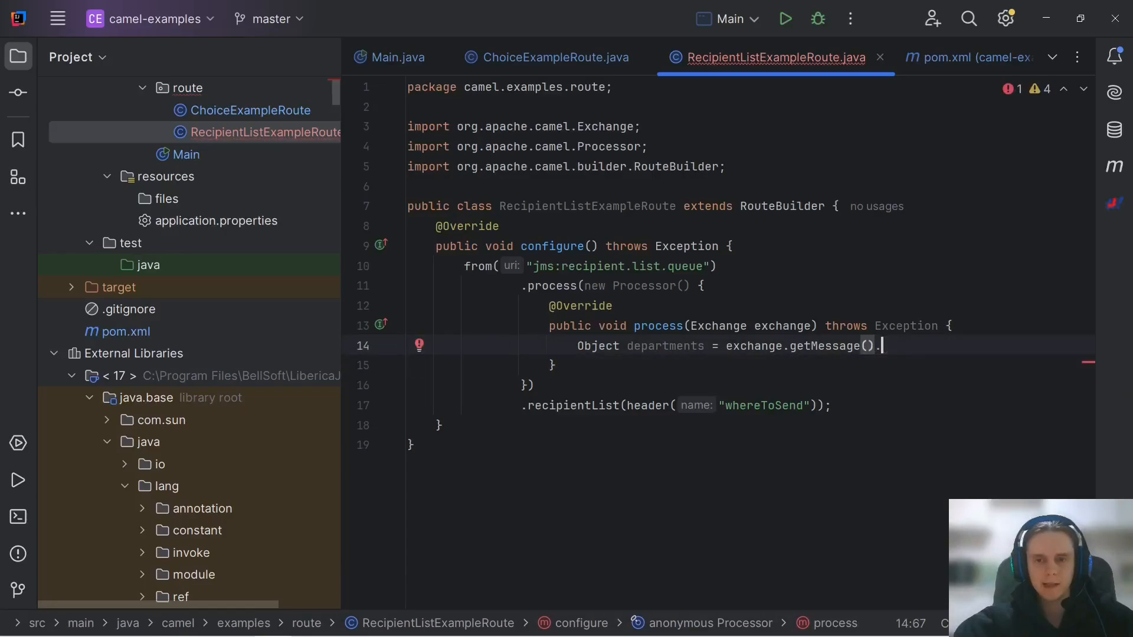
pyautogui.write('getHeader("departments");')
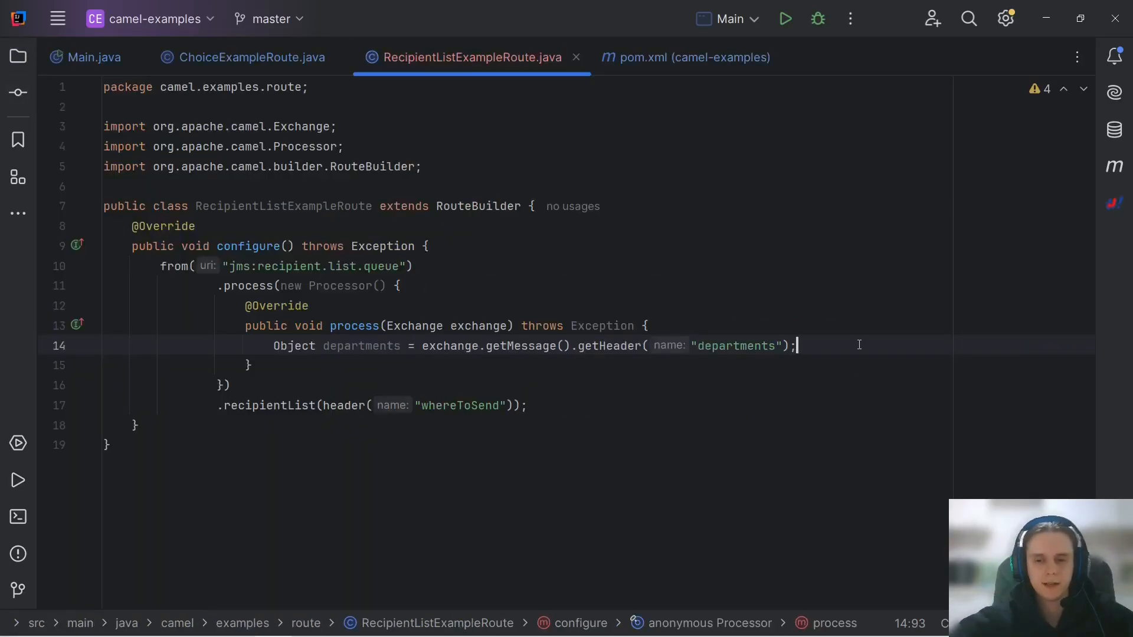
pyautogui.press('enter')
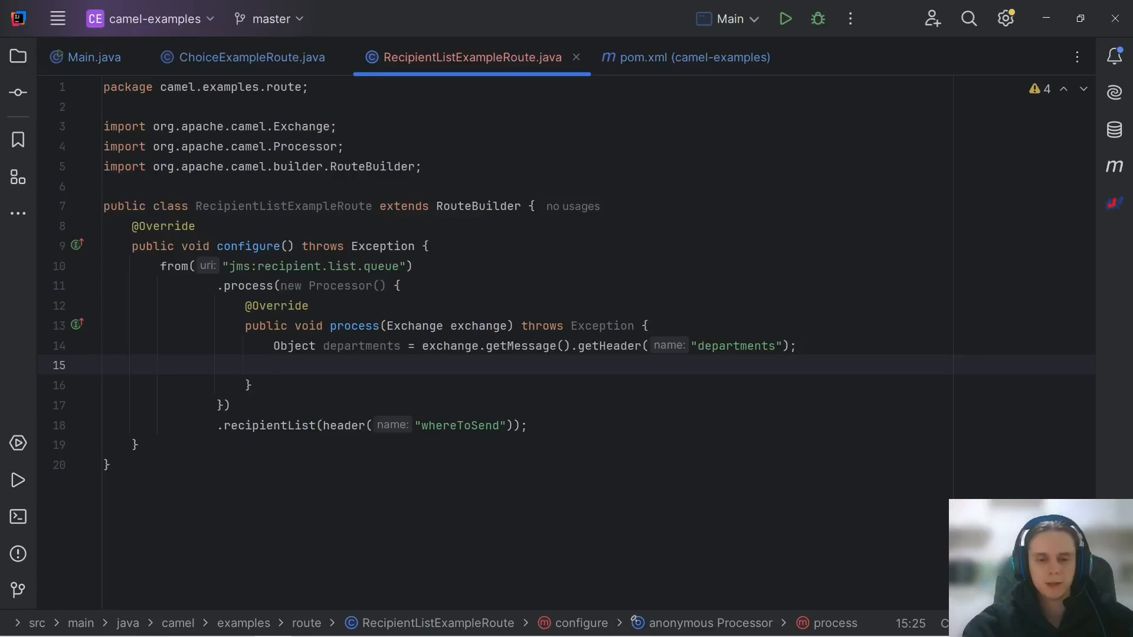
# Step: Build a List<String> whereToSend, adding "jms:" + department + ".queue" for each comma-split department
pyautogui.write('List')
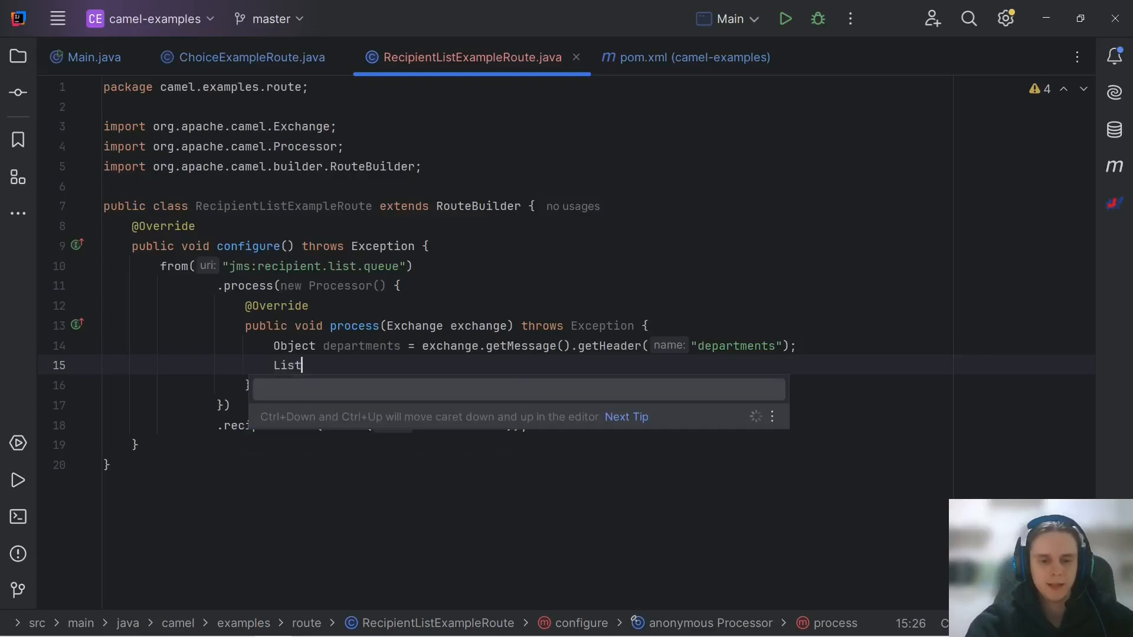
pyautogui.write('<String>')
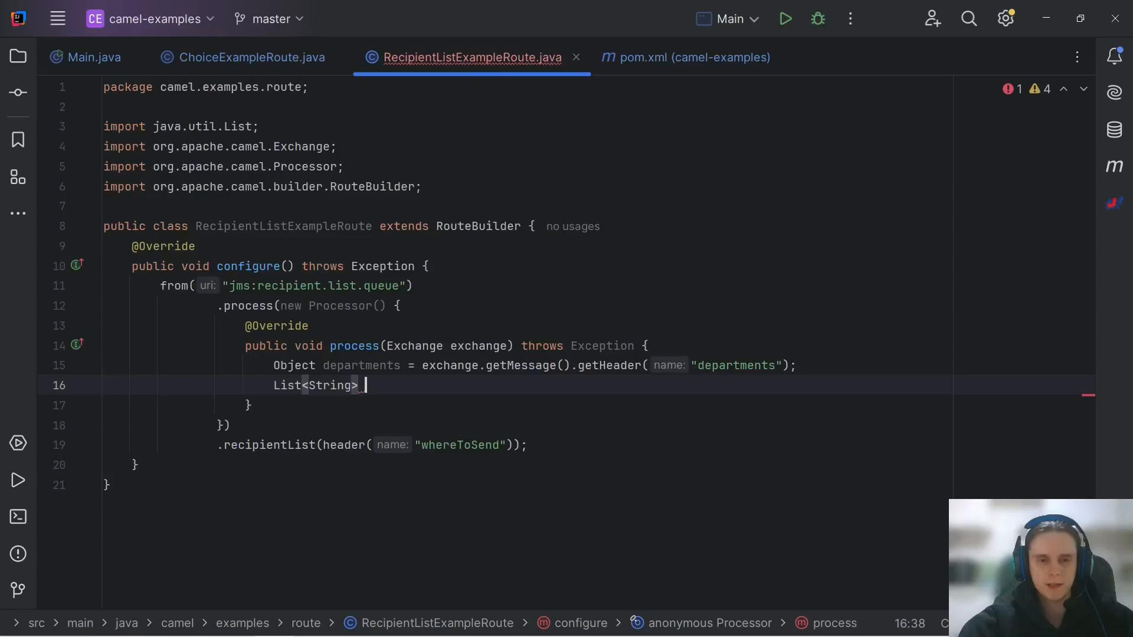
pyautogui.write('wha')
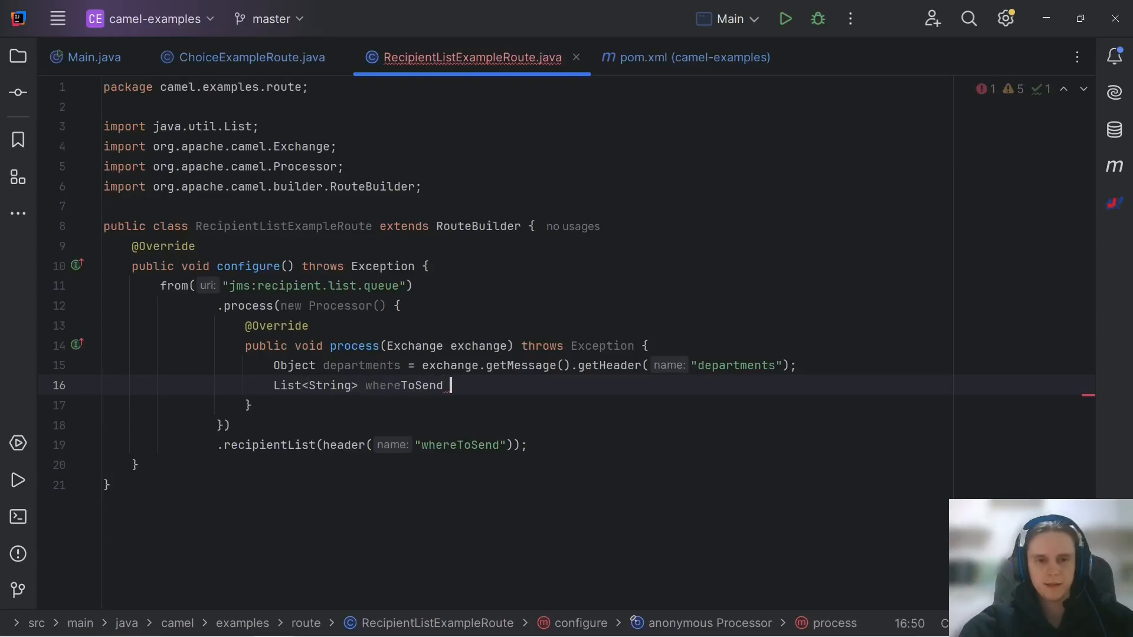
pyautogui.write('= new ArrayList<>();')
pyautogui.write('departments.toString().split(",");')
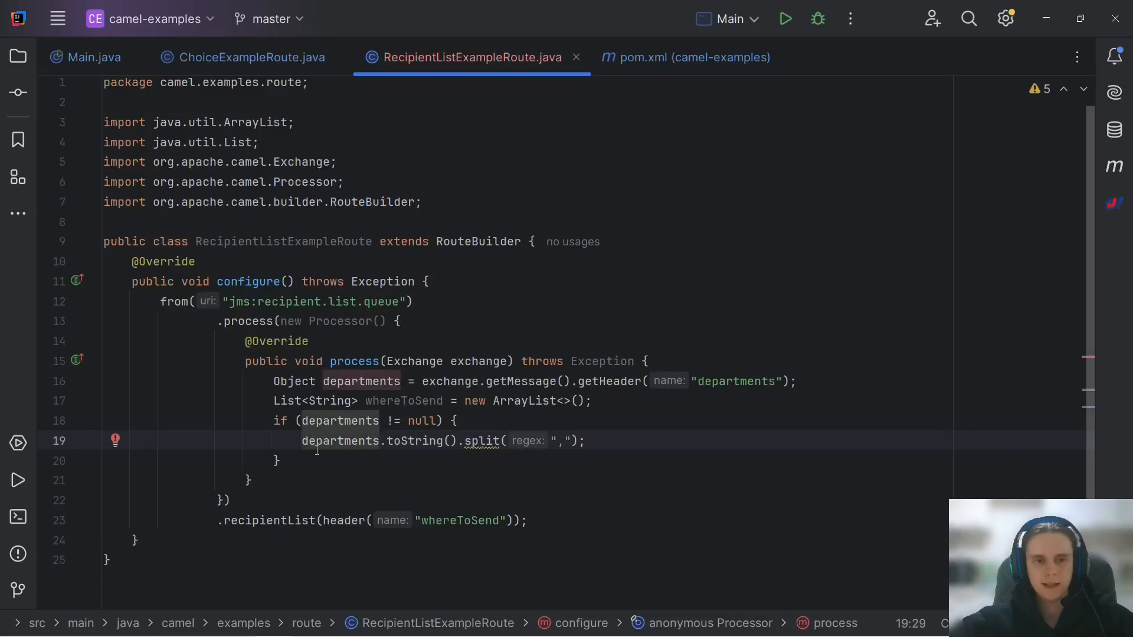
pyautogui.write('Arrays.asList(')
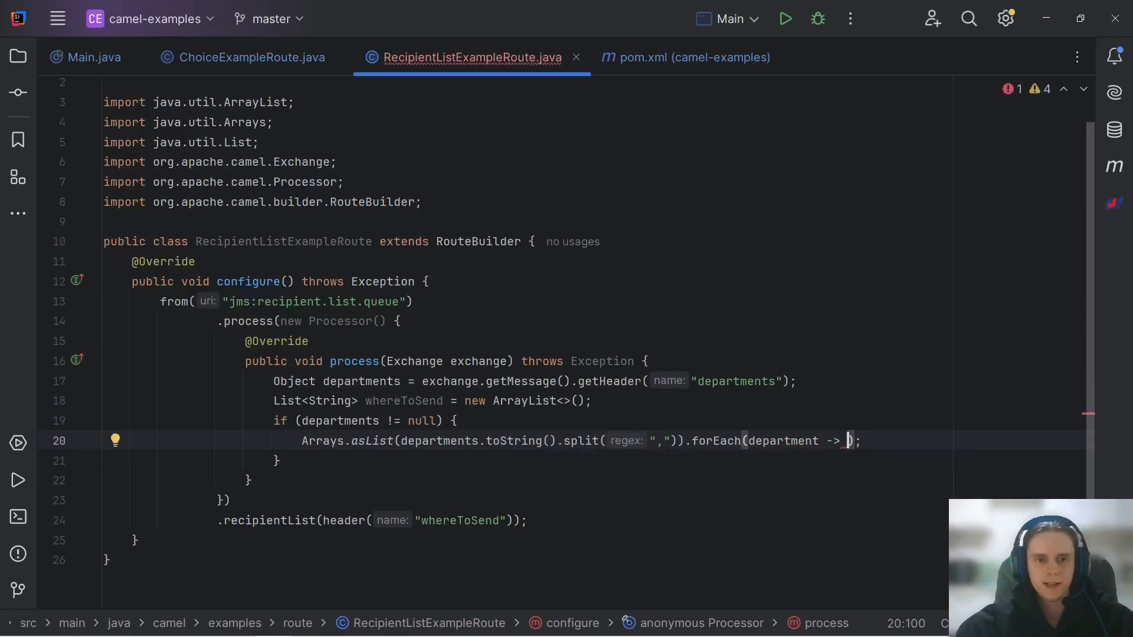
pyautogui.write('whereToSend.add(""department')
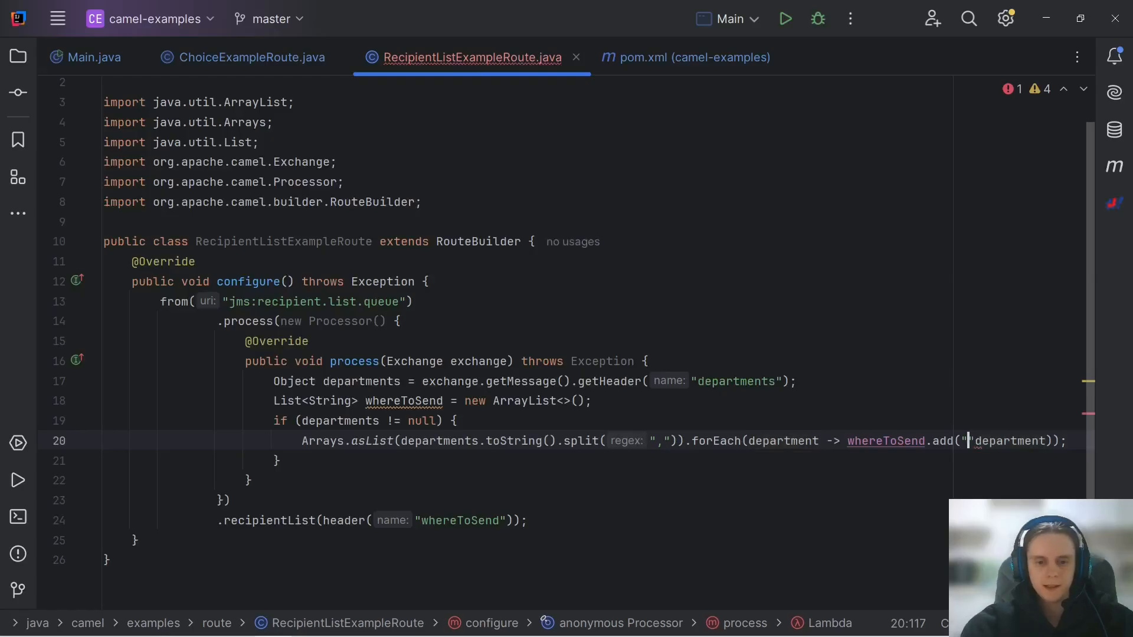
pyautogui.write('jms:')
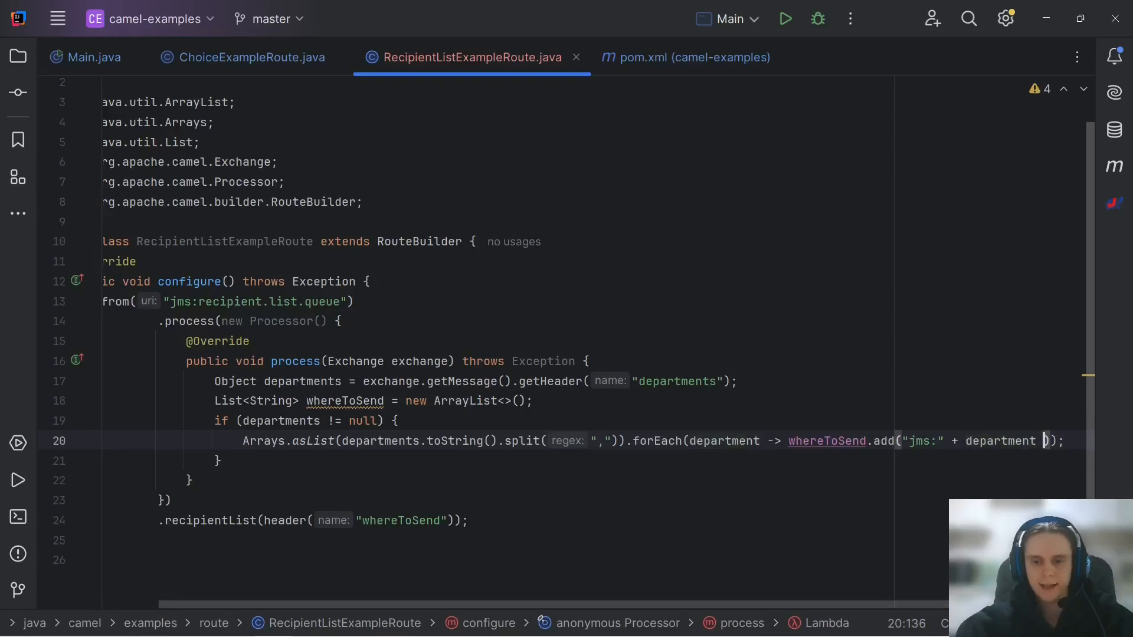
pyautogui.write('+ "')
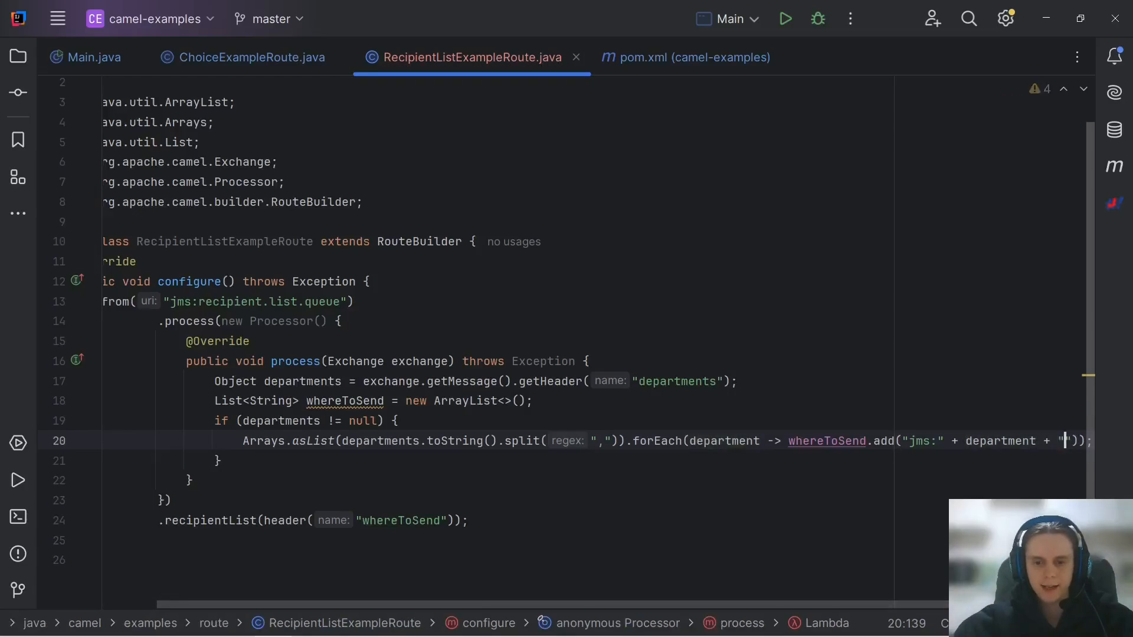
pyautogui.write('.queue')
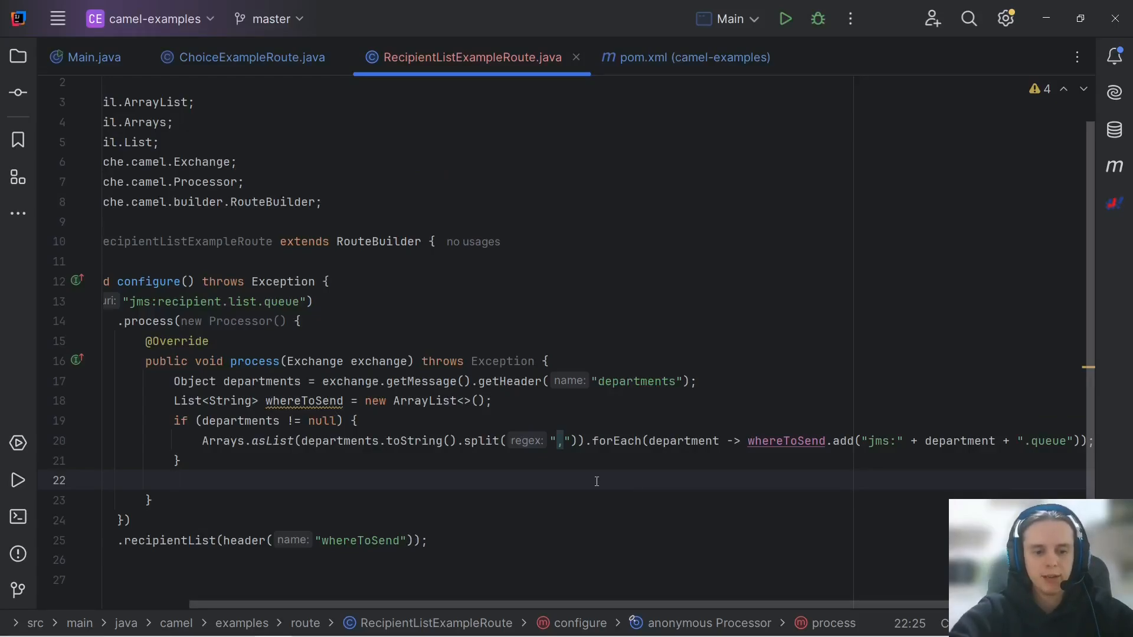
# Step: Set the whereToSend list on the message as the "whereToSend" header via exchange.getMessage().setHeader
pyautogui.write('exchange.getMessage().setHeader("whereToSend", whereToSend);')
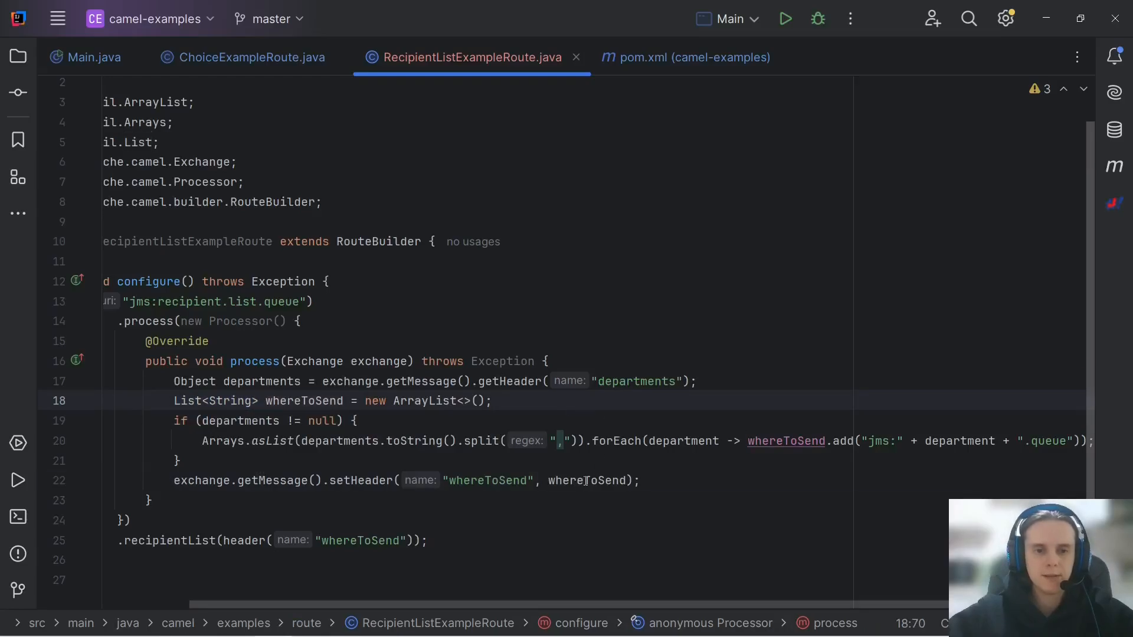
pyautogui.click(584, 480)
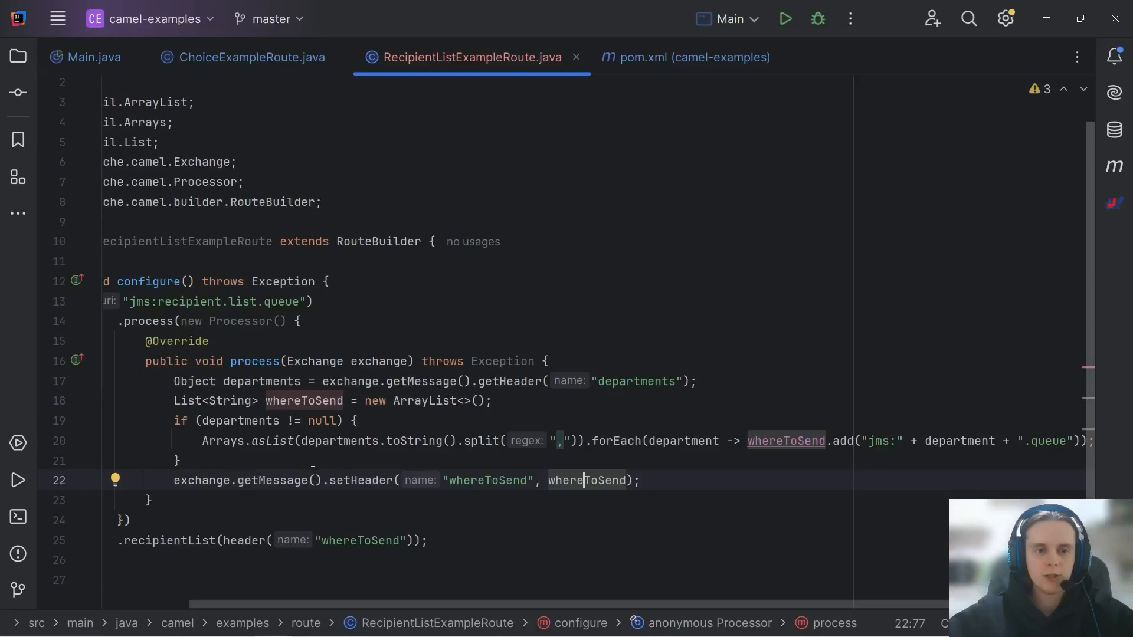
pyautogui.scroll(-3)
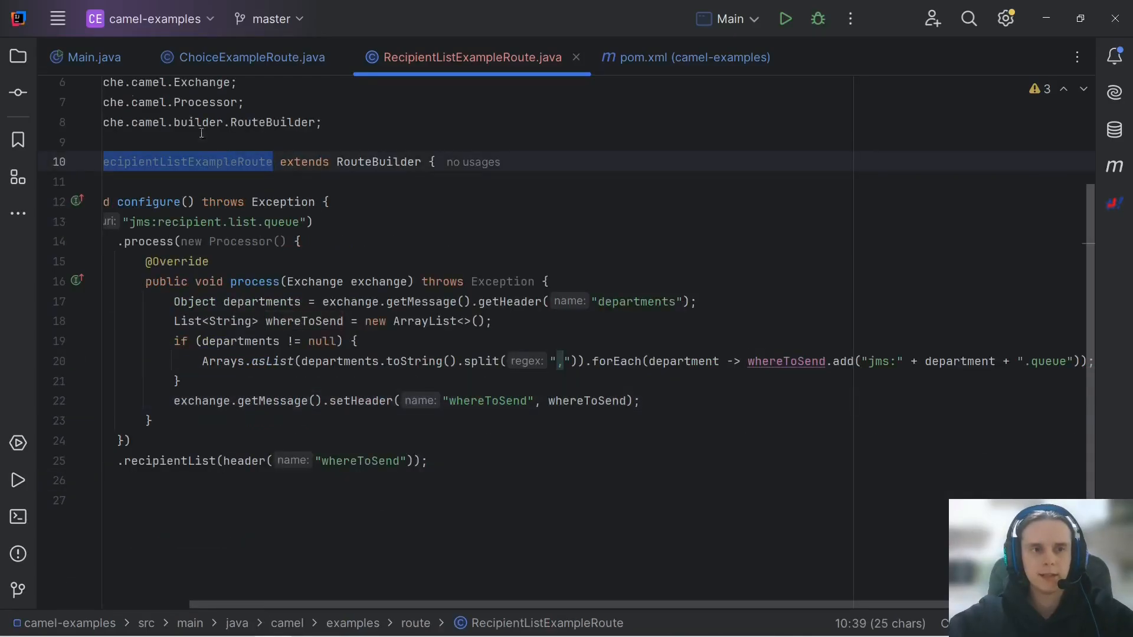
# Step: In Main.java, register RecipientListExampleRoute in addRoutes instead of the duplicate ChoiceExampleRoute
pyautogui.click(90, 57)
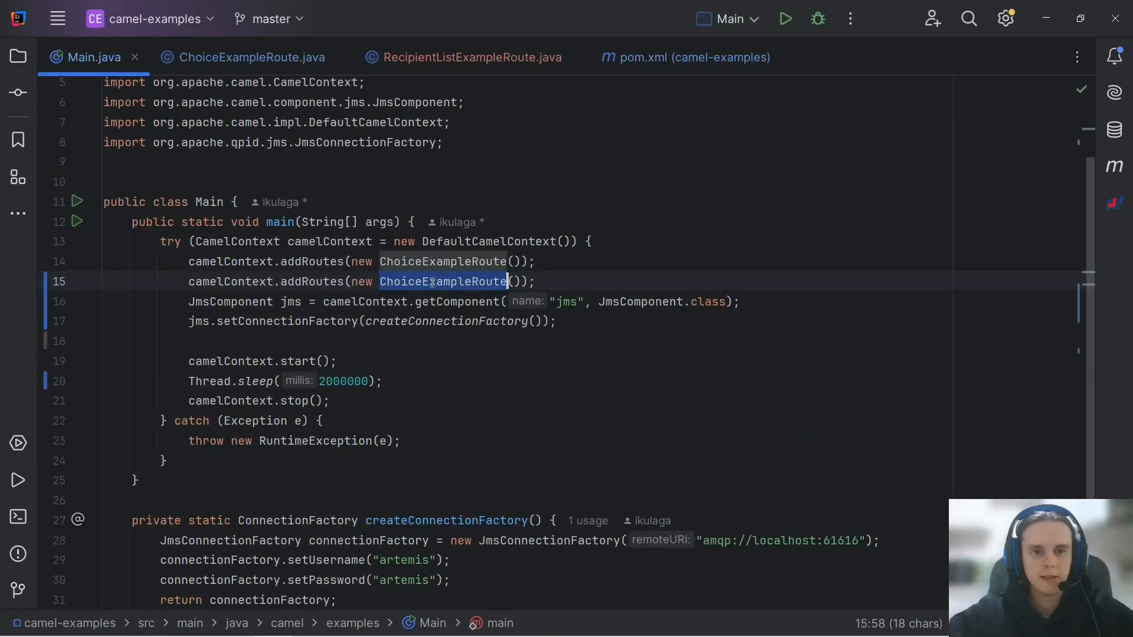
pyautogui.write('RecipientListExampleRoute')
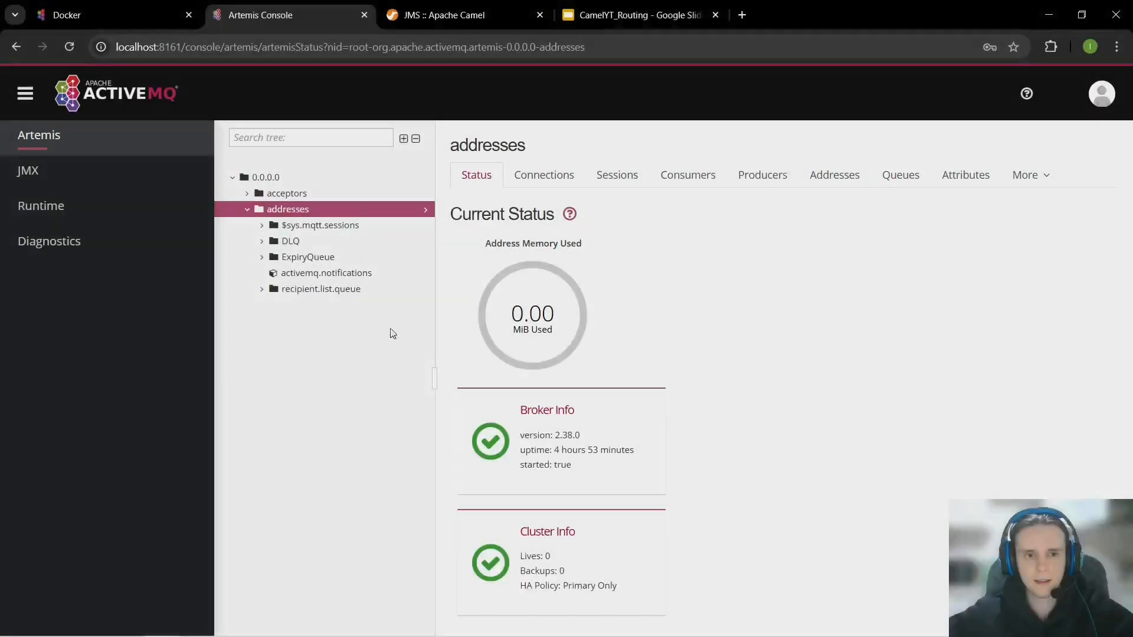
# Step: Select recipient.list.queue under its address and bring up its Send Message form
pyautogui.click(320, 288)
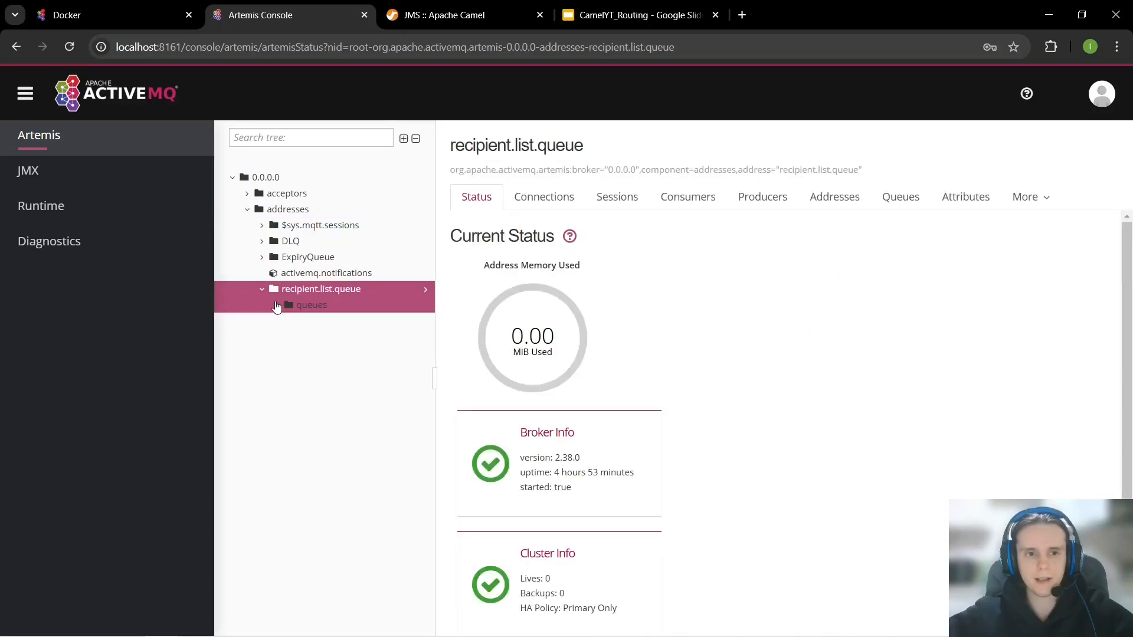
pyautogui.click(311, 305)
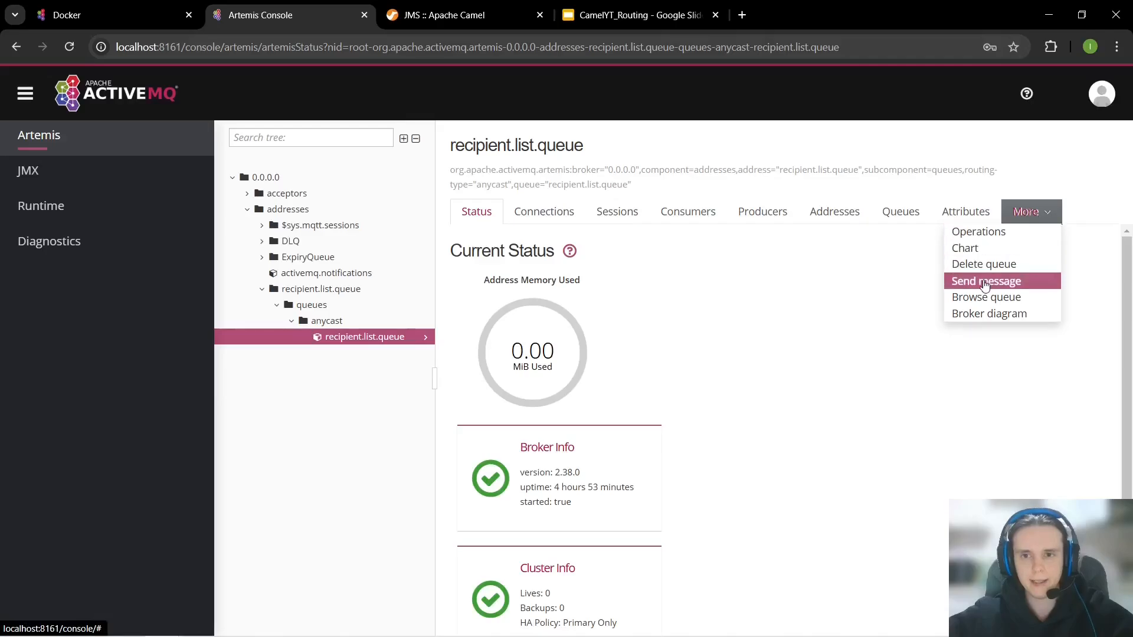
pyautogui.click(984, 281)
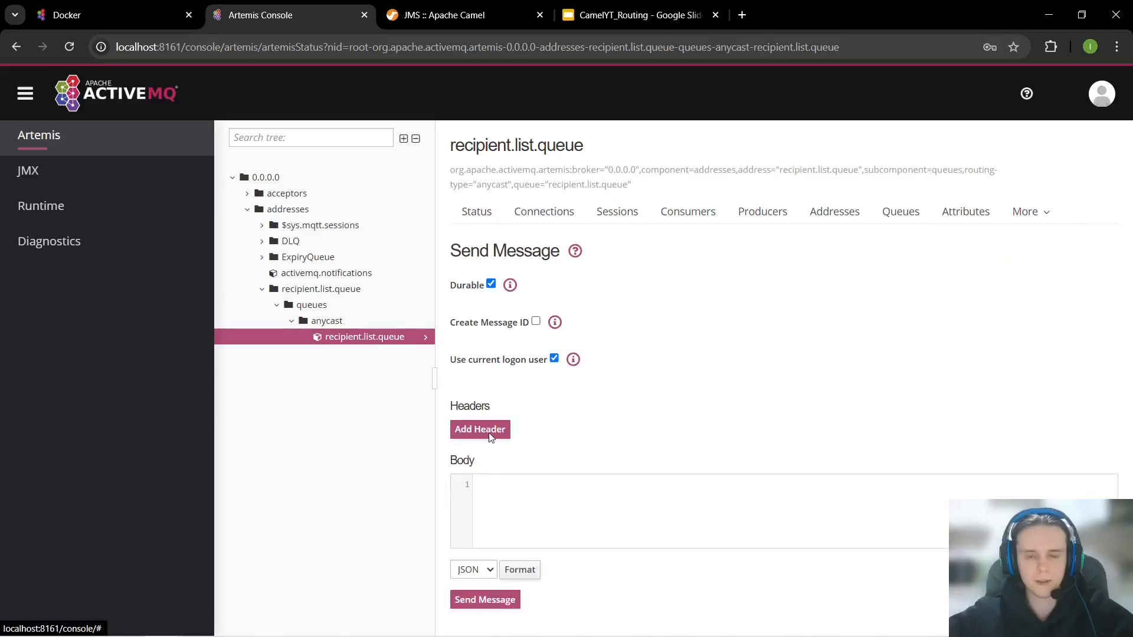
# Step: Send a message with header departments = dep1,dep2,dep3 to recipient.list.queue
pyautogui.click(481, 428)
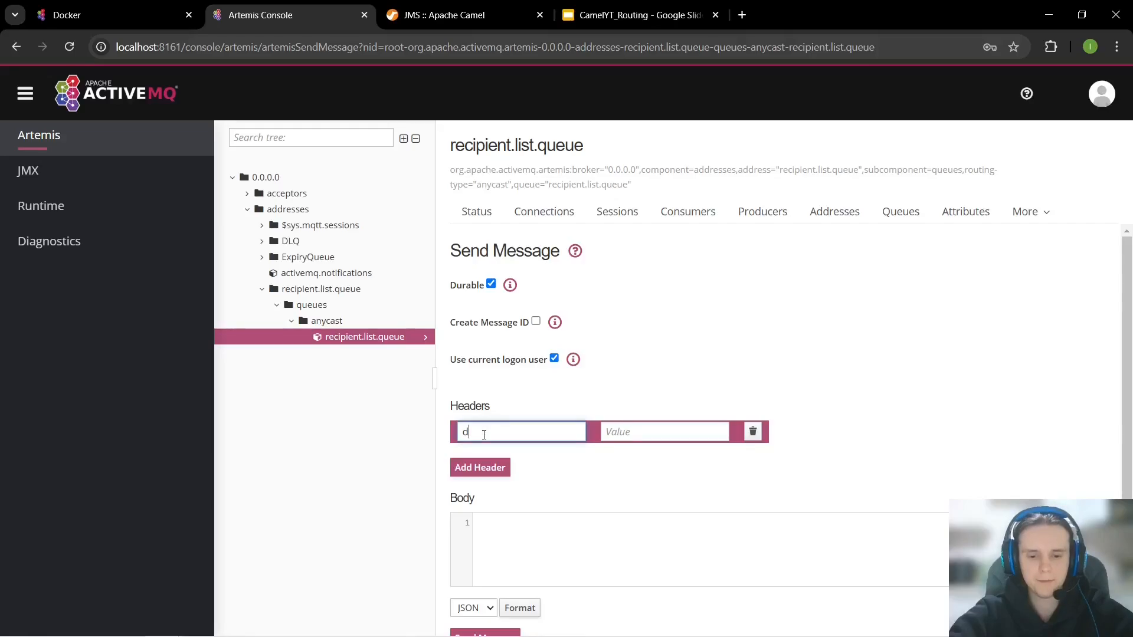
pyautogui.write('epartments')
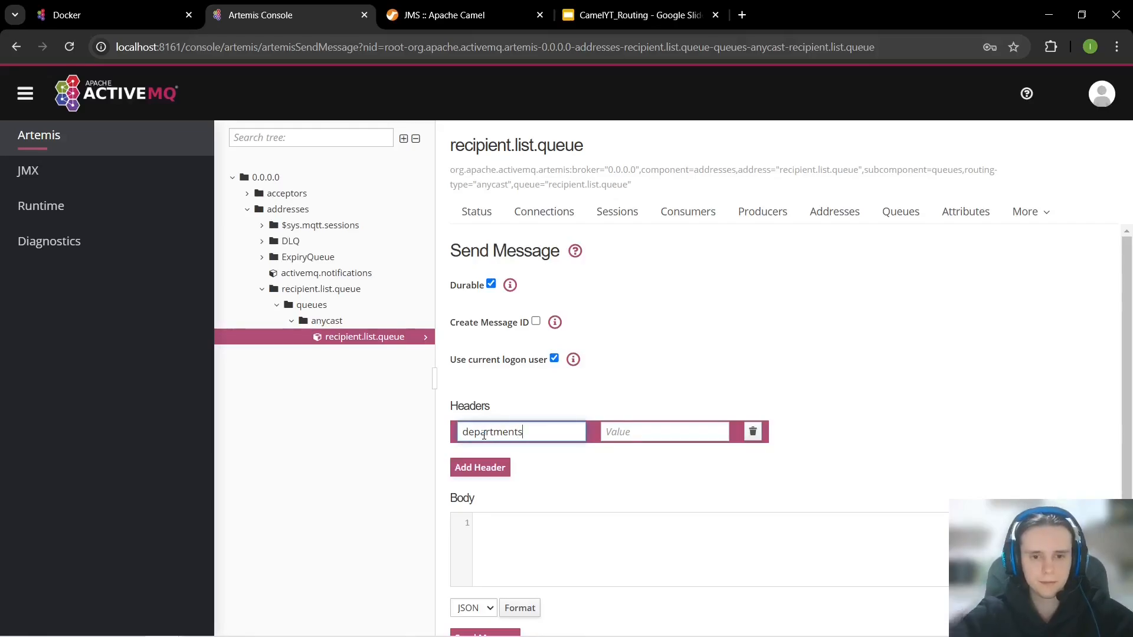
pyautogui.click(663, 432)
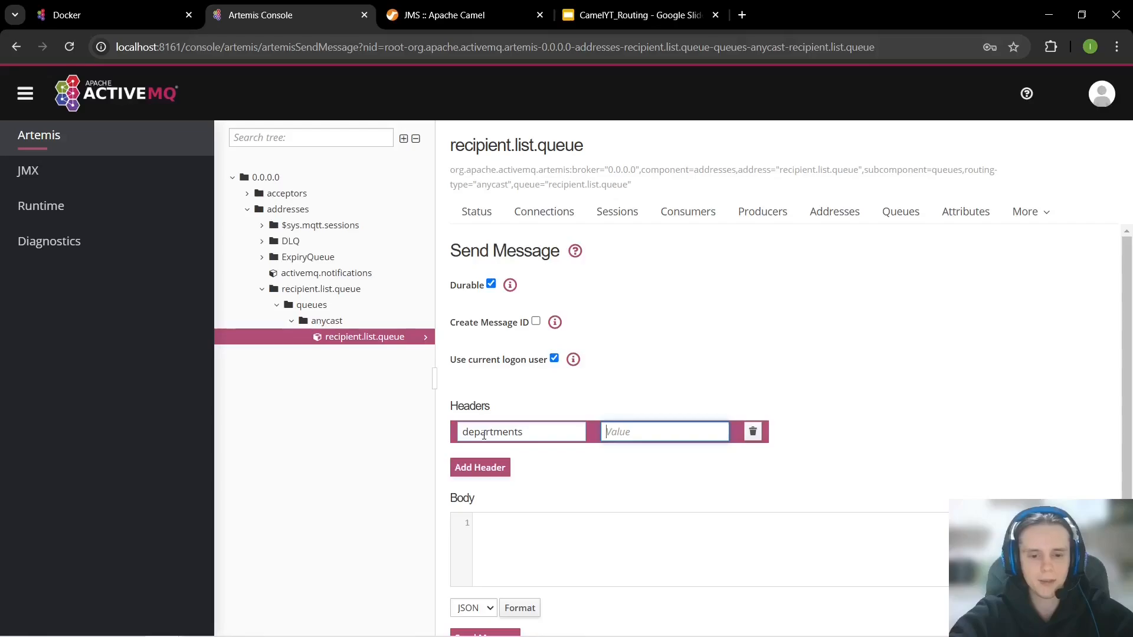
pyautogui.write('dep1,dep2,dep3')
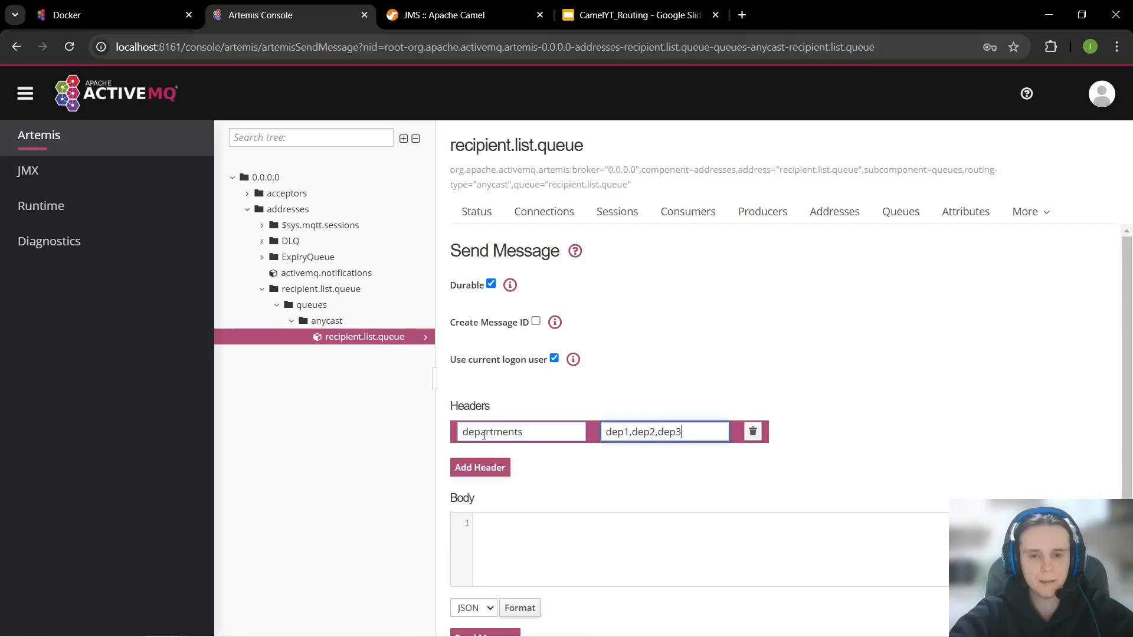
pyautogui.click(484, 600)
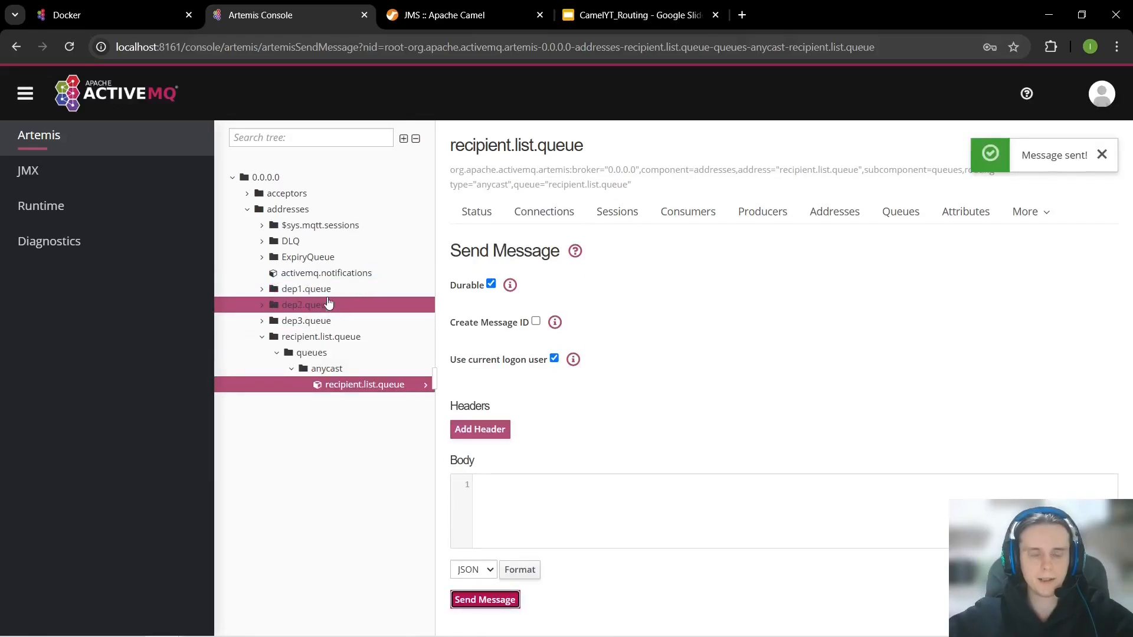
# Step: Add a departments header with a value starting 'dep1,de' to a second message for recipient.list.queue
pyautogui.click(479, 430)
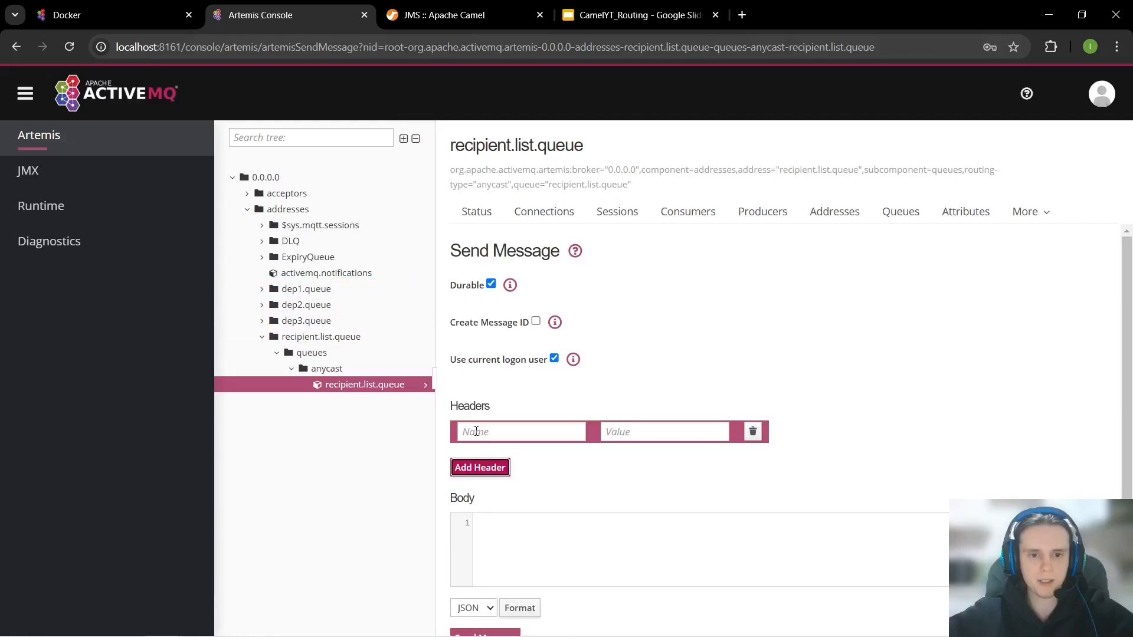
pyautogui.click(518, 432)
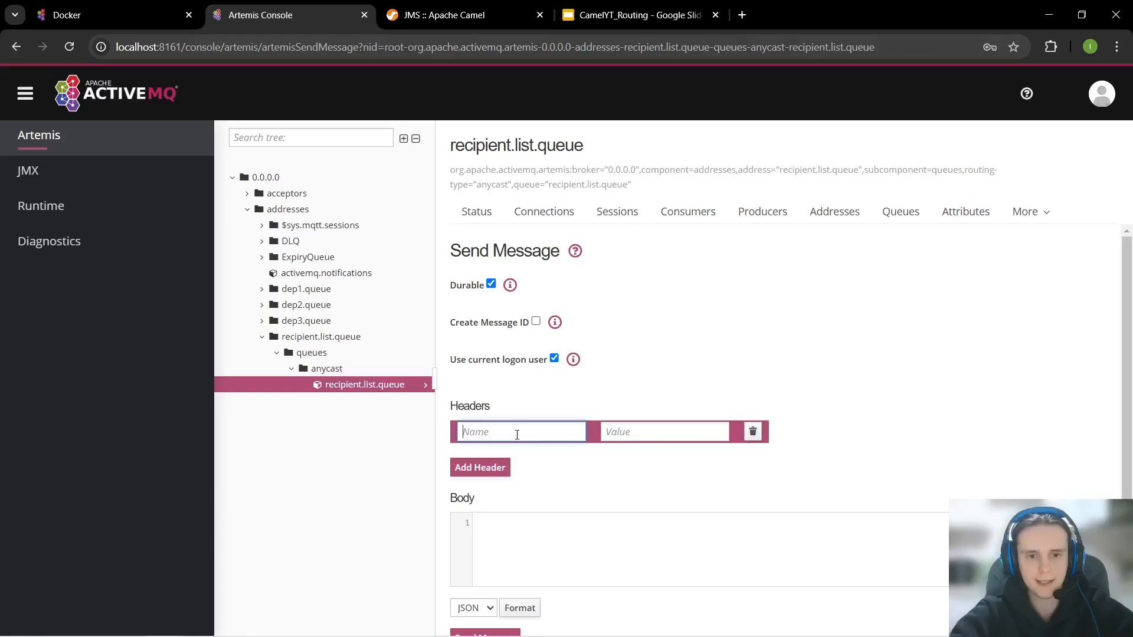
pyautogui.write('departments')
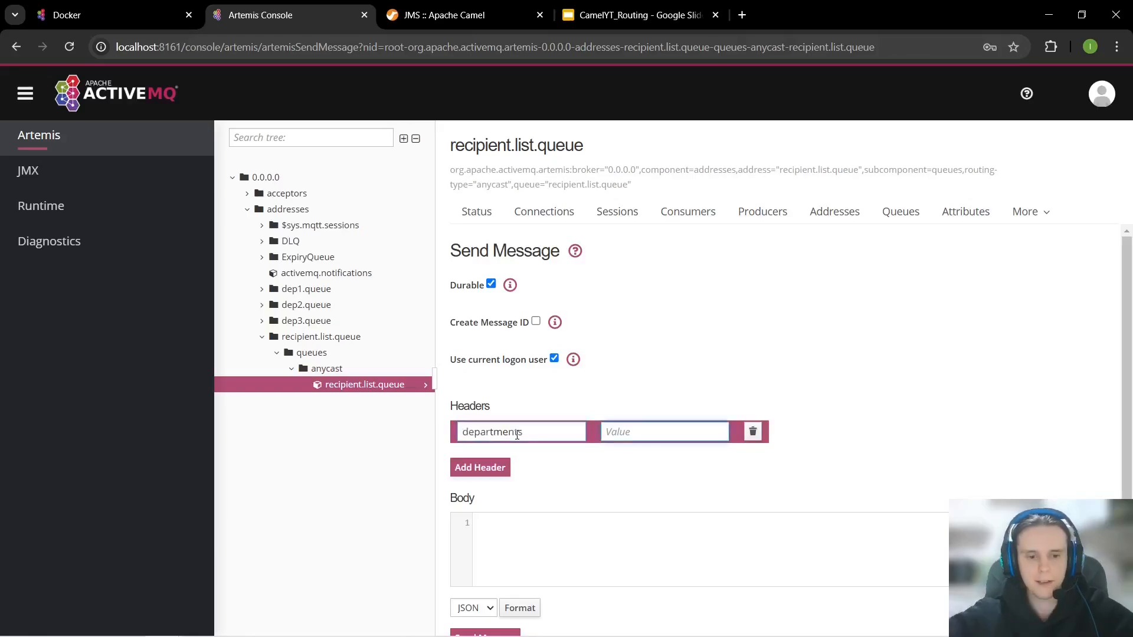
pyautogui.click(664, 432)
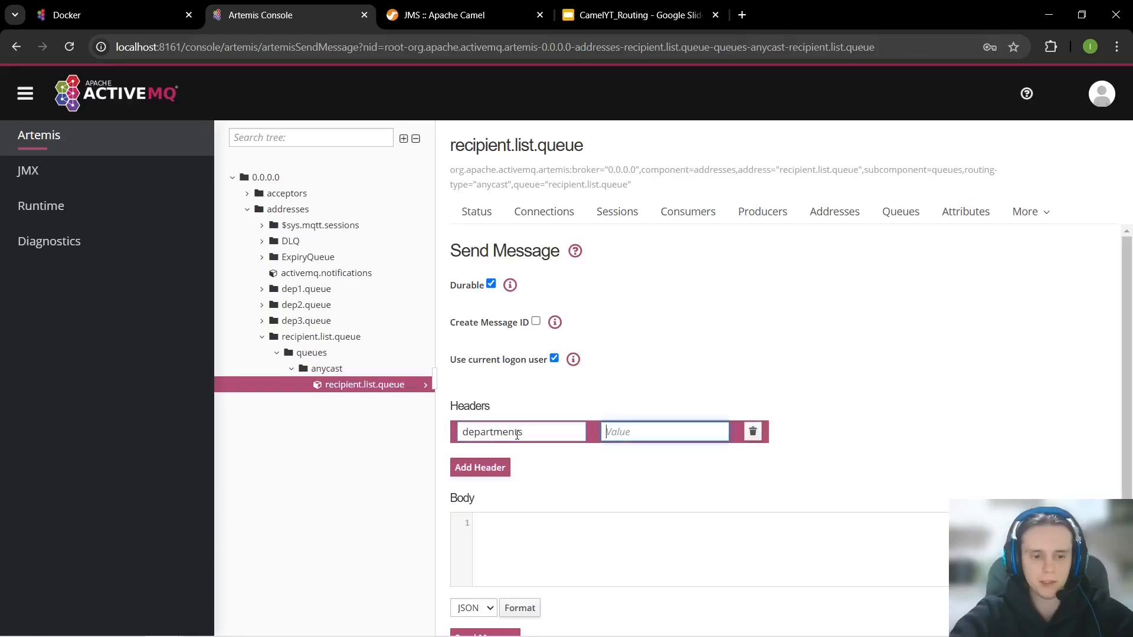
pyautogui.write('dep1,de')
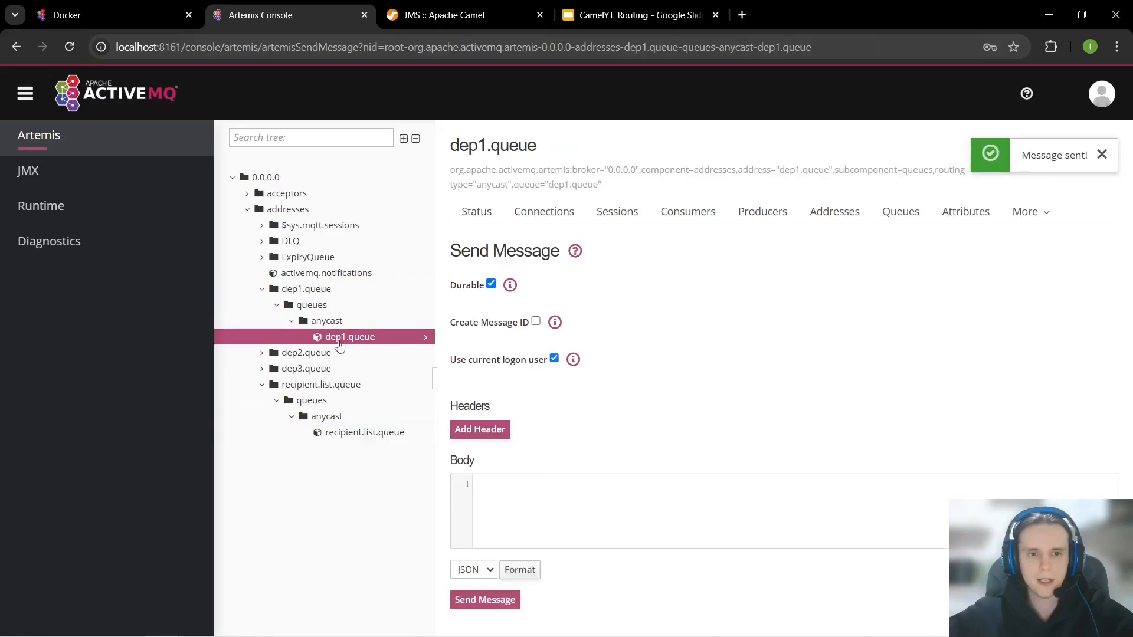
# Step: Browse the messages in dep1.queue via More > Browse queue, confirming two arrived
pyautogui.click(1026, 211)
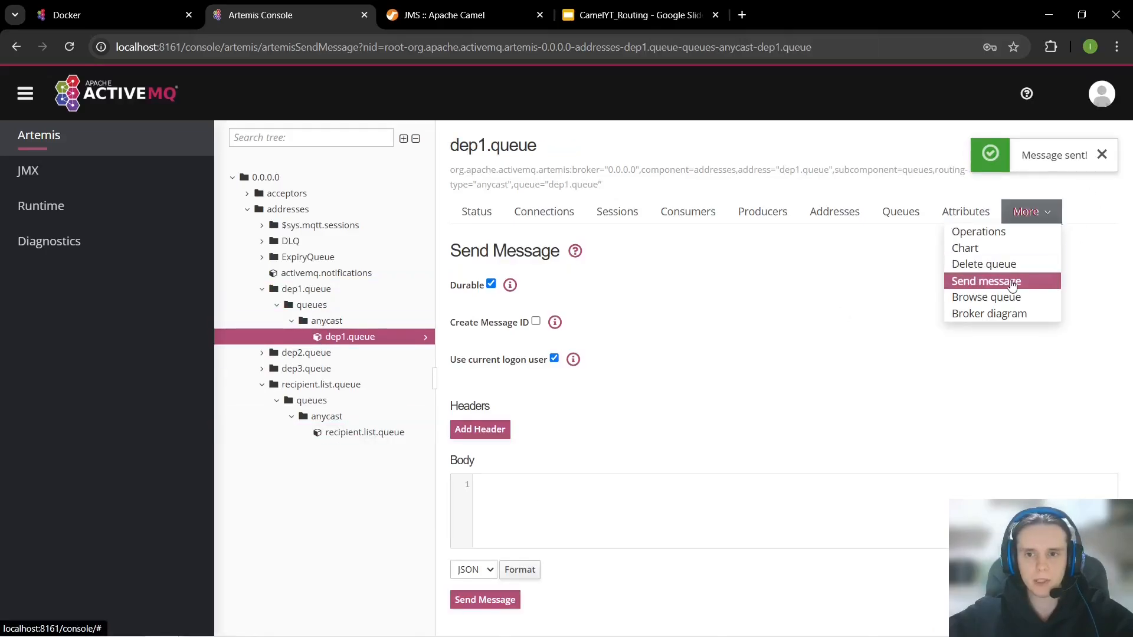
pyautogui.click(985, 297)
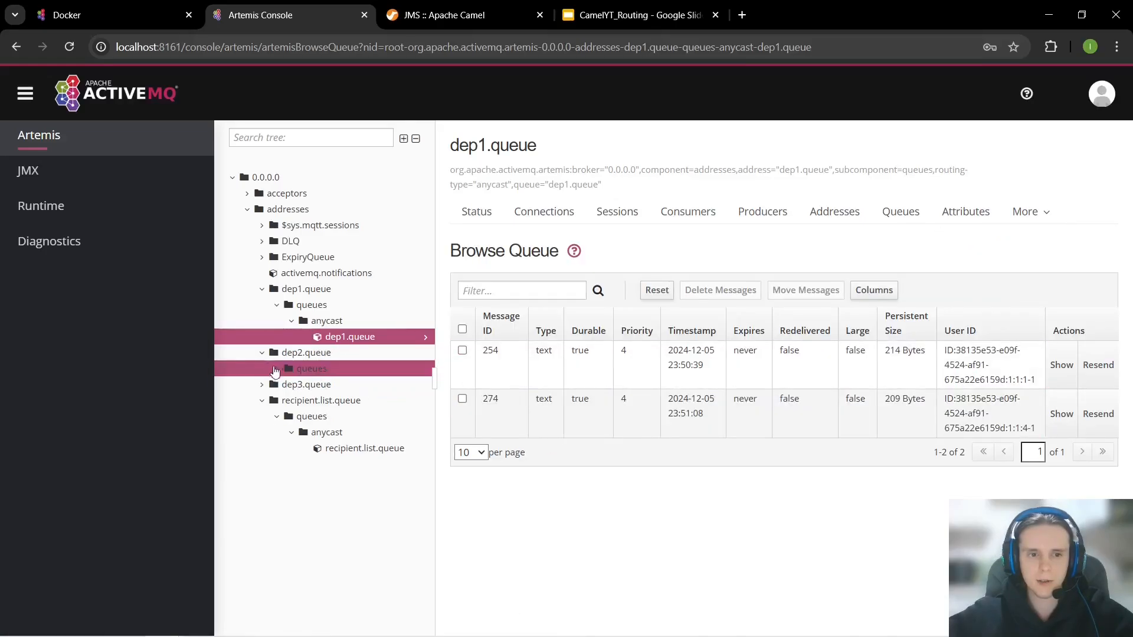
pyautogui.click(310, 369)
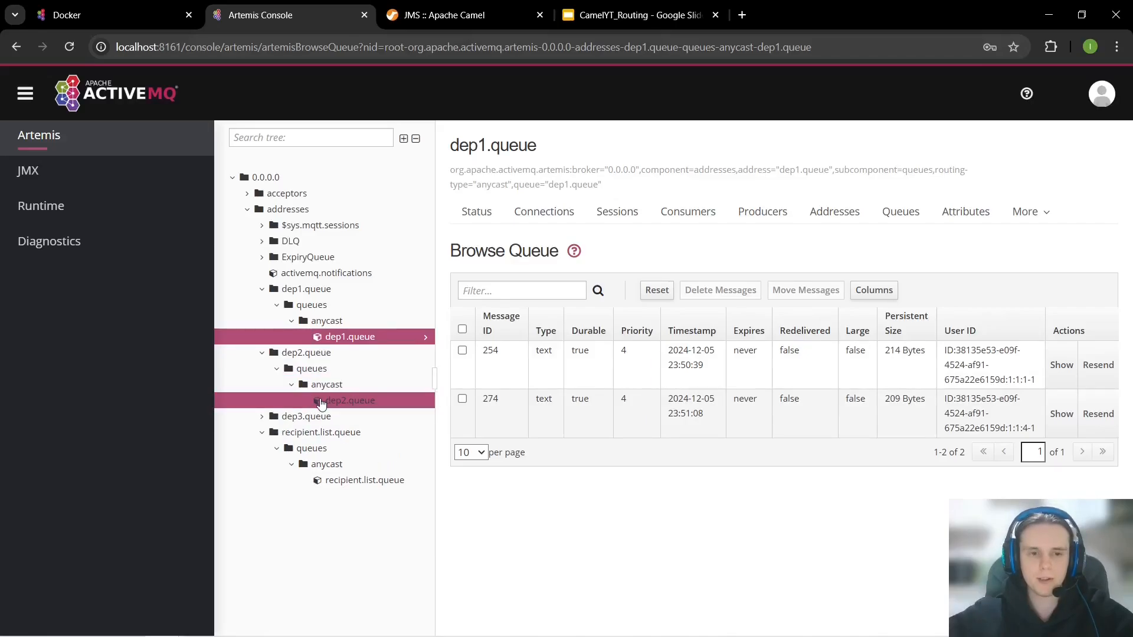
pyautogui.click(365, 480)
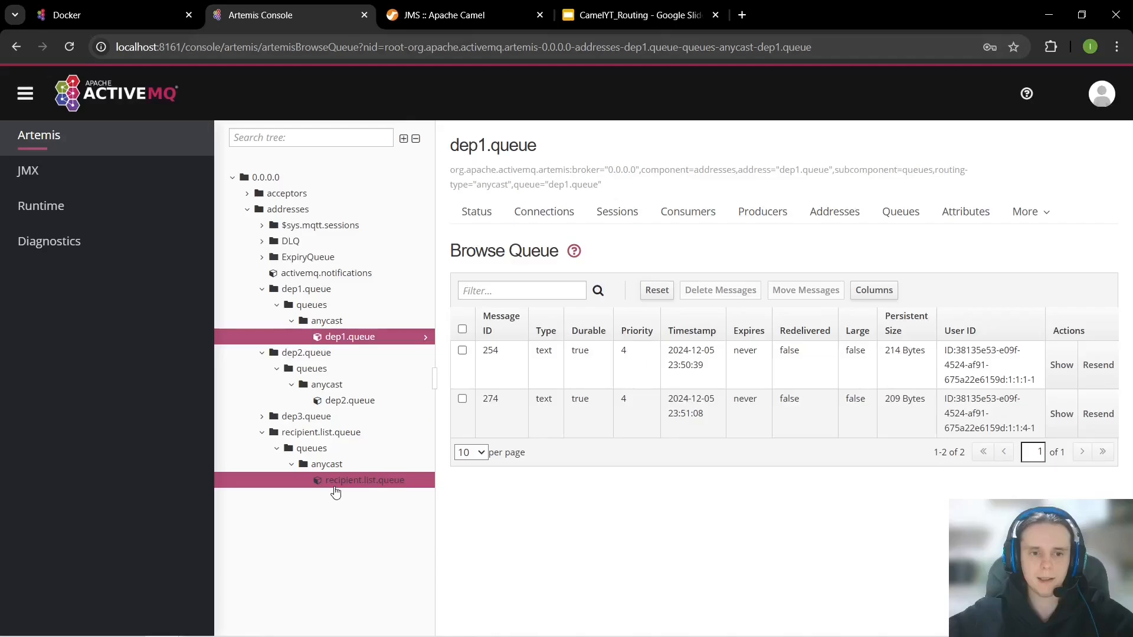
# Step: Browse dep2.queue showing one message and expand dep3.queue in the tree
pyautogui.click(350, 400)
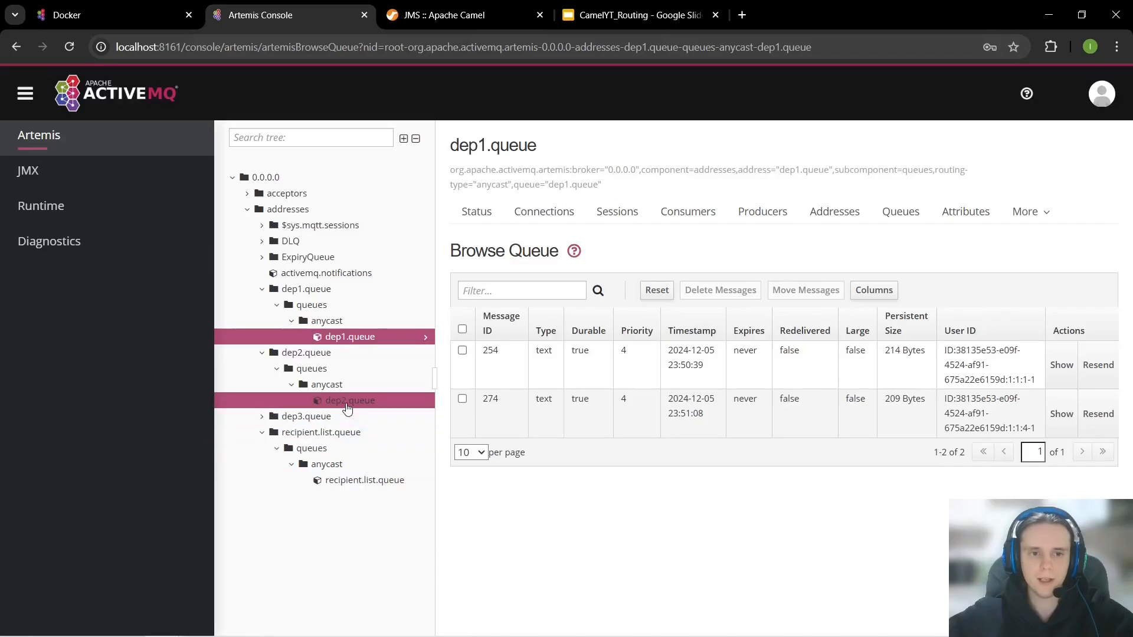
pyautogui.click(350, 400)
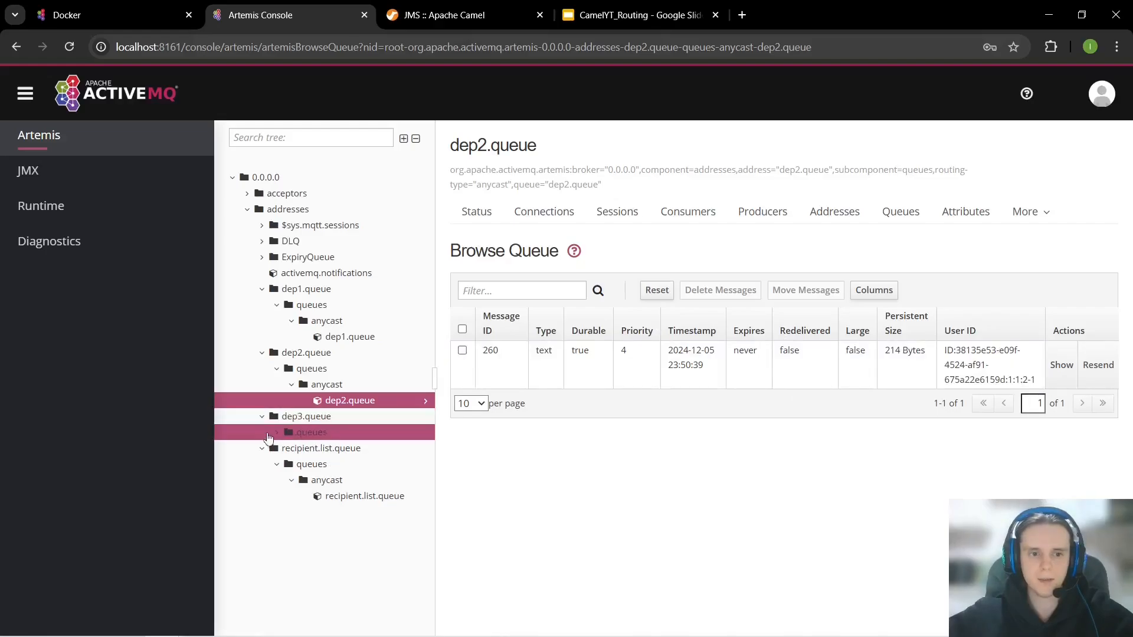
pyautogui.click(275, 432)
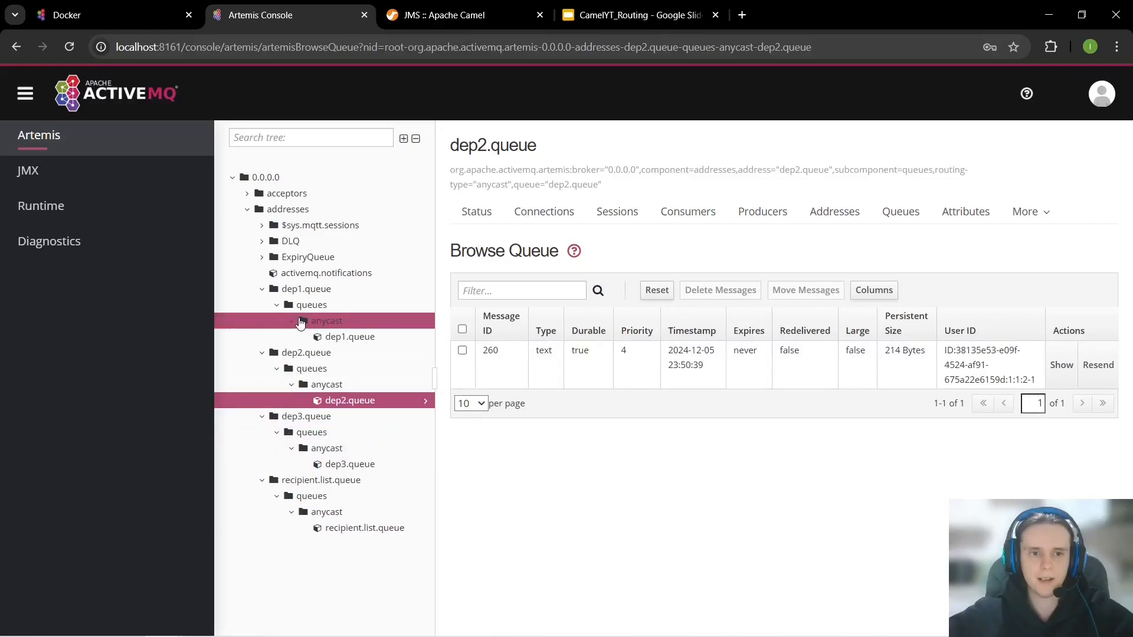
pyautogui.click(349, 464)
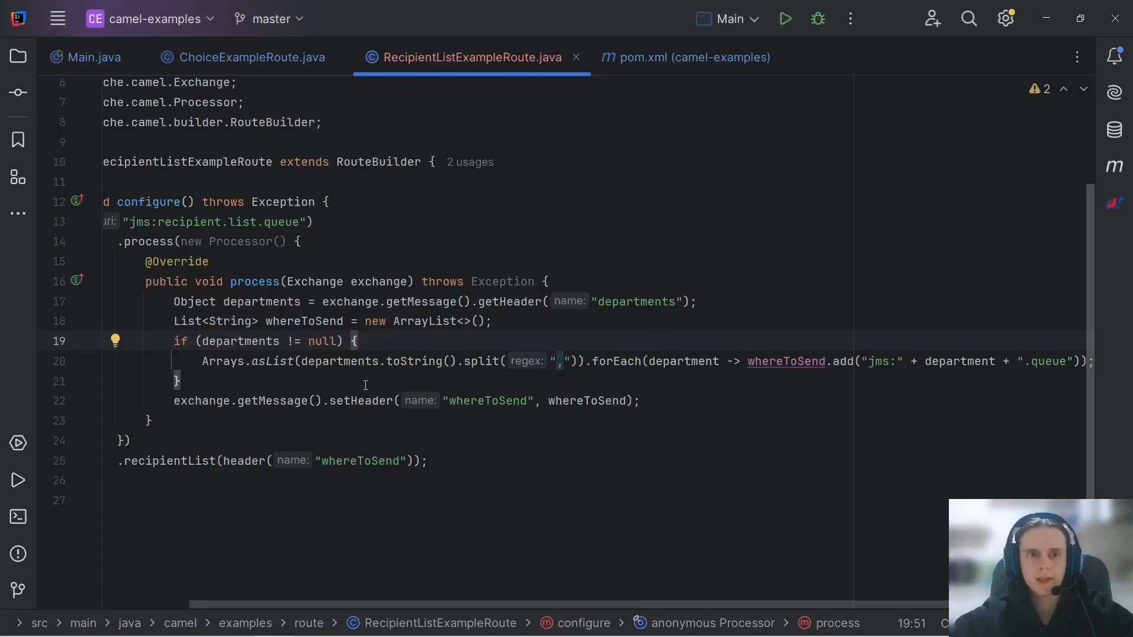
pyautogui.moveTo(401, 267)
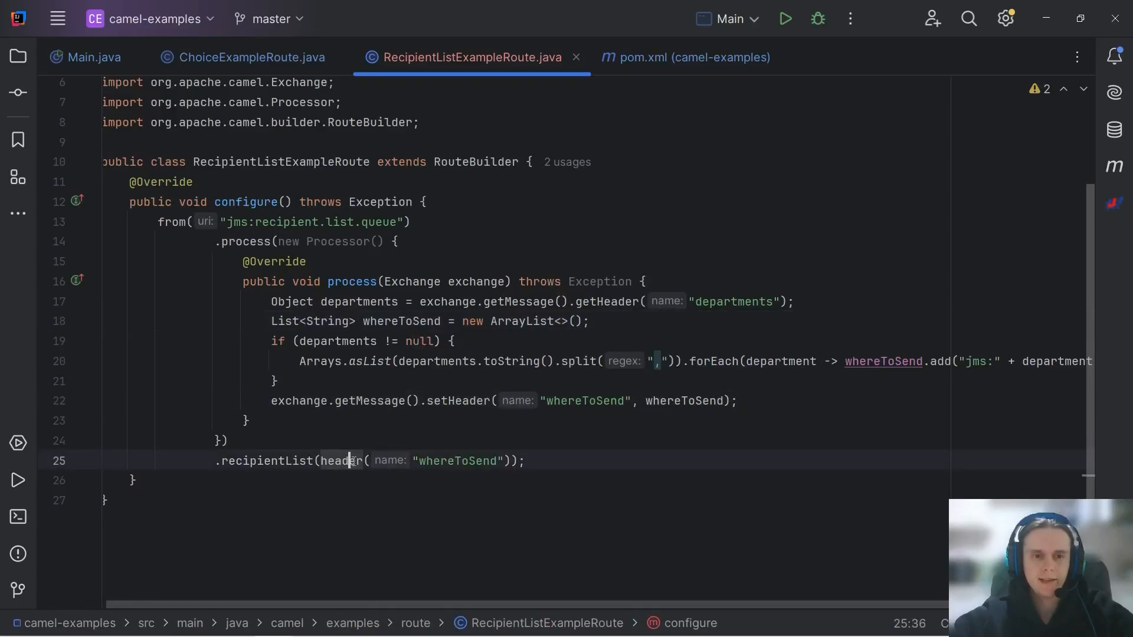
# Step: Highlight part of the RecipientListExampleRoute code that builds the whereToSend header
pyautogui.moveTo(321, 462); pyautogui.dragTo(520, 462)
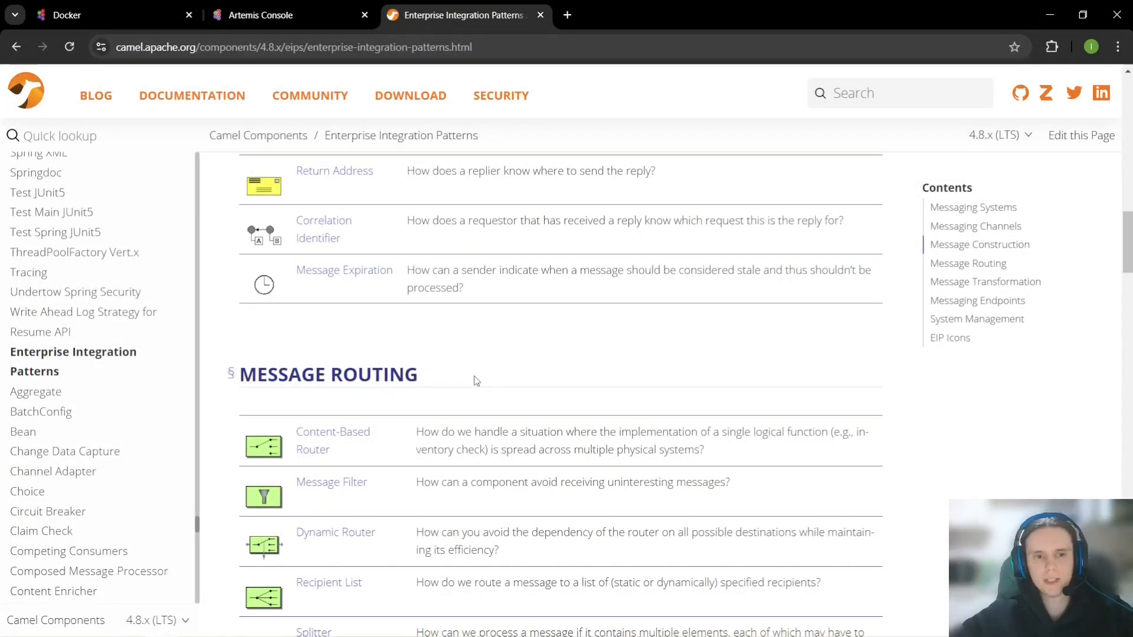
pyautogui.moveTo(463, 381)
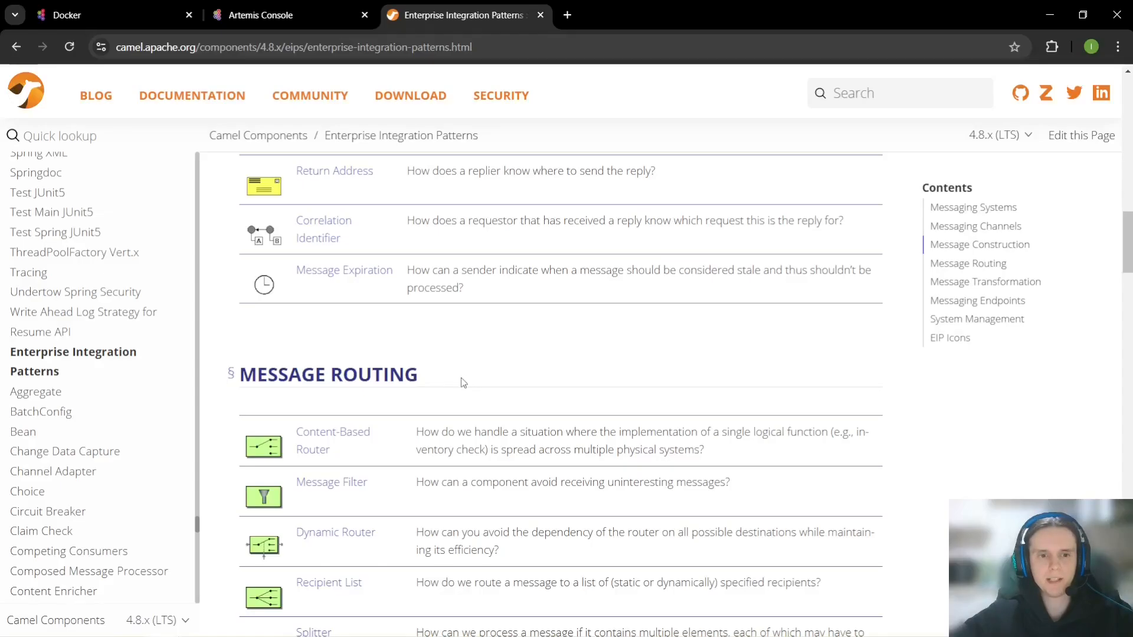
# Step: Scroll the Camel EIP page through the Message Routing list down to Multicast and Loop
pyautogui.scroll(-3)
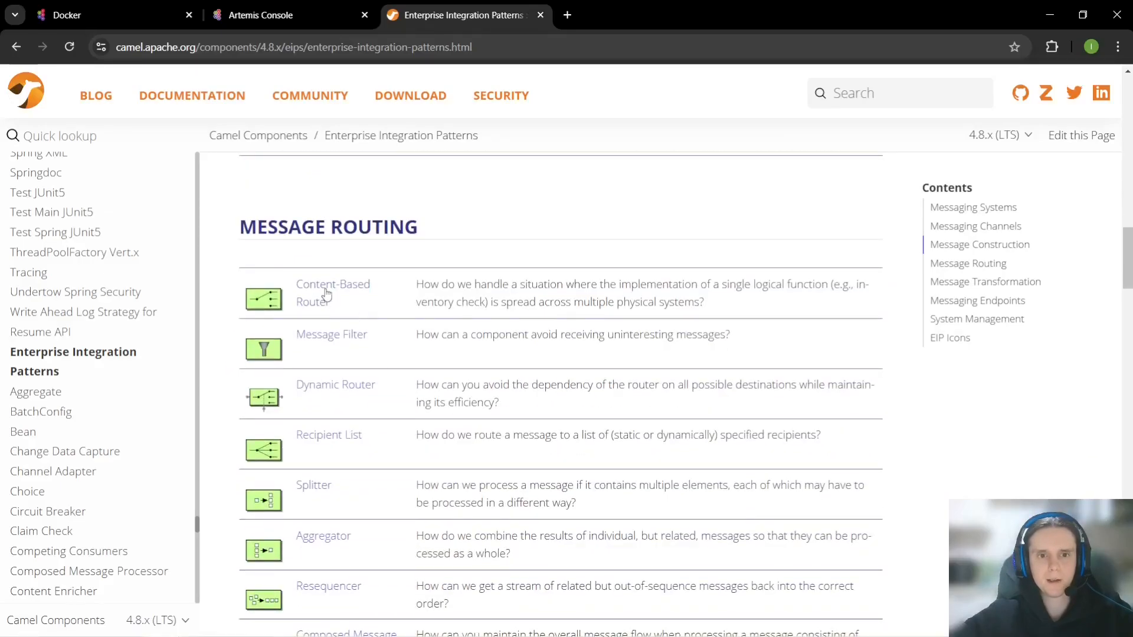
pyautogui.moveTo(375, 311)
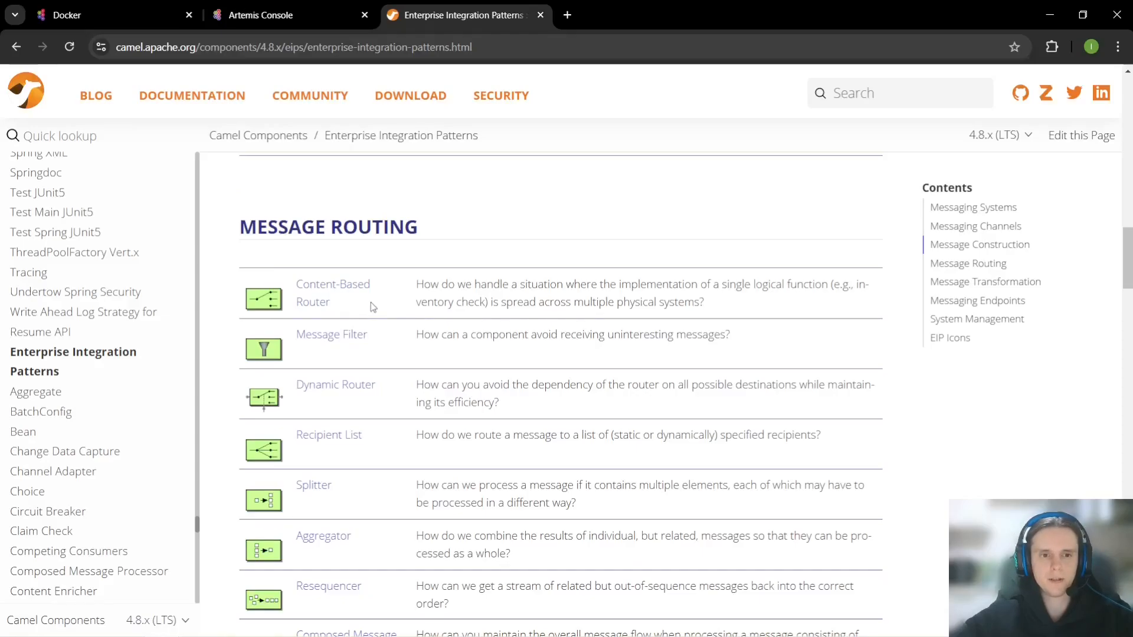
pyautogui.scroll(-3)
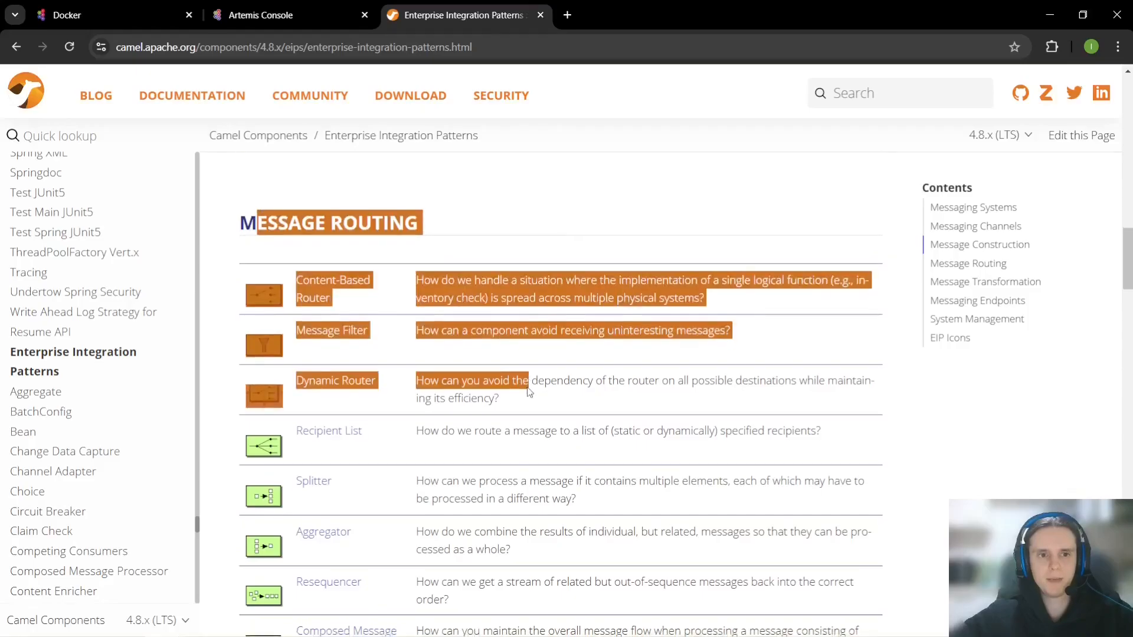
pyautogui.scroll(-3)
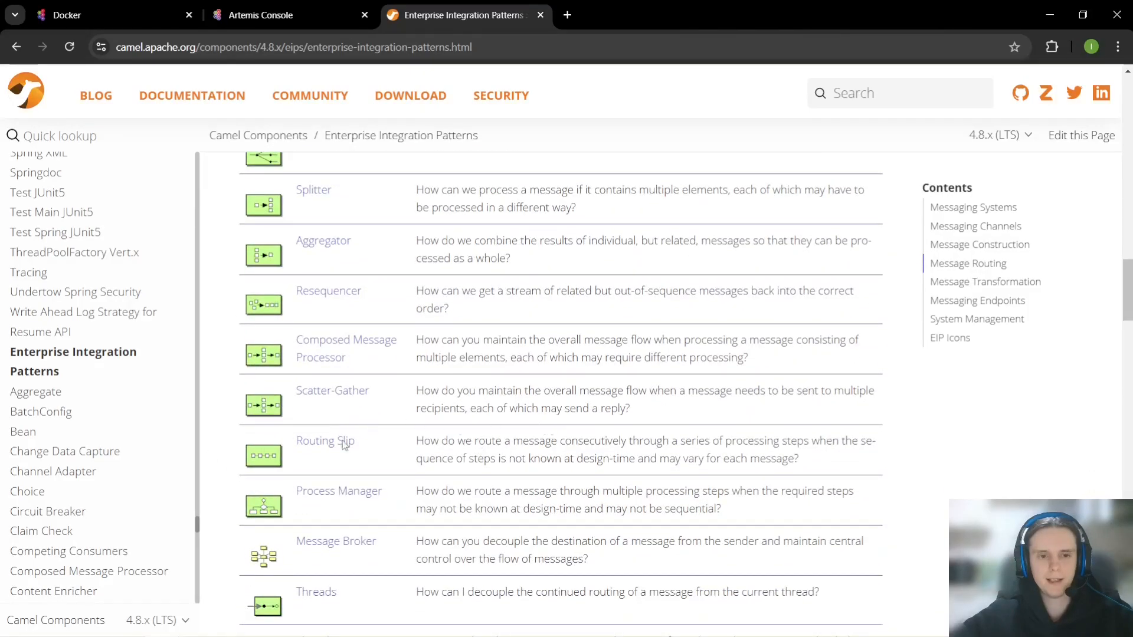
pyautogui.scroll(-3)
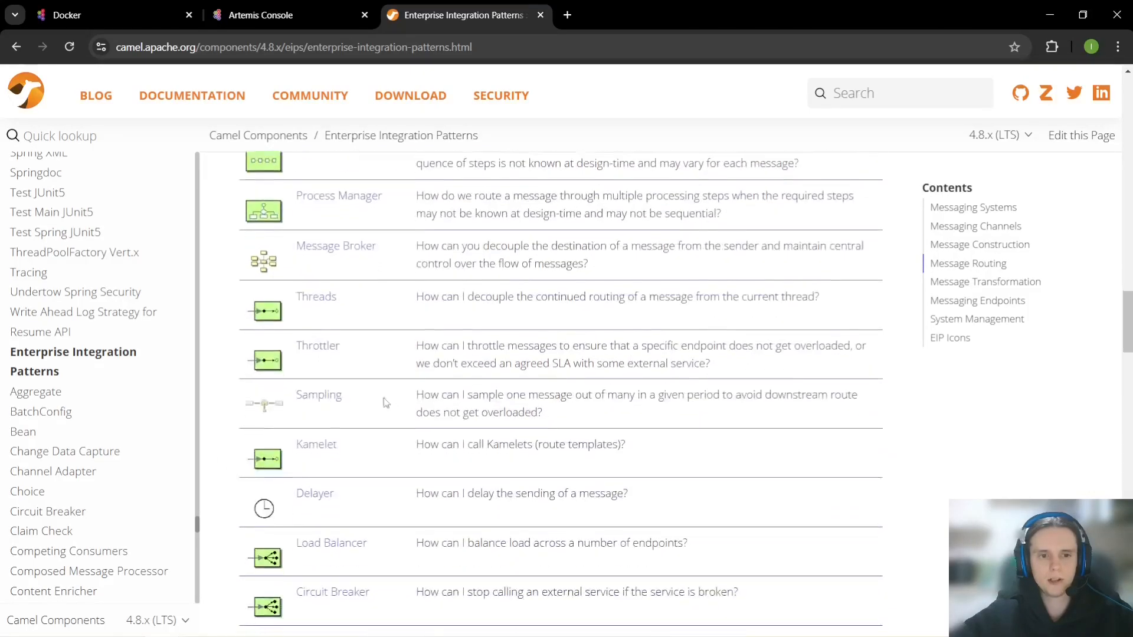
pyautogui.scroll(-3)
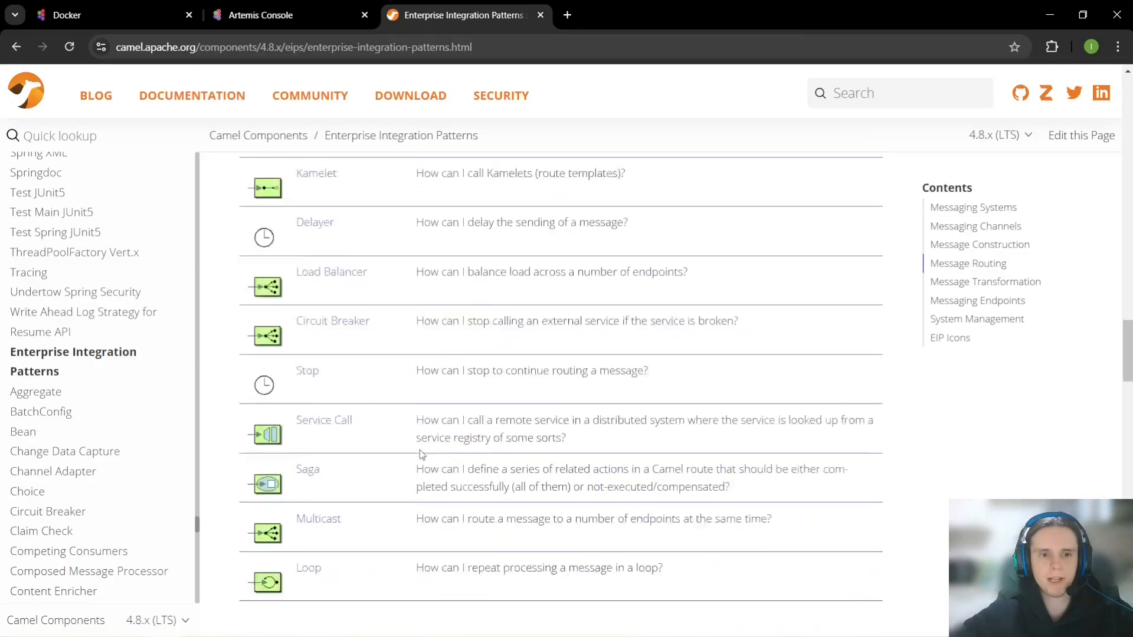
pyautogui.scroll(-3)
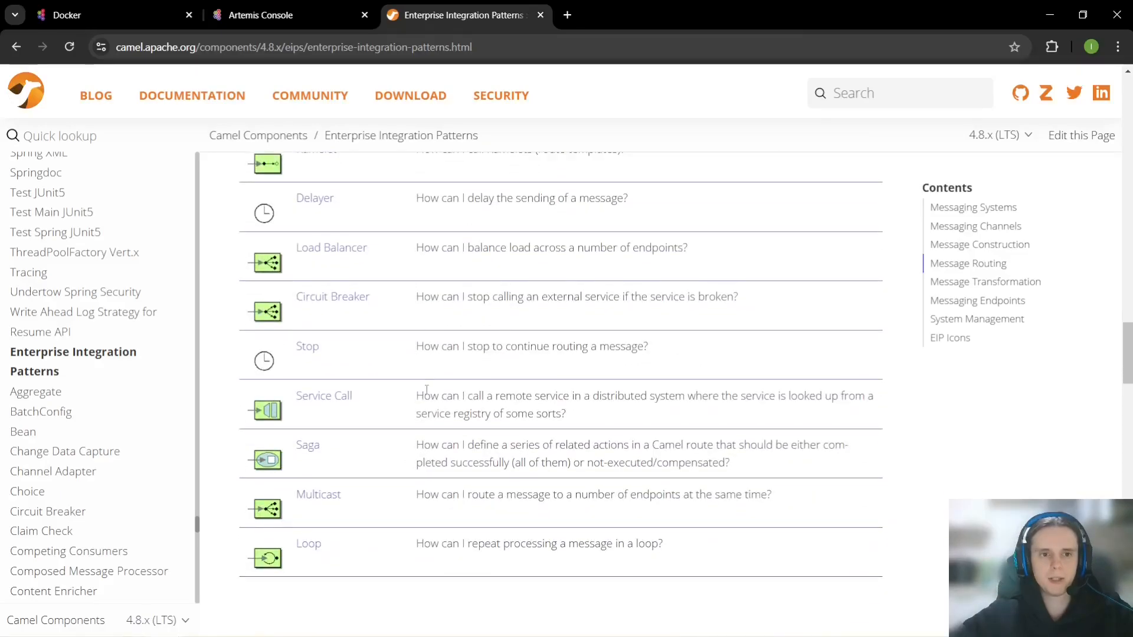